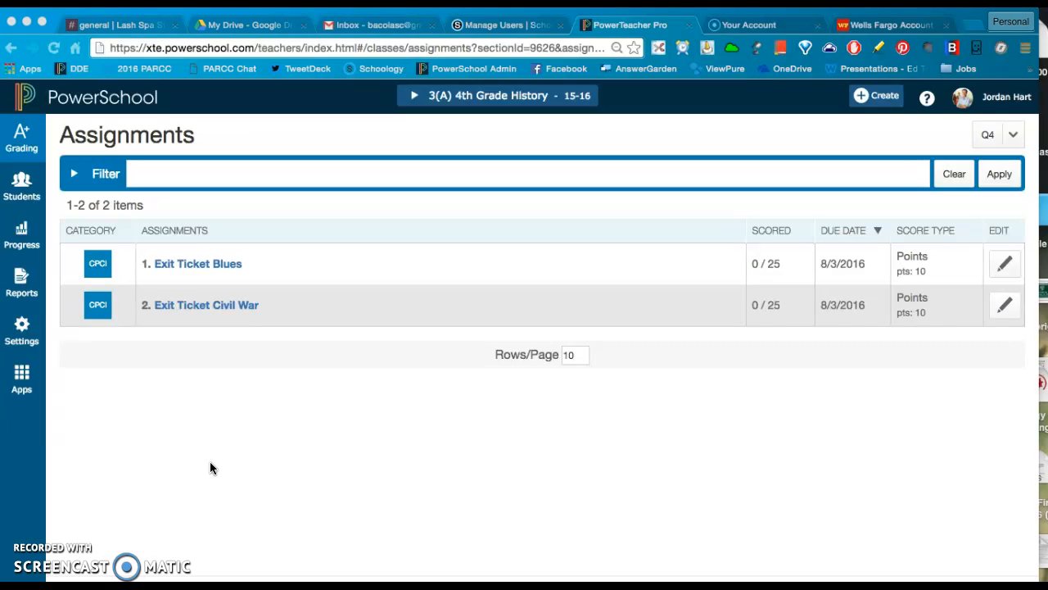
mouse_move(23, 180)
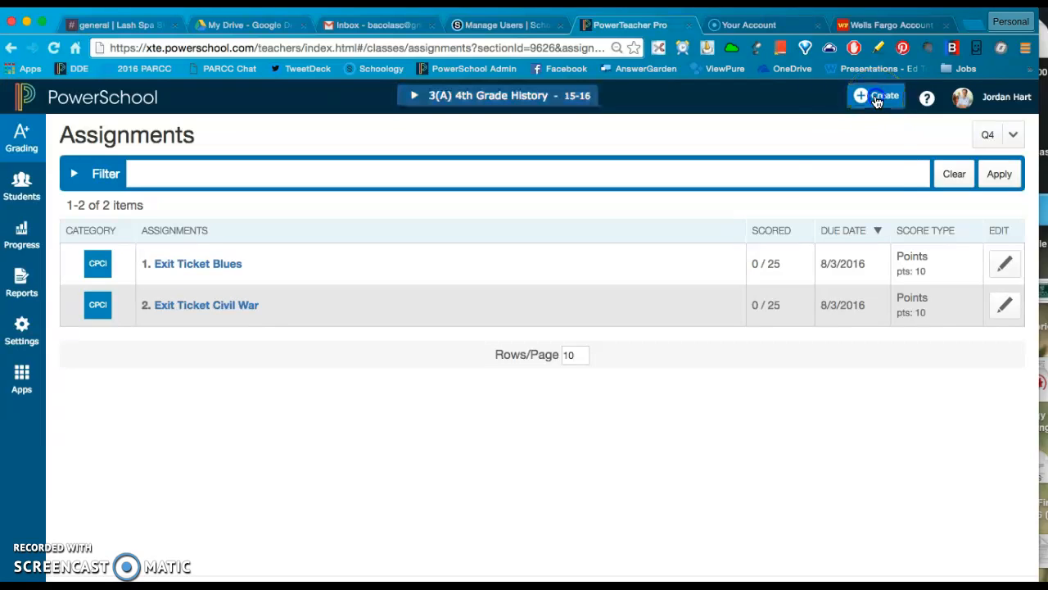
- Start a new assignment from the Create menu for 4th Grade History
click(875, 97)
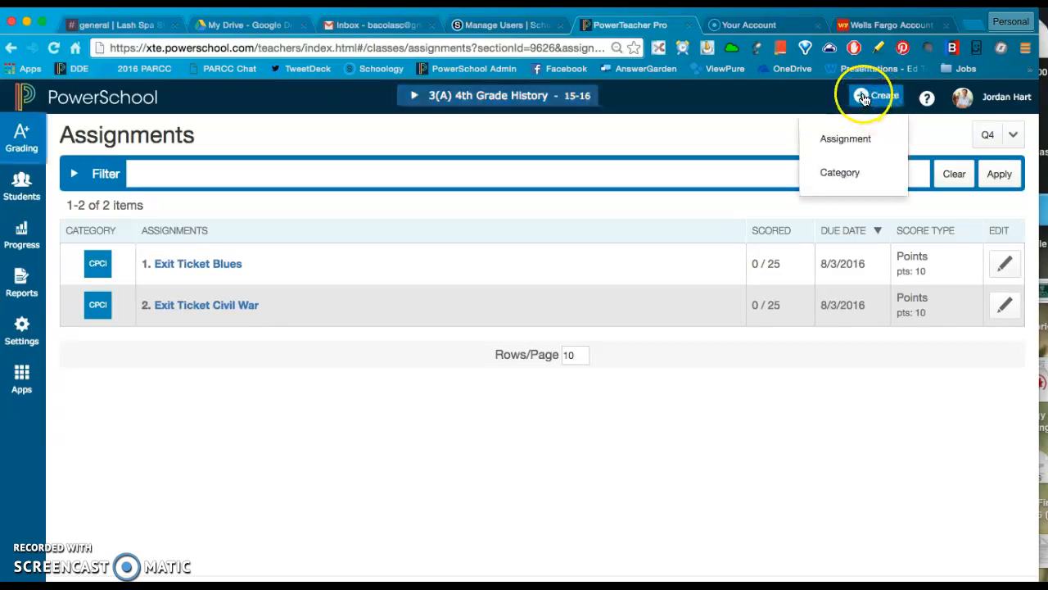
click(845, 137)
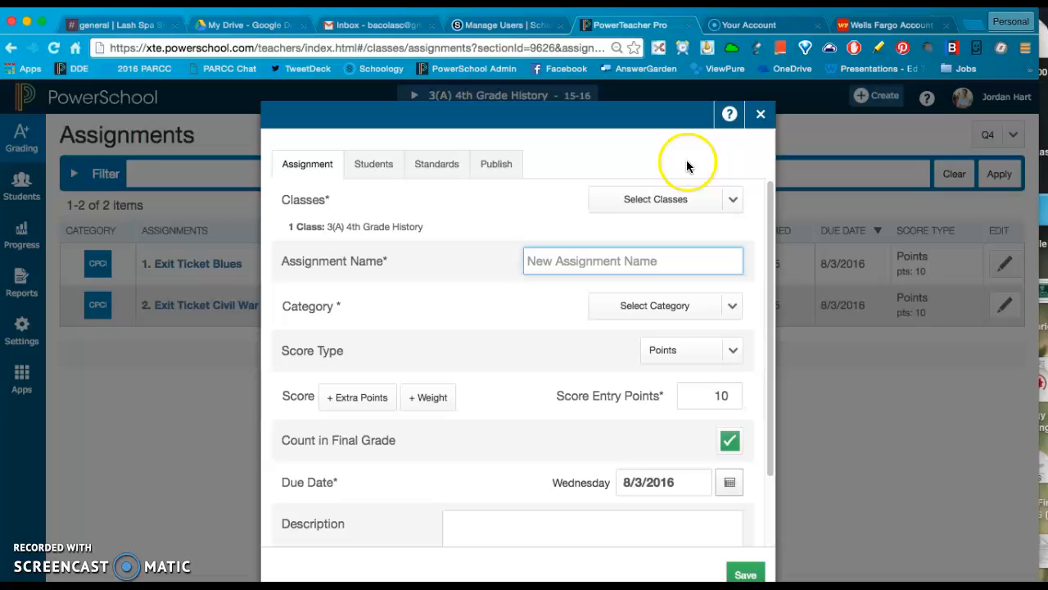
mouse_move(524, 216)
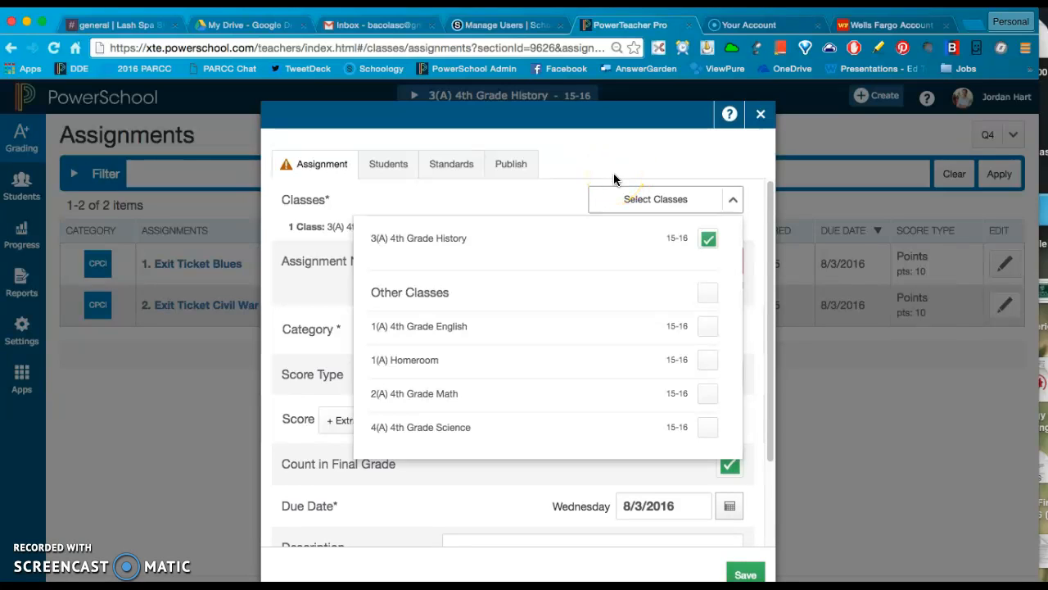
mouse_move(708, 239)
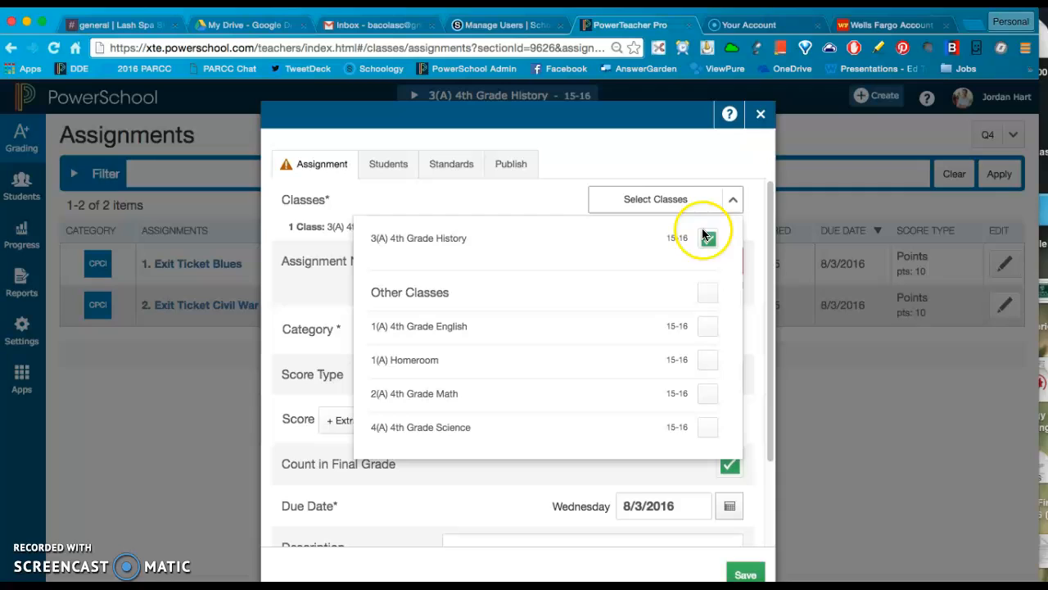
- Assign the new assignment to History, English, Math and 4th Grade Science classes
click(708, 239)
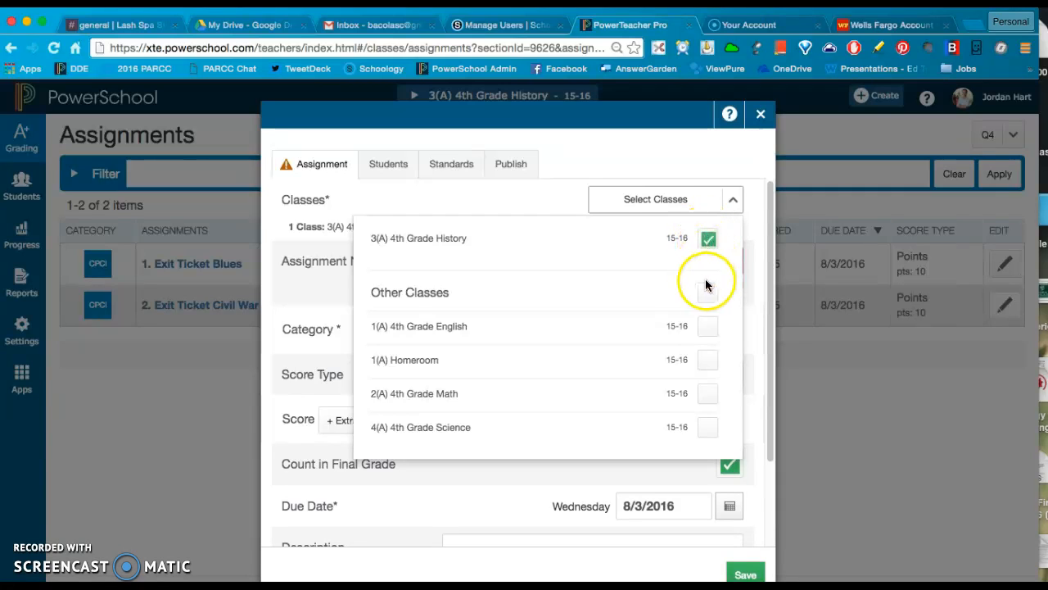
mouse_move(673, 370)
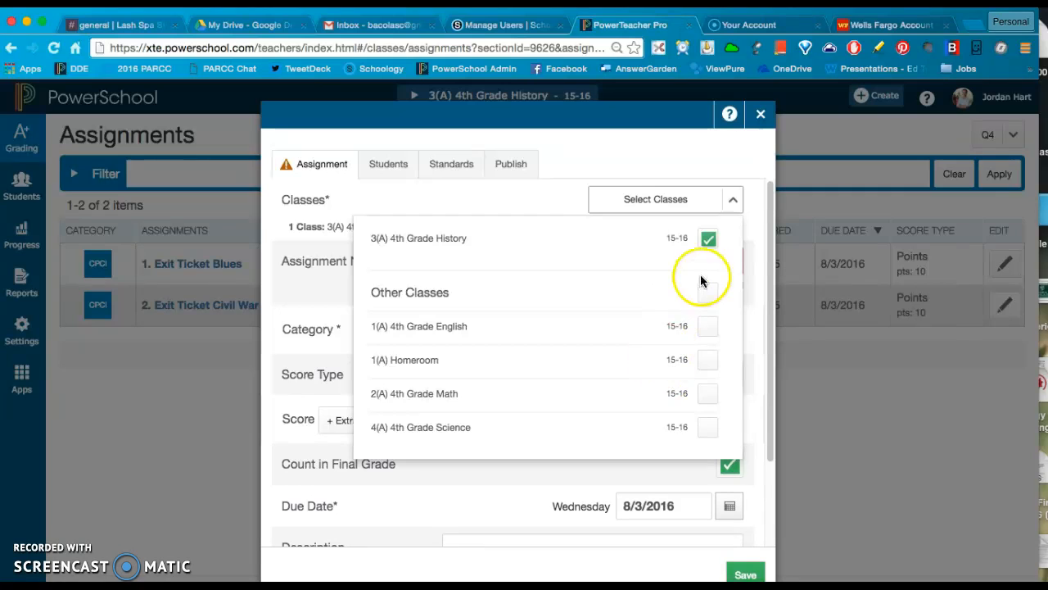
click(707, 239)
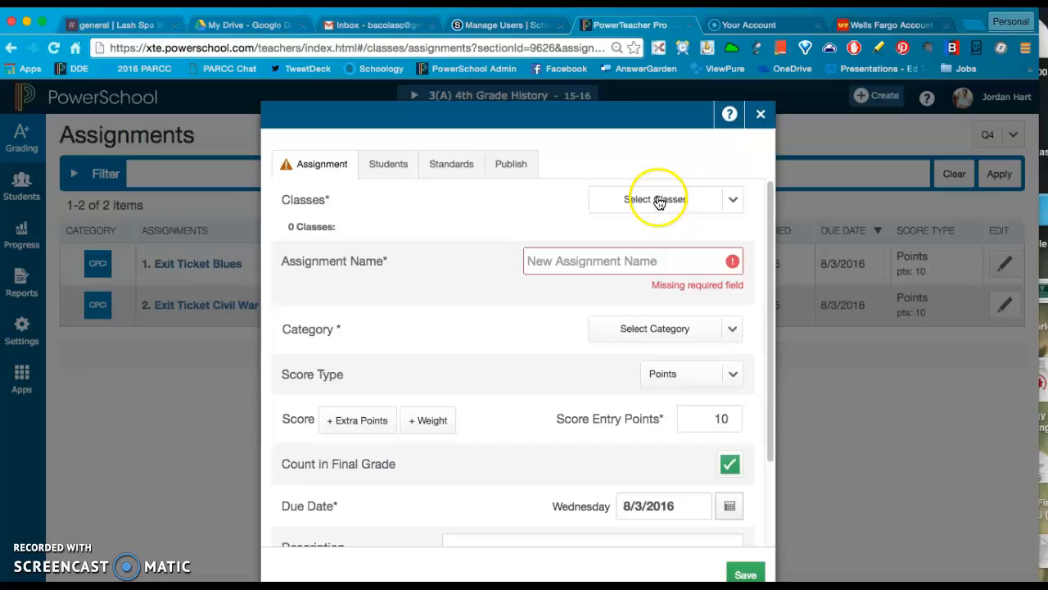
click(662, 200)
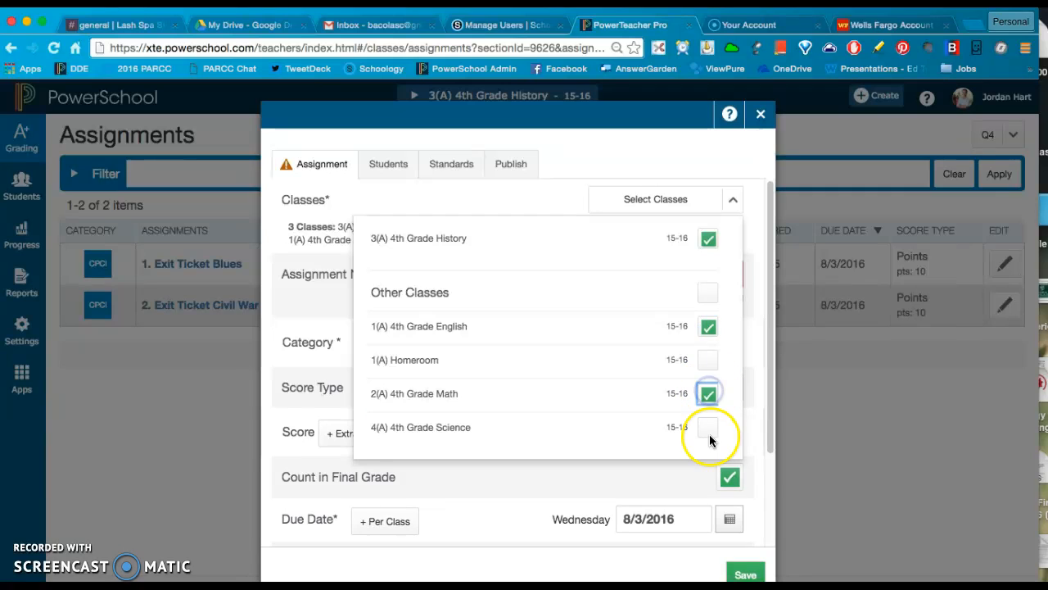
click(708, 426)
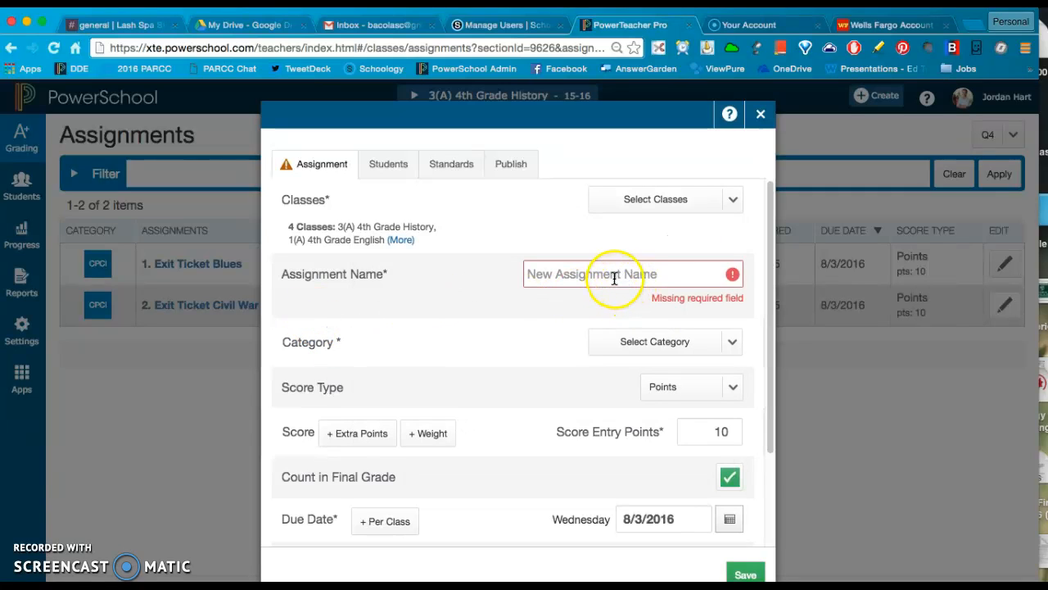
- Name the assignment 'Class Contract' and choose the CPHomework category
click(597, 278)
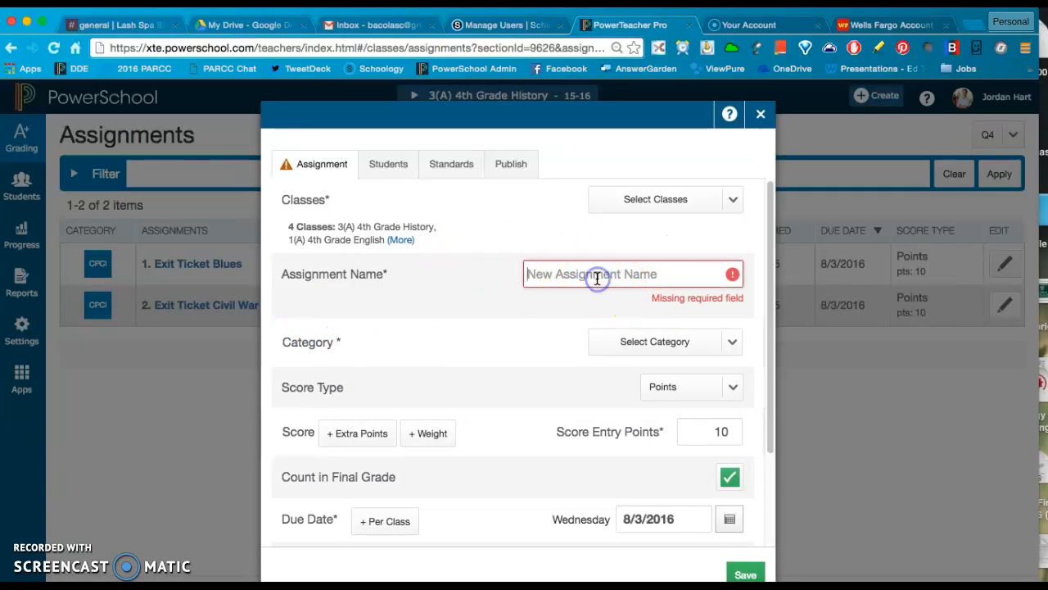
text(Class Contract)
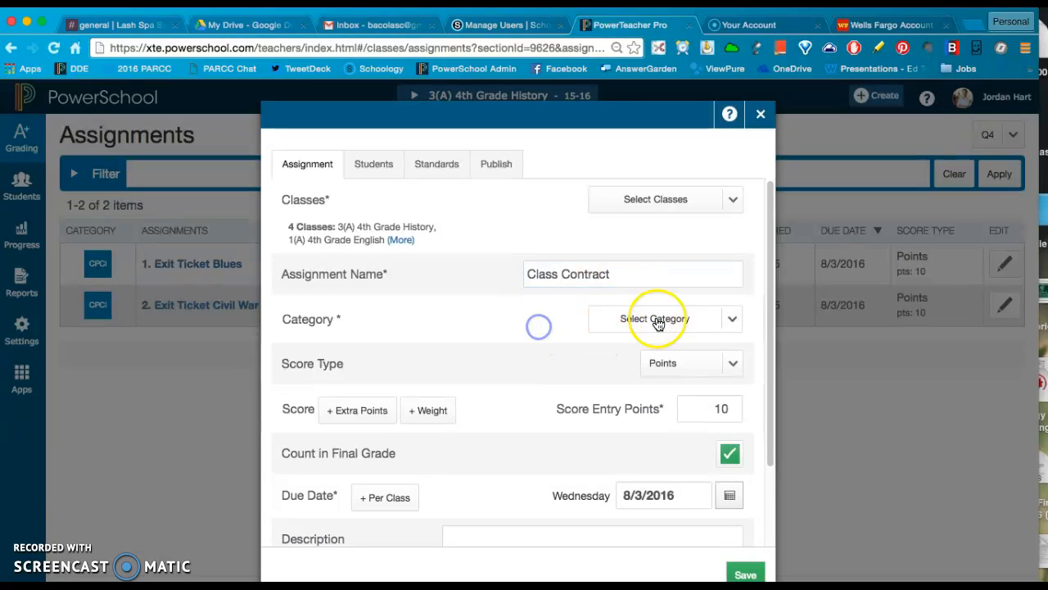
click(657, 318)
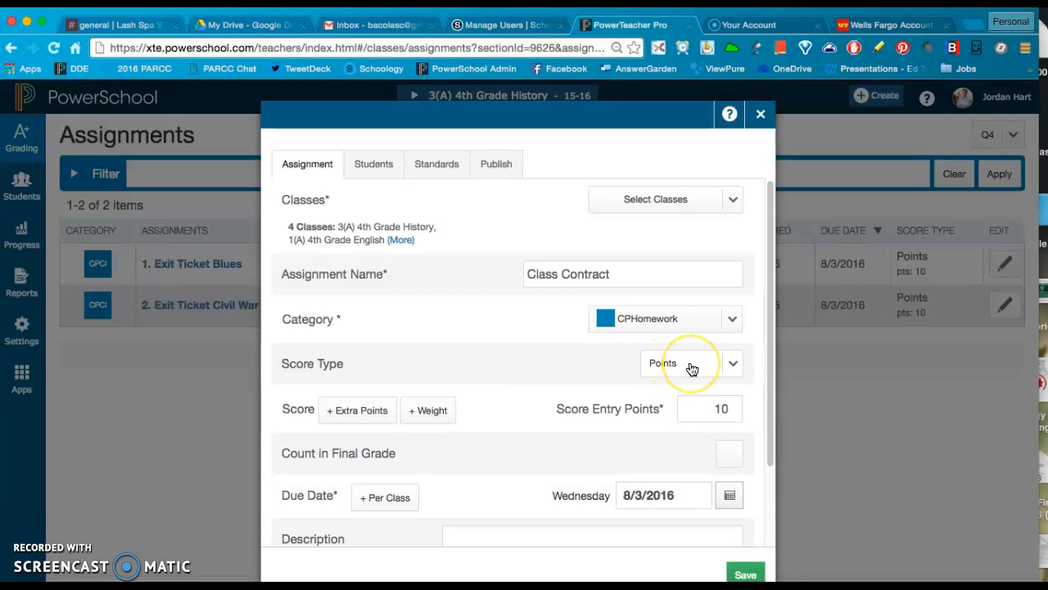
mouse_move(742, 415)
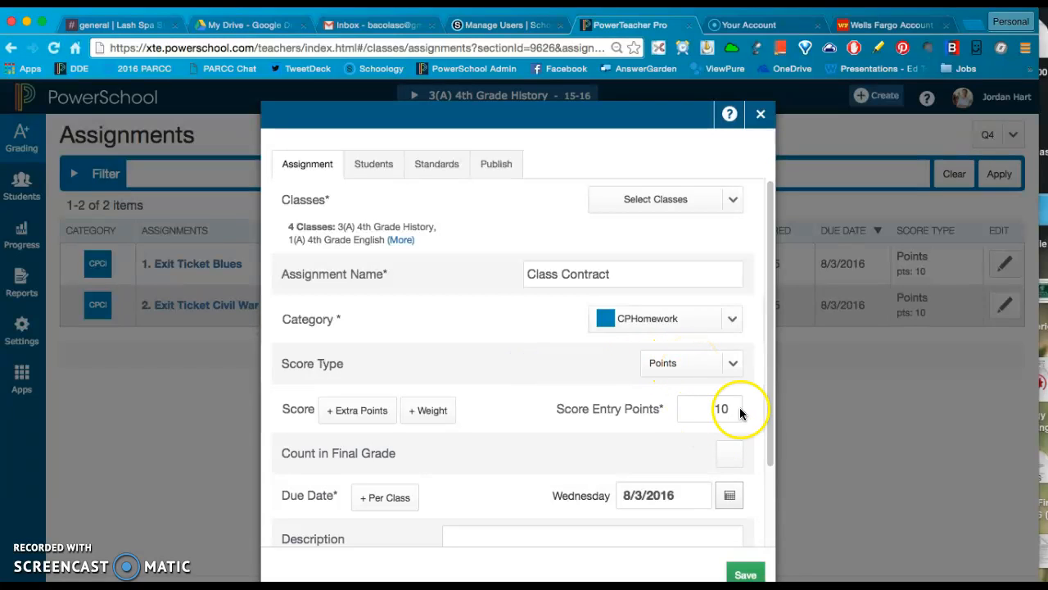
- Set 20 score points, keep Points type, no weight, and count in final grade
click(721, 409)
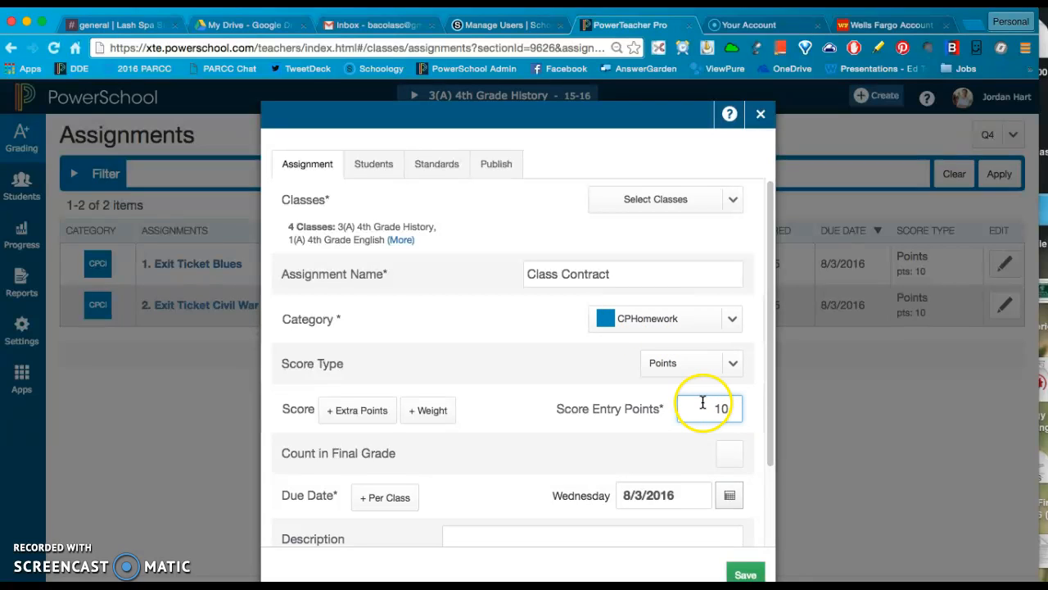
text(20)
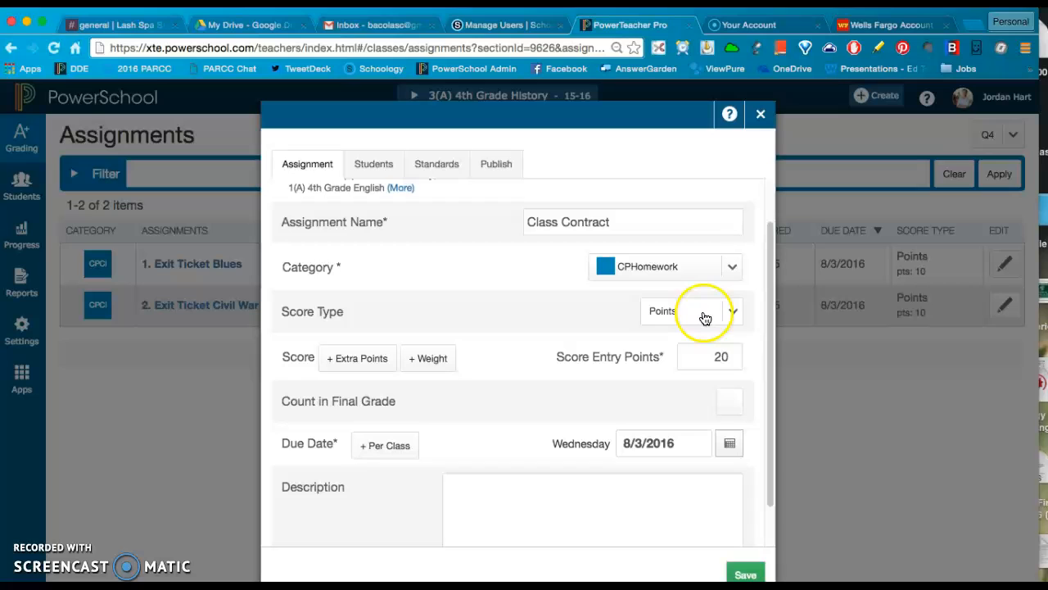
mouse_move(721, 315)
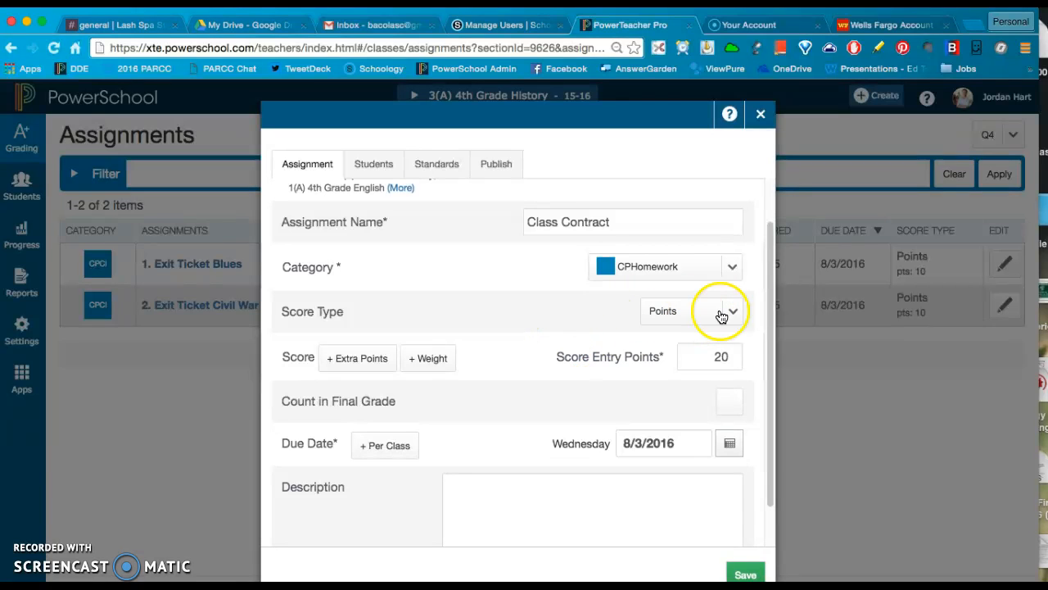
click(734, 311)
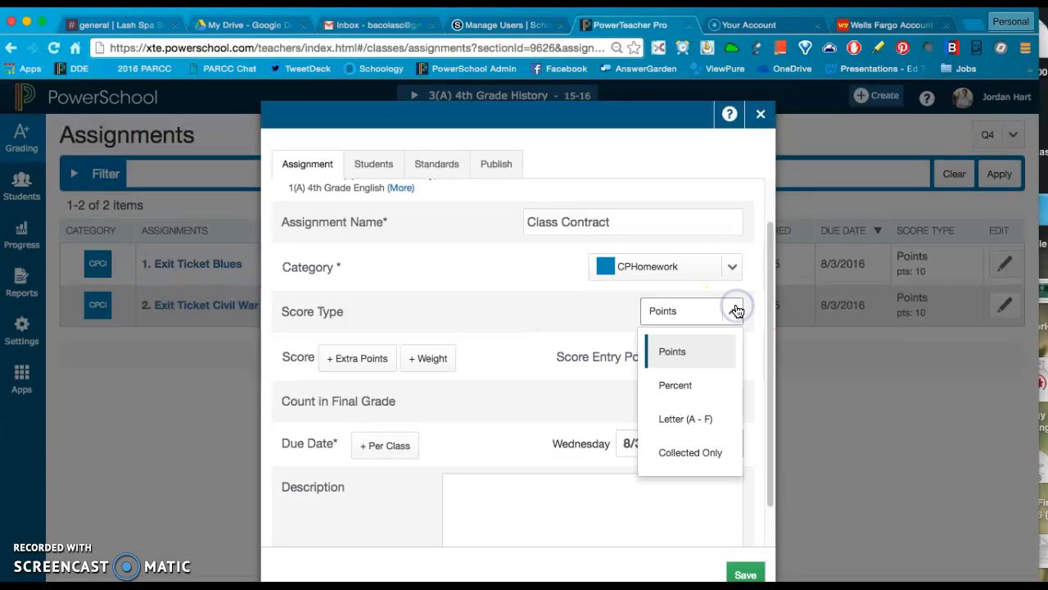
click(672, 350)
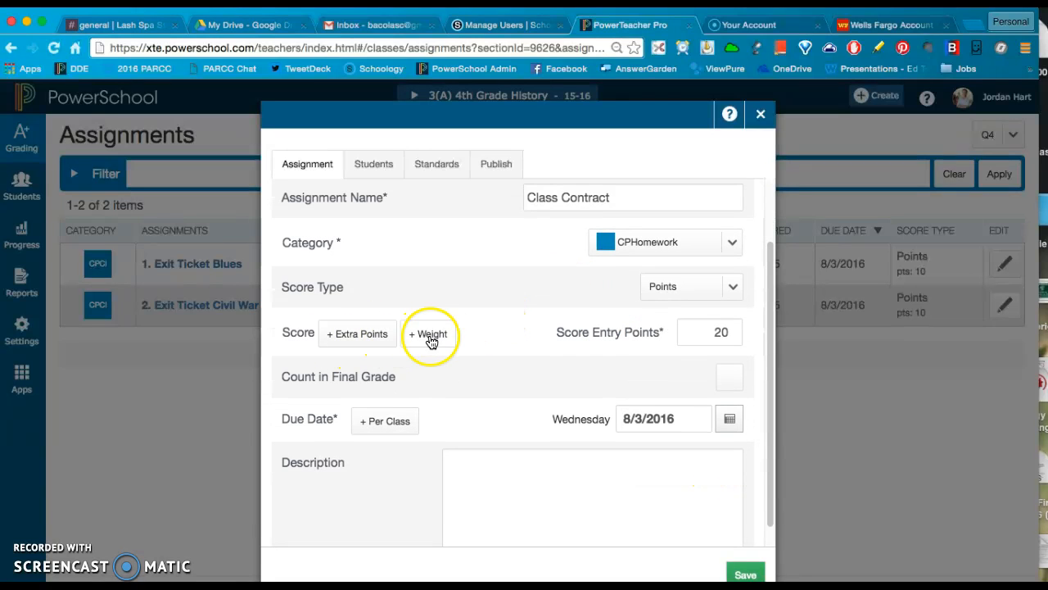
click(429, 334)
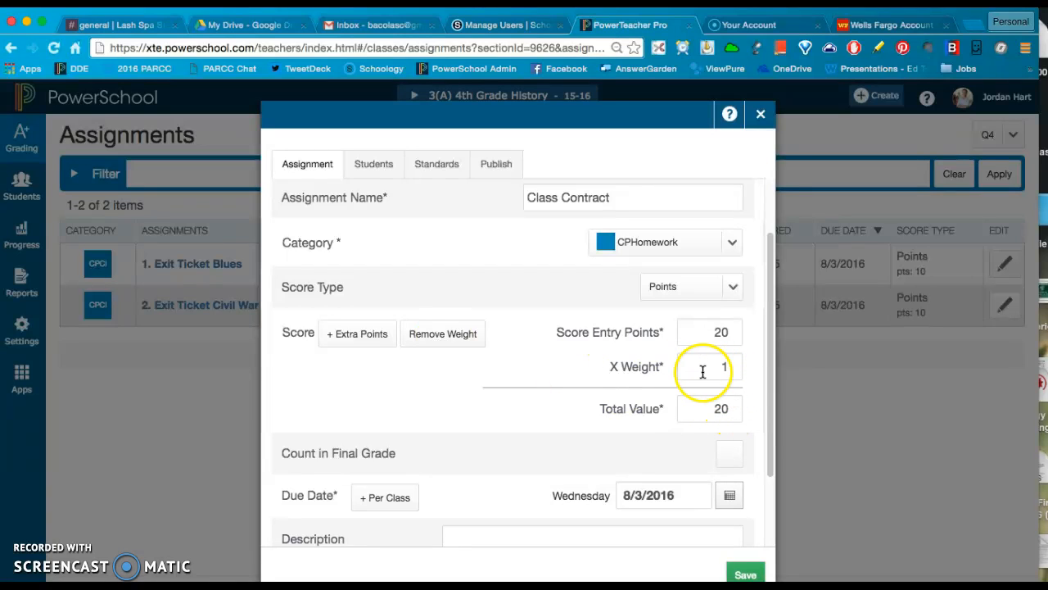
click(442, 334)
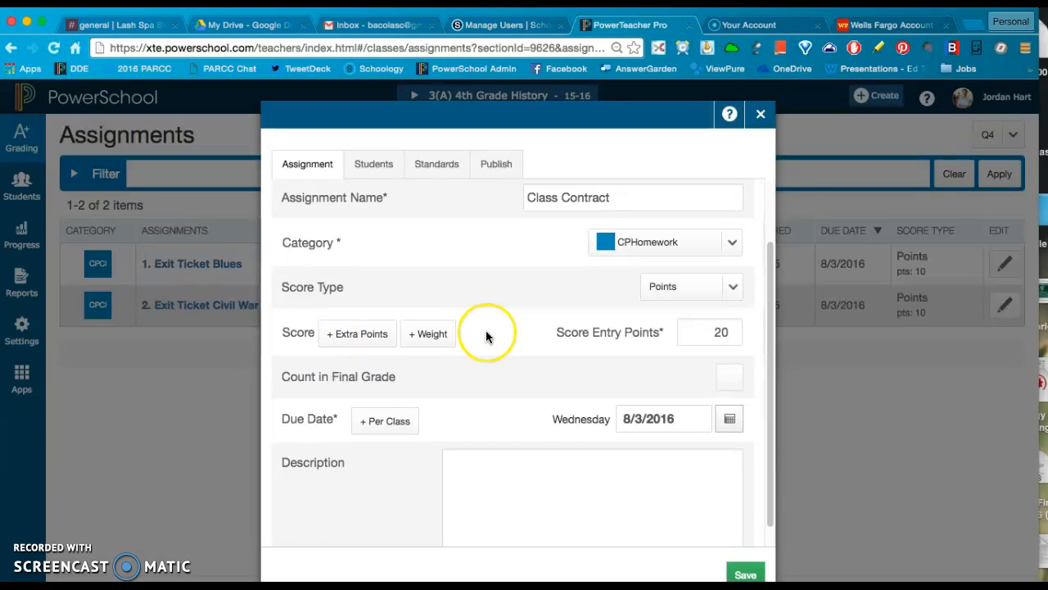
click(729, 377)
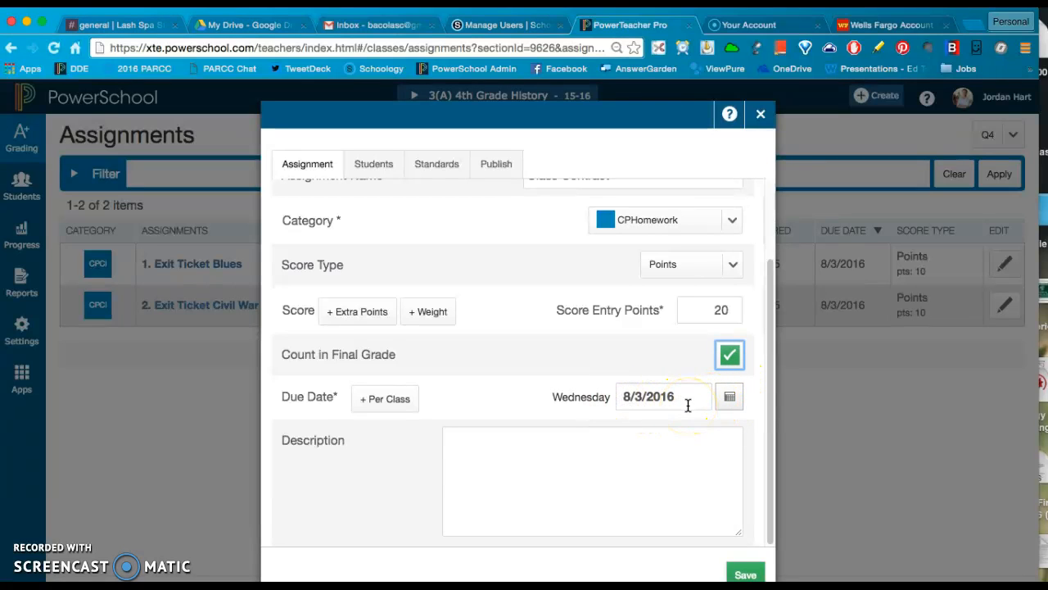
click(655, 398)
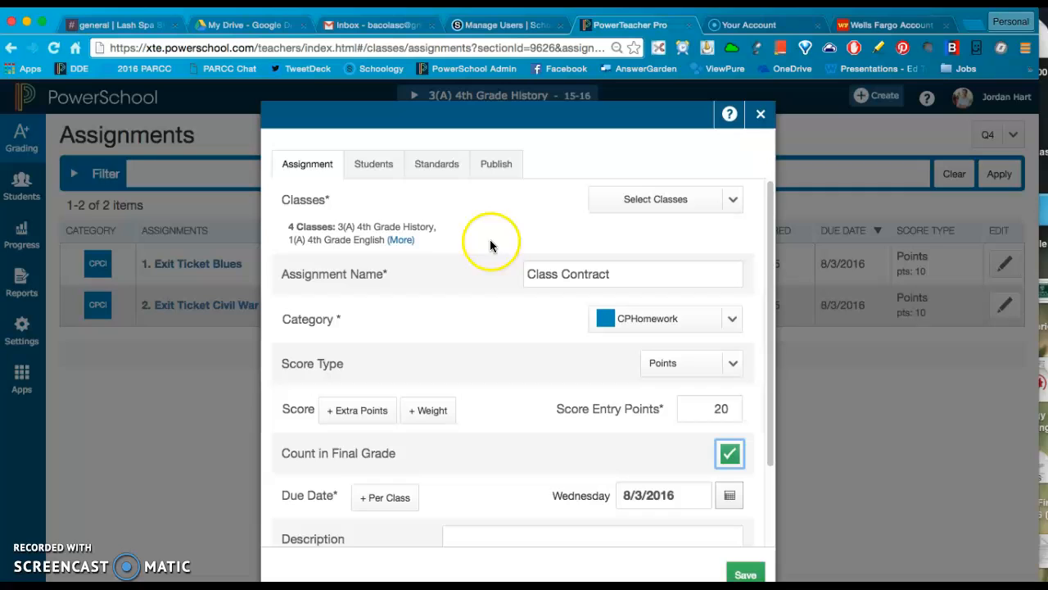
scroll(down, 3)
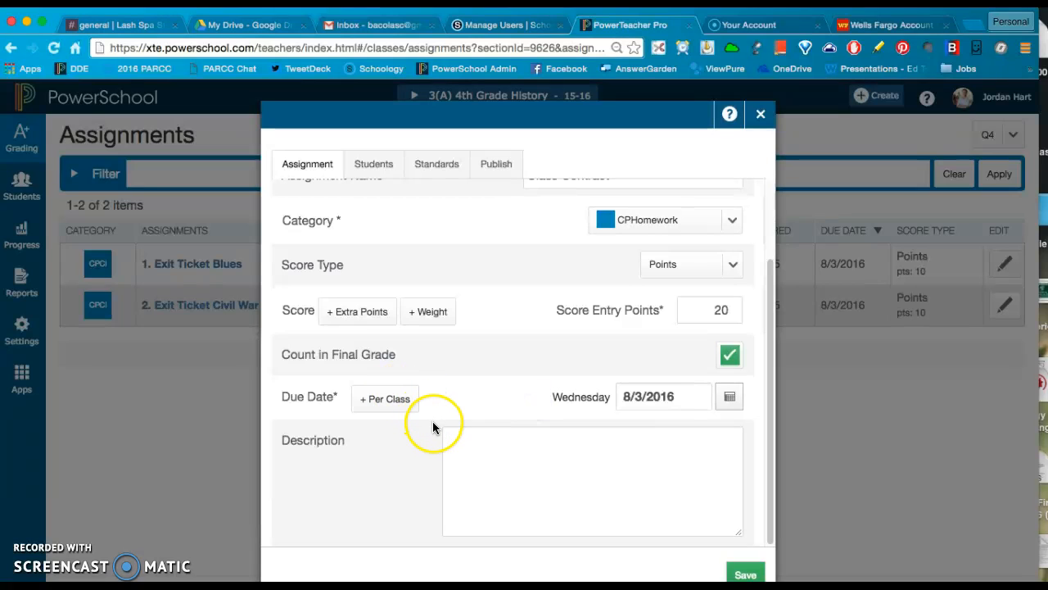
mouse_move(415, 403)
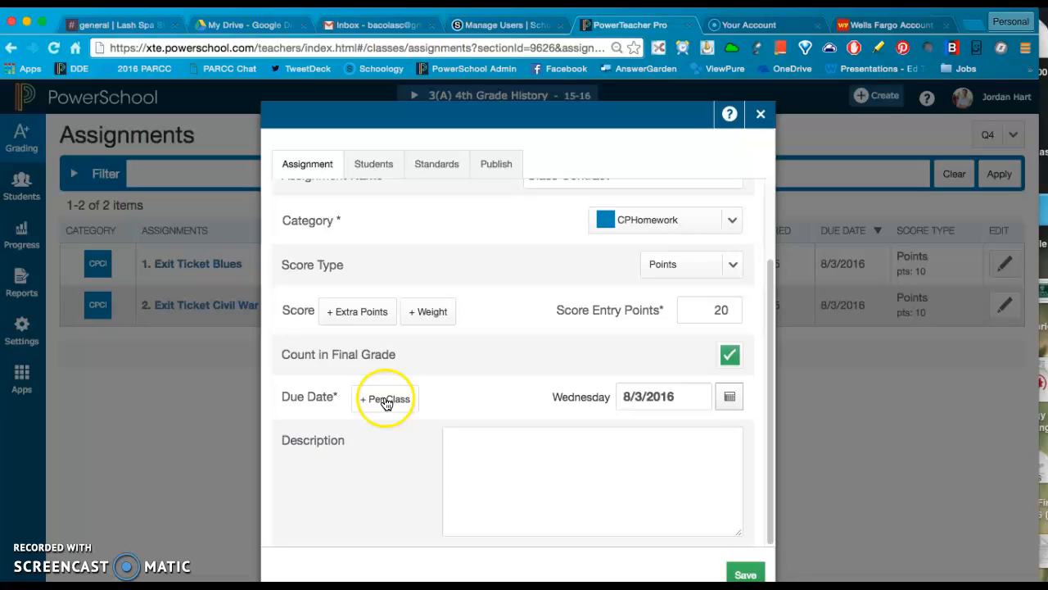
click(385, 398)
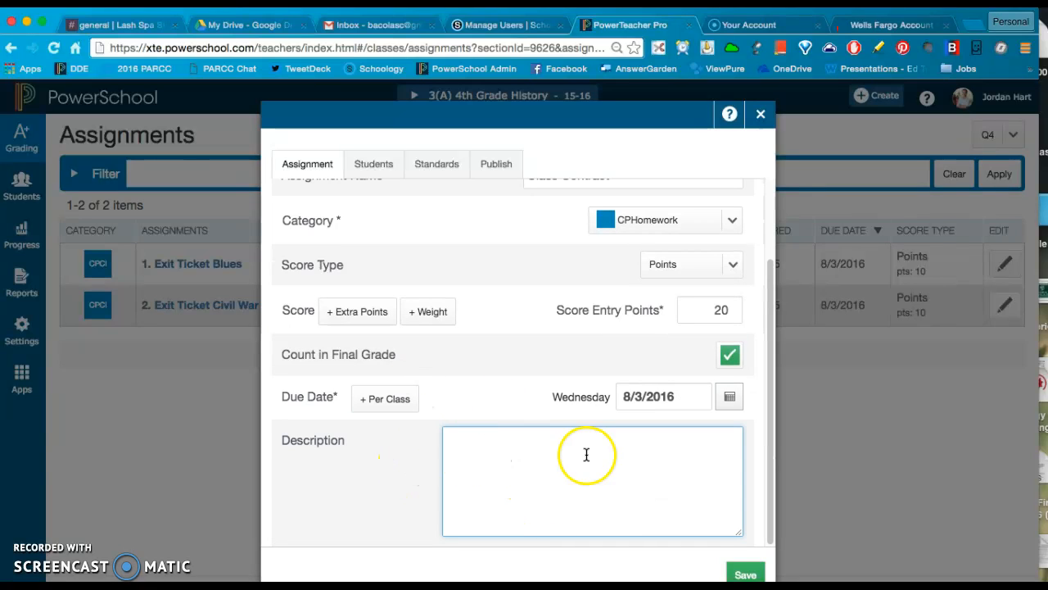
mouse_move(547, 482)
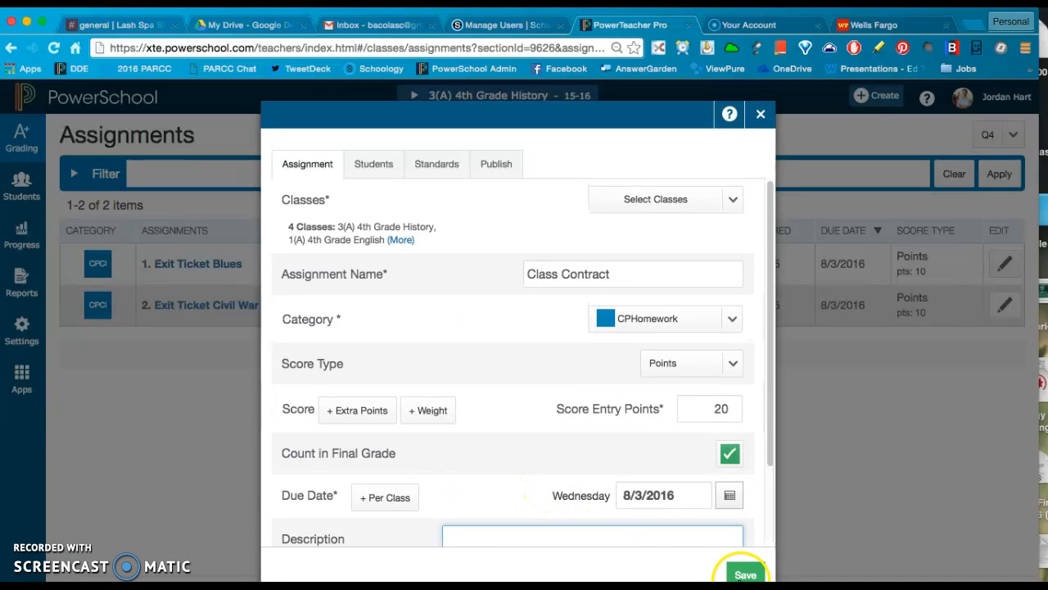
click(374, 164)
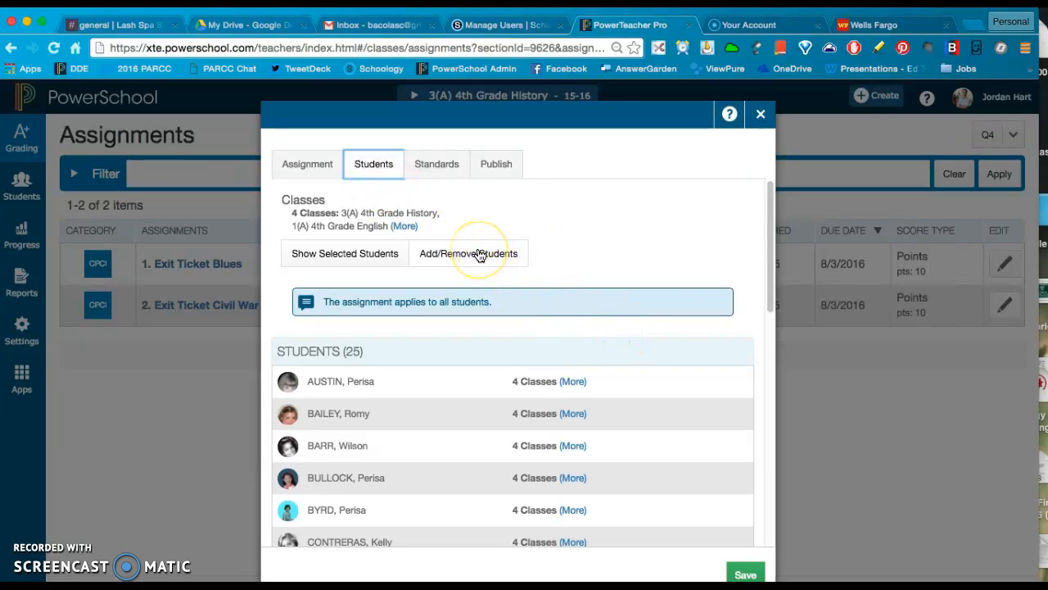
mouse_move(574, 249)
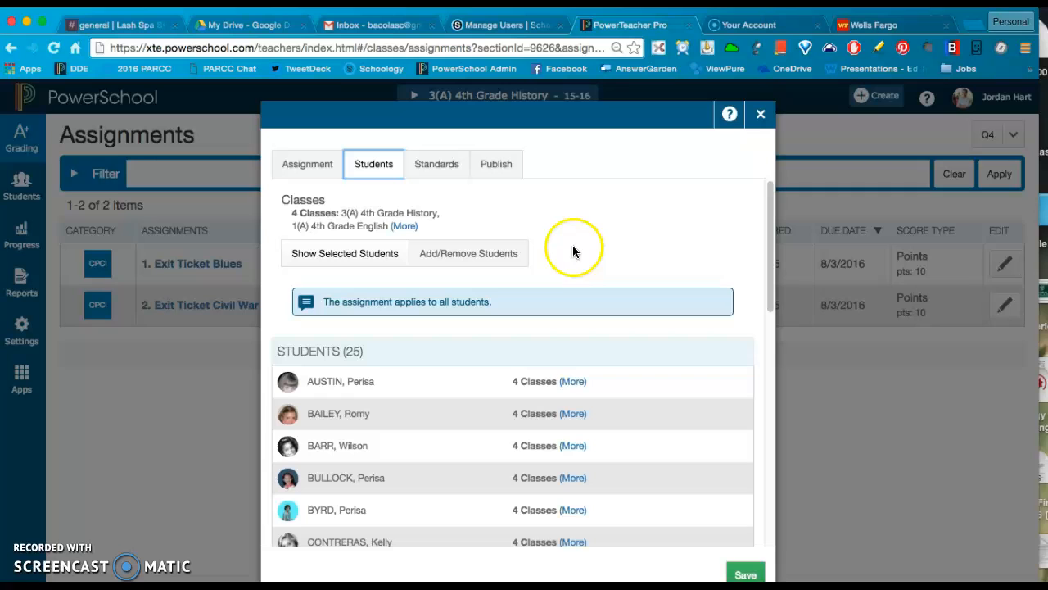
mouse_move(593, 249)
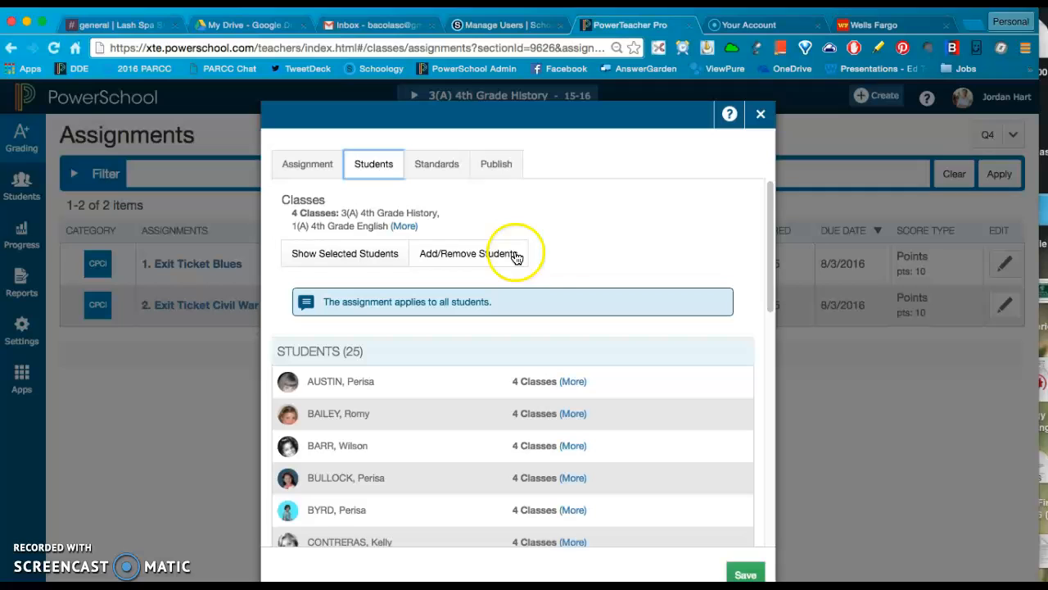
mouse_move(553, 233)
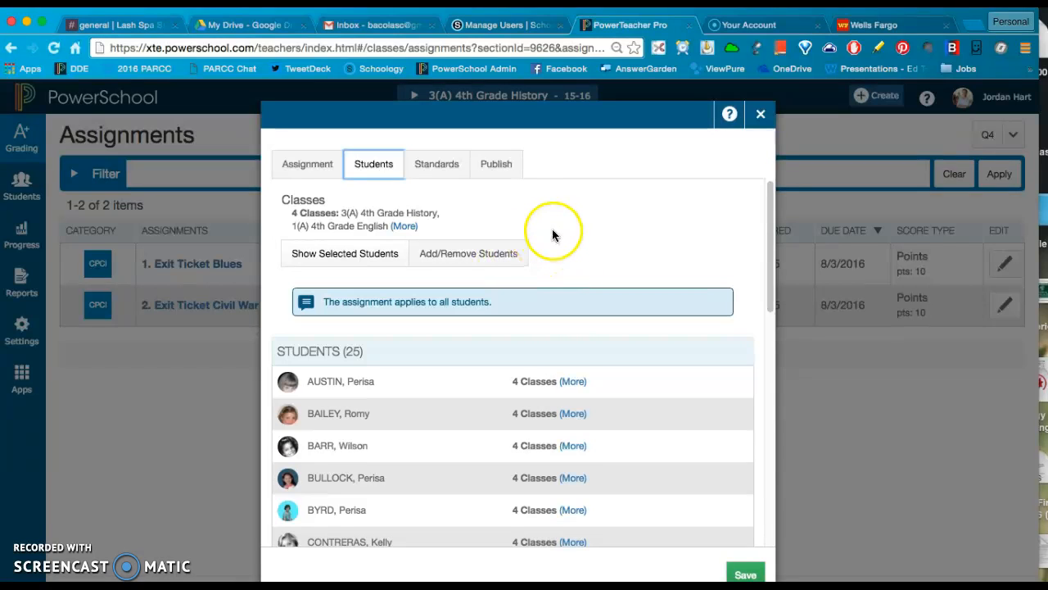
mouse_move(564, 229)
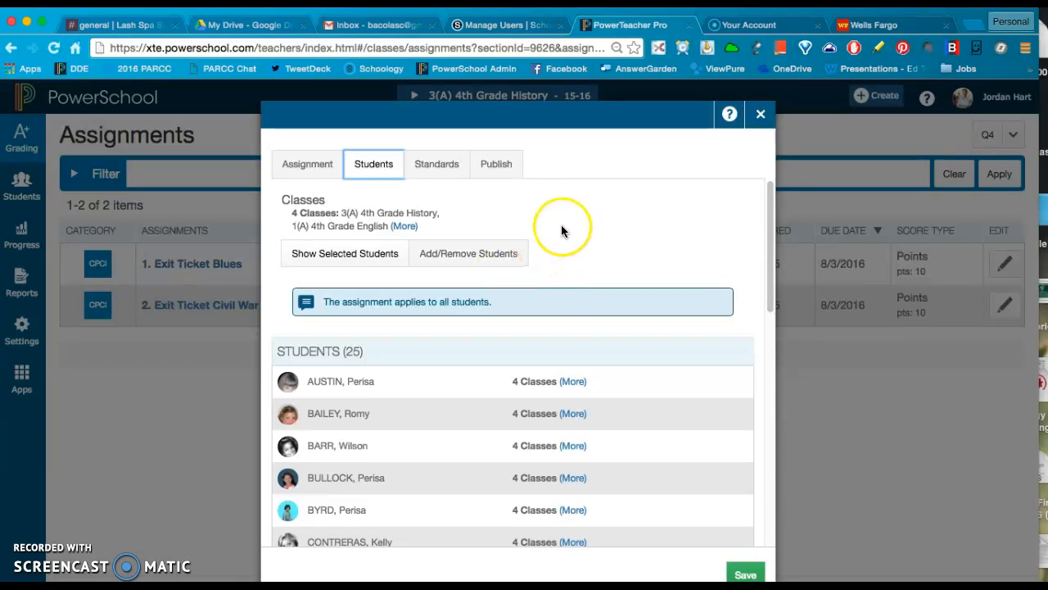
mouse_move(564, 231)
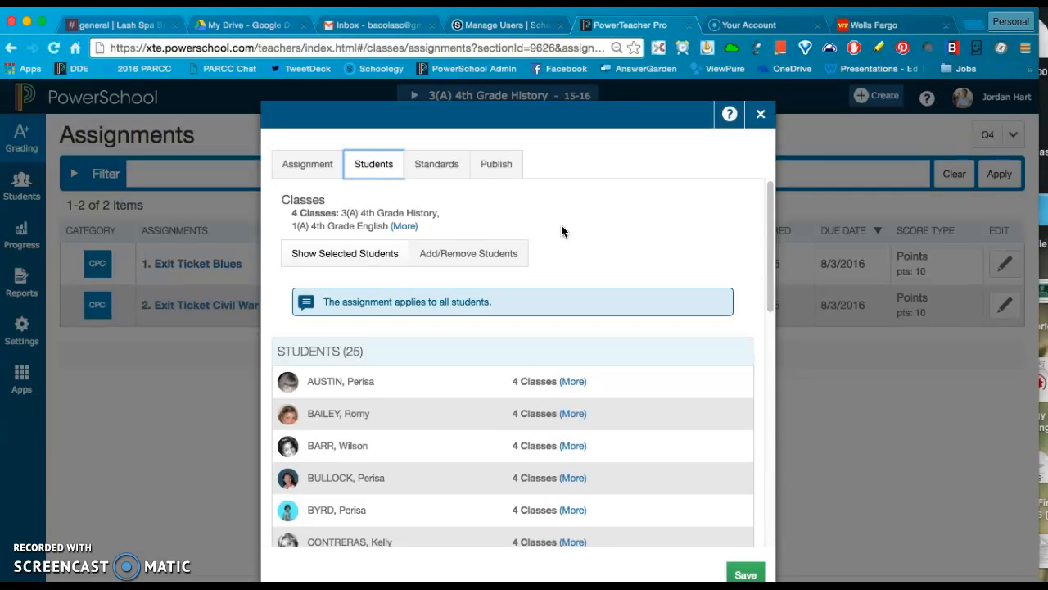
mouse_move(557, 370)
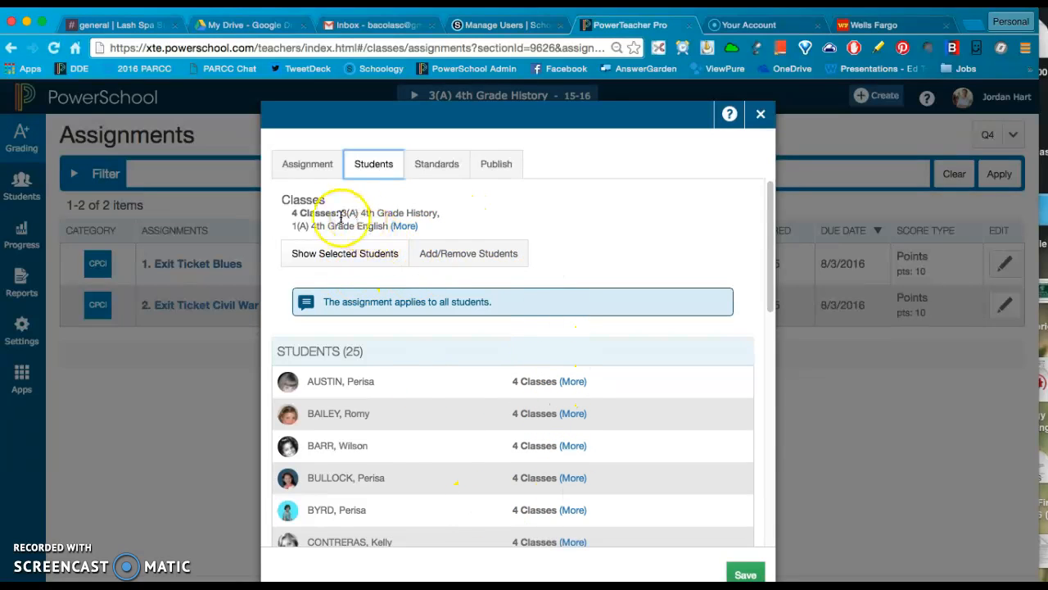
mouse_move(318, 193)
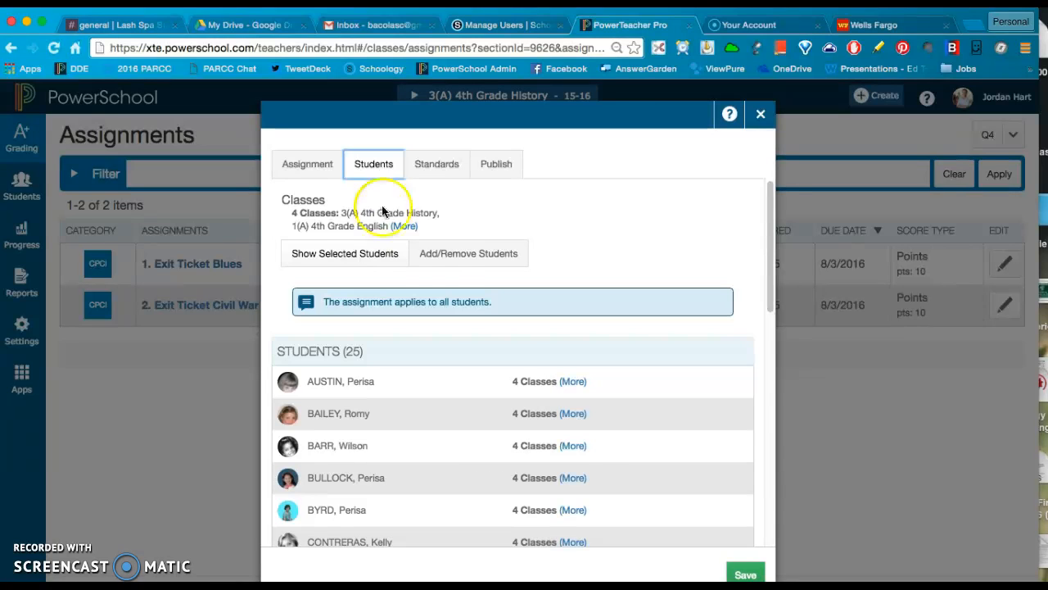
mouse_move(593, 439)
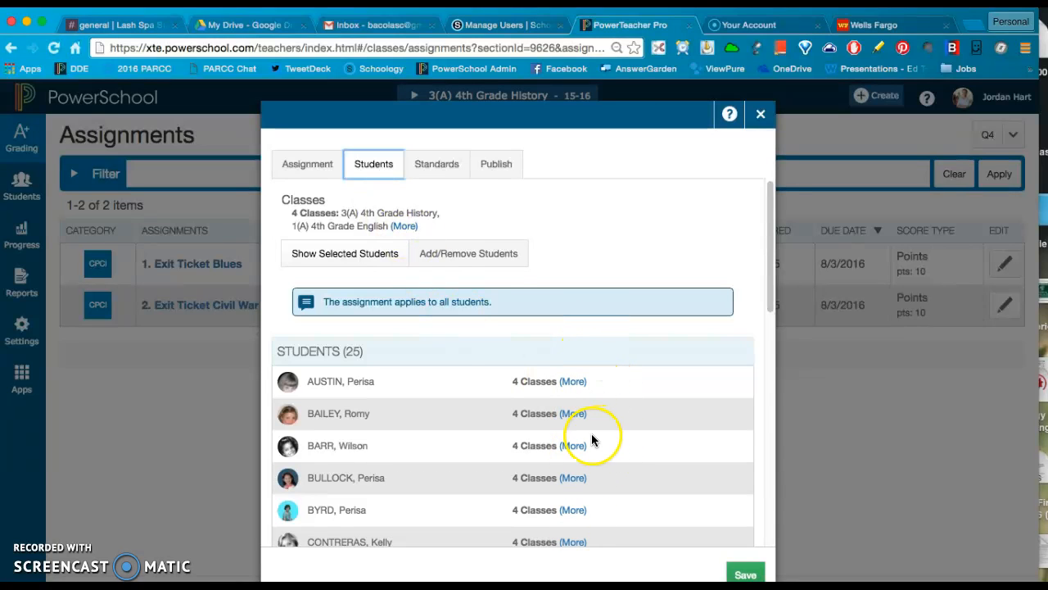
mouse_move(357, 302)
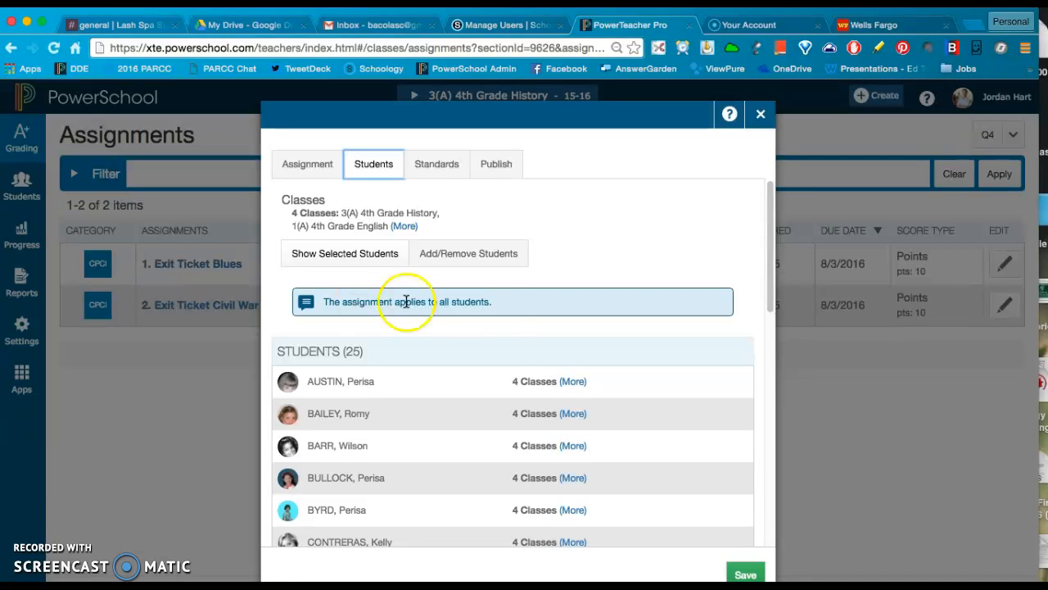
mouse_move(490, 163)
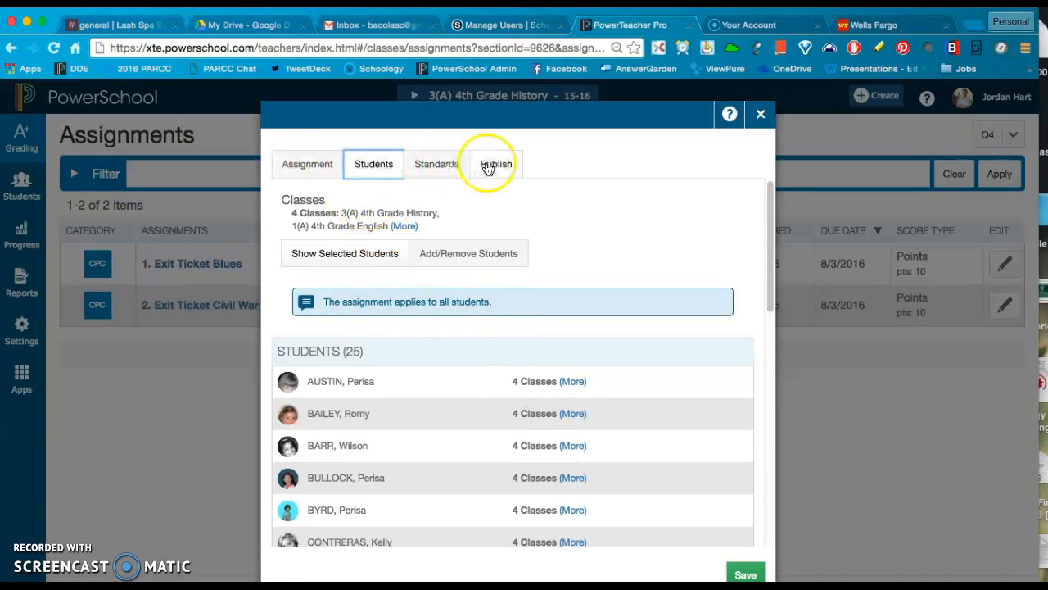
- Keep publishing set to Immediately, save Class Contract and close its window
click(496, 164)
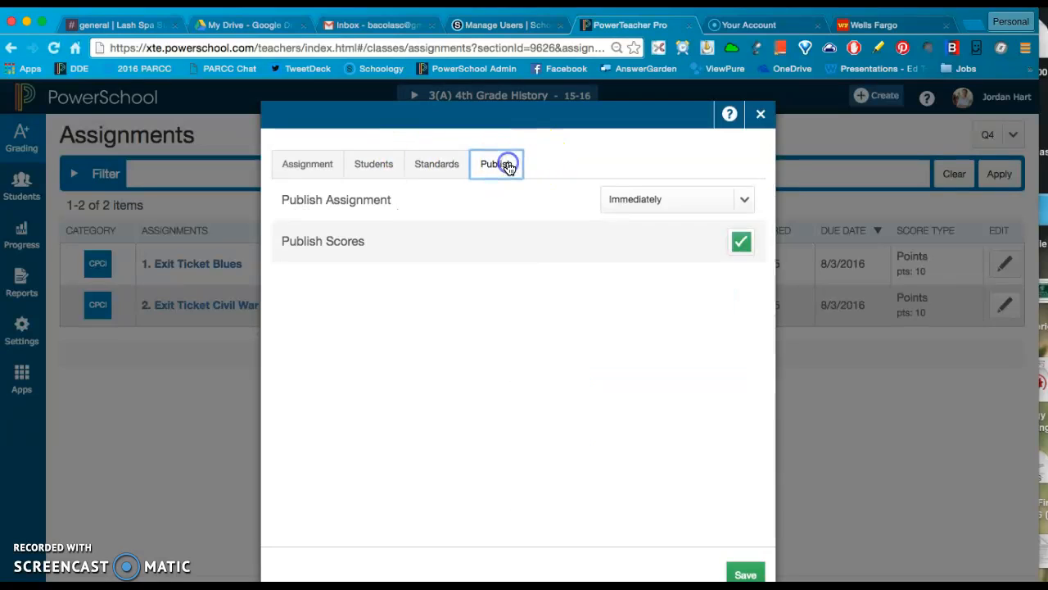
mouse_move(740, 204)
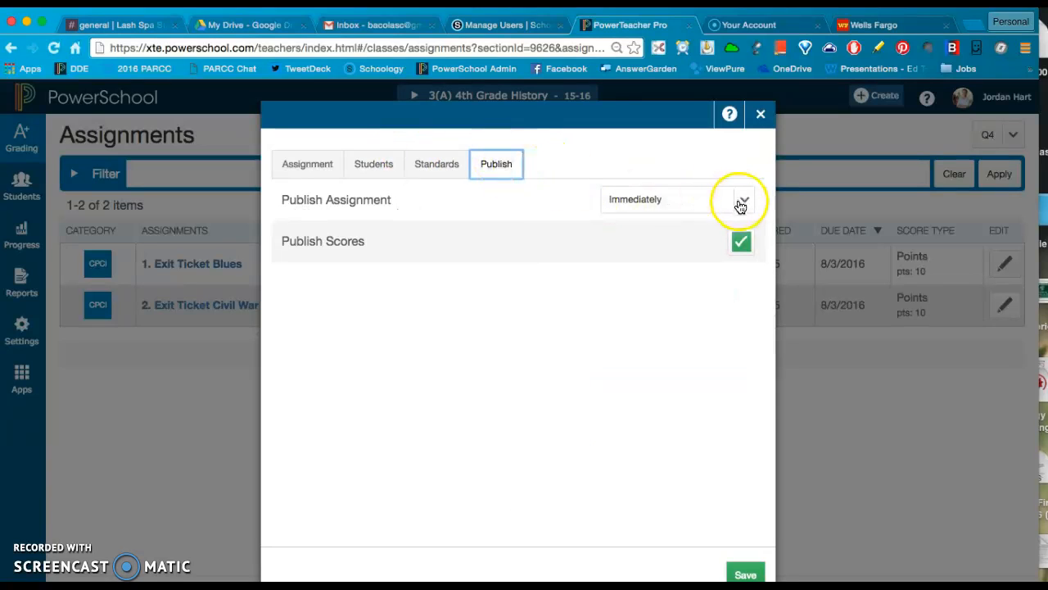
click(743, 200)
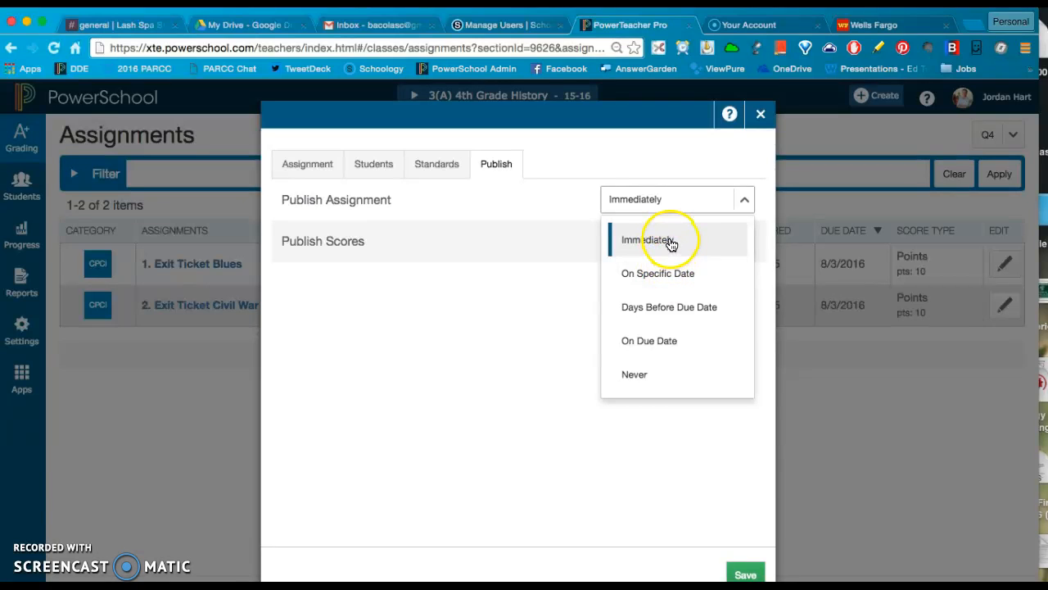
mouse_move(673, 340)
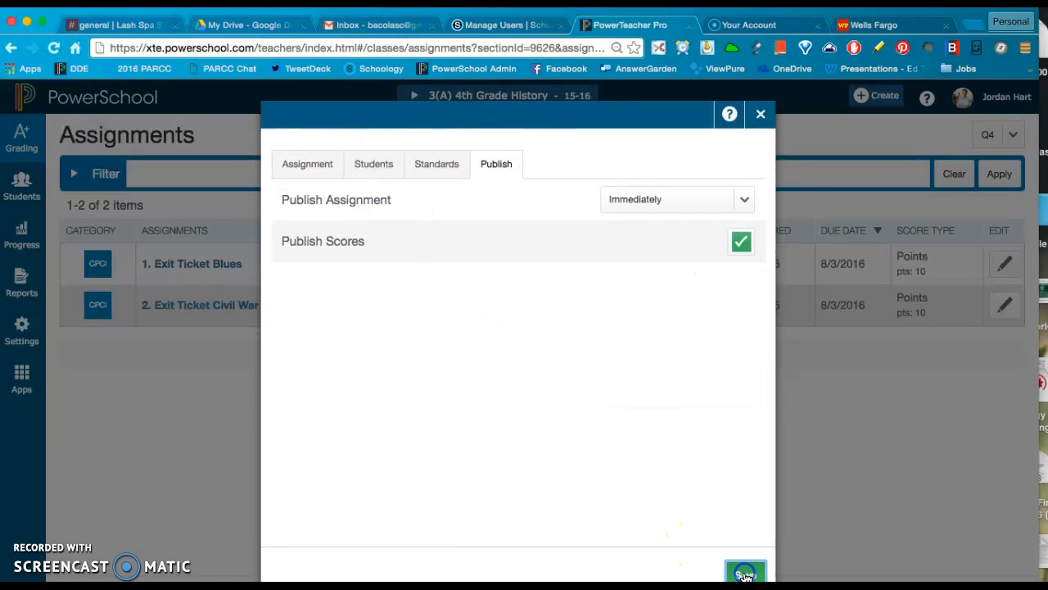
click(747, 580)
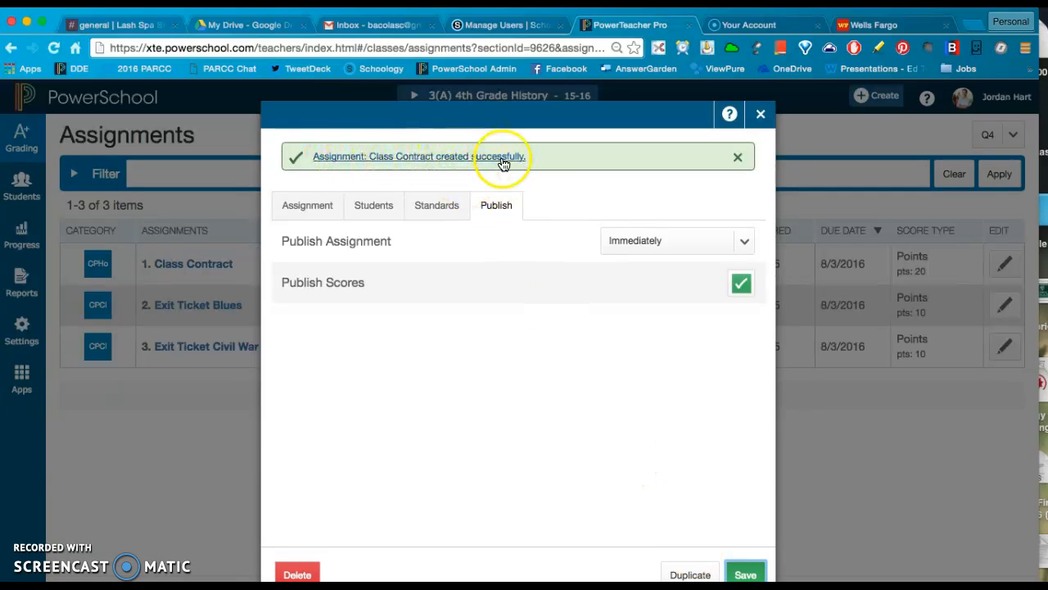
mouse_move(439, 157)
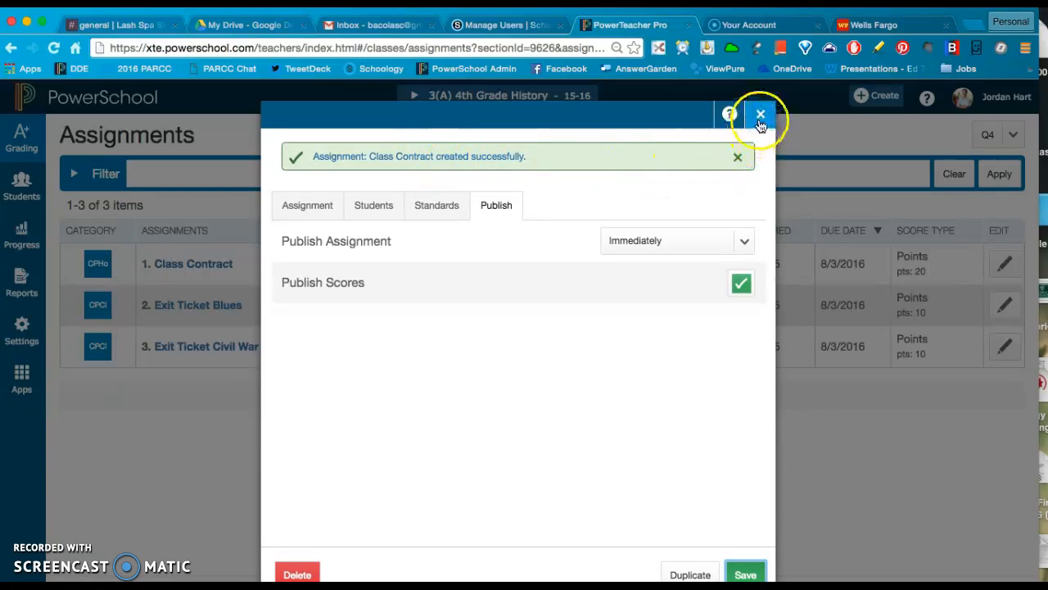
click(760, 114)
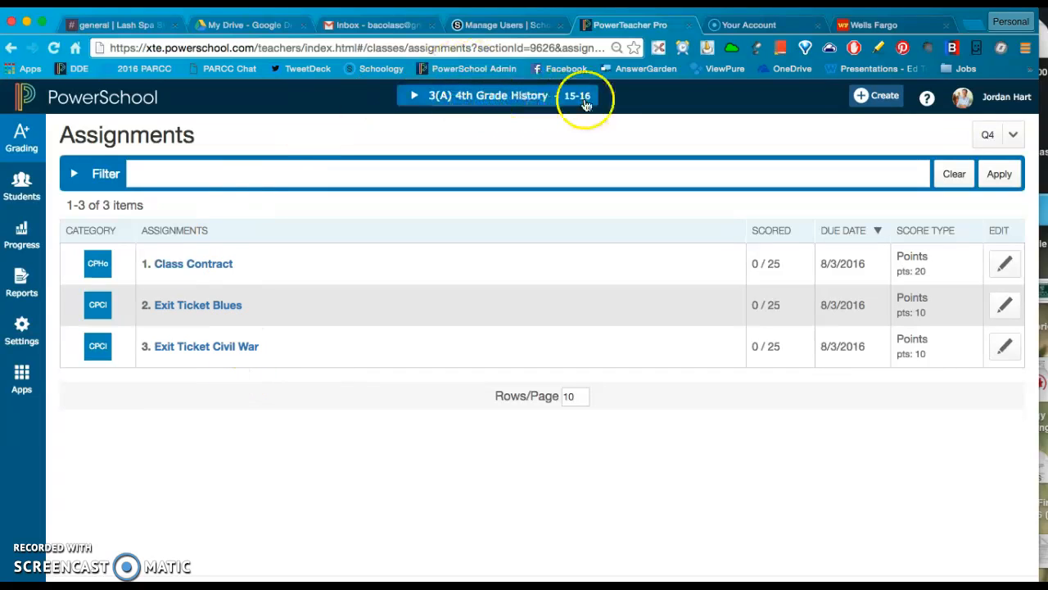
mouse_move(479, 115)
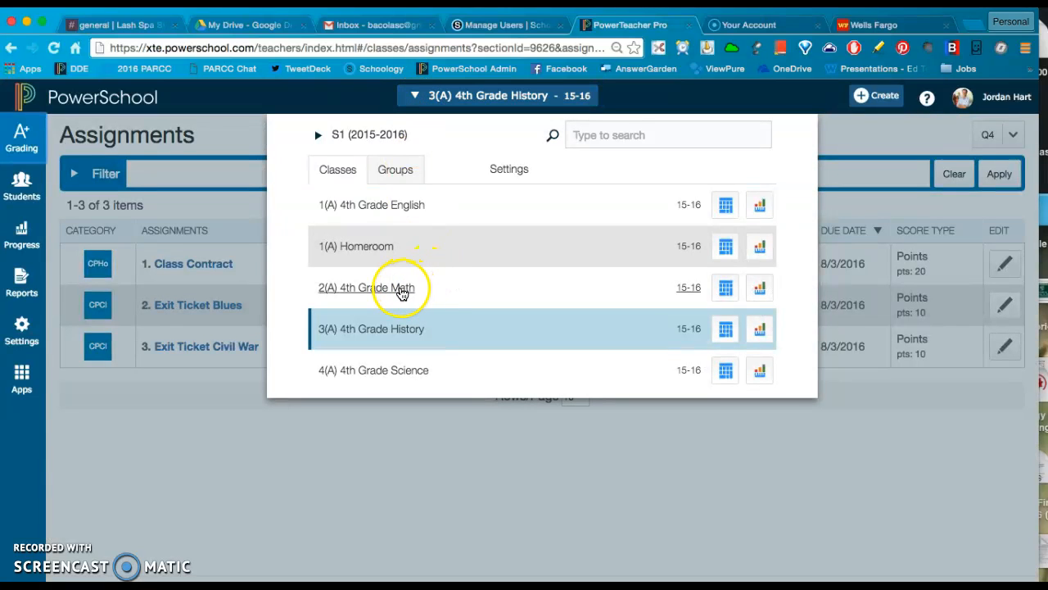
- Stay on 3(A) 4th Grade History and bring up the grading pages list
click(371, 289)
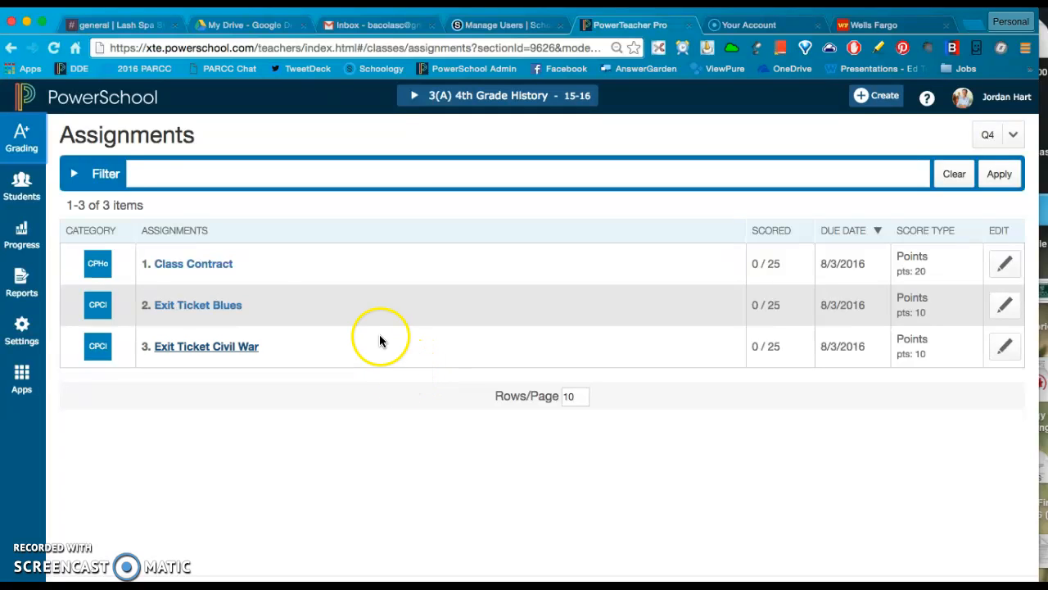
mouse_move(23, 134)
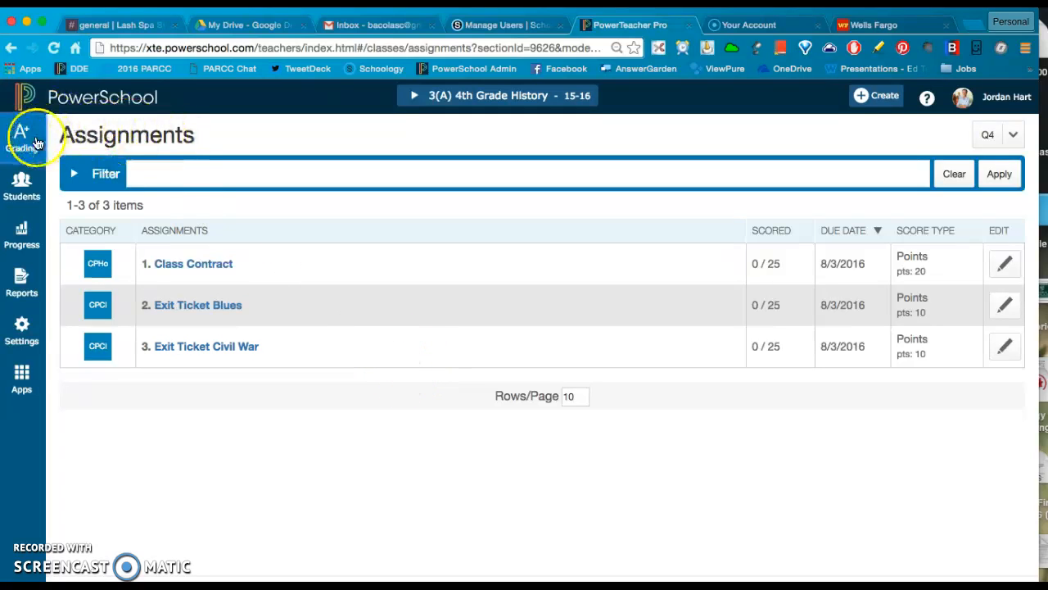
click(24, 135)
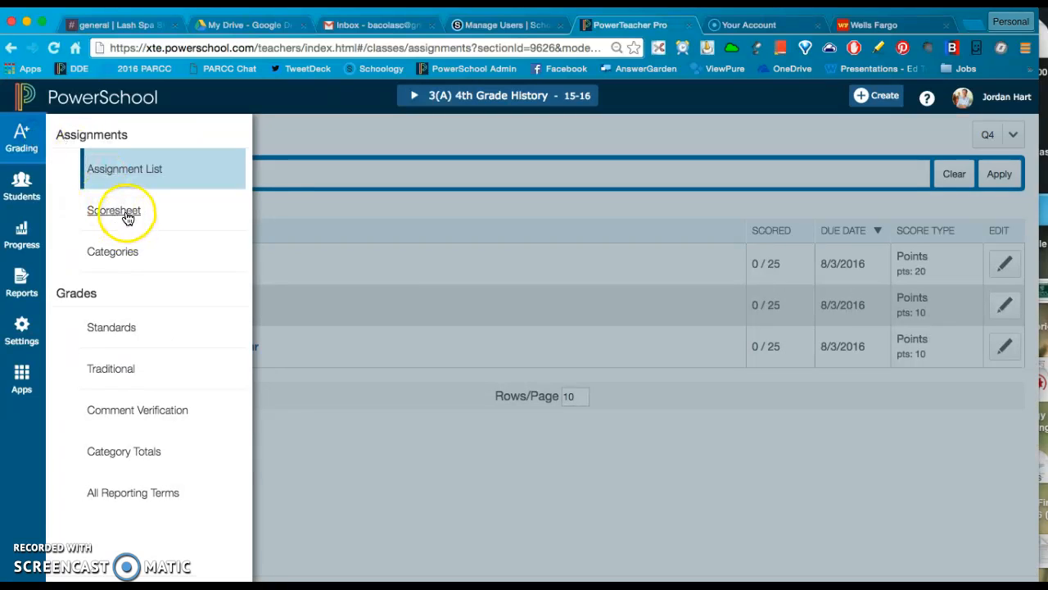
- Show the Q4 scoresheet's assignment columns from least recent first
click(114, 209)
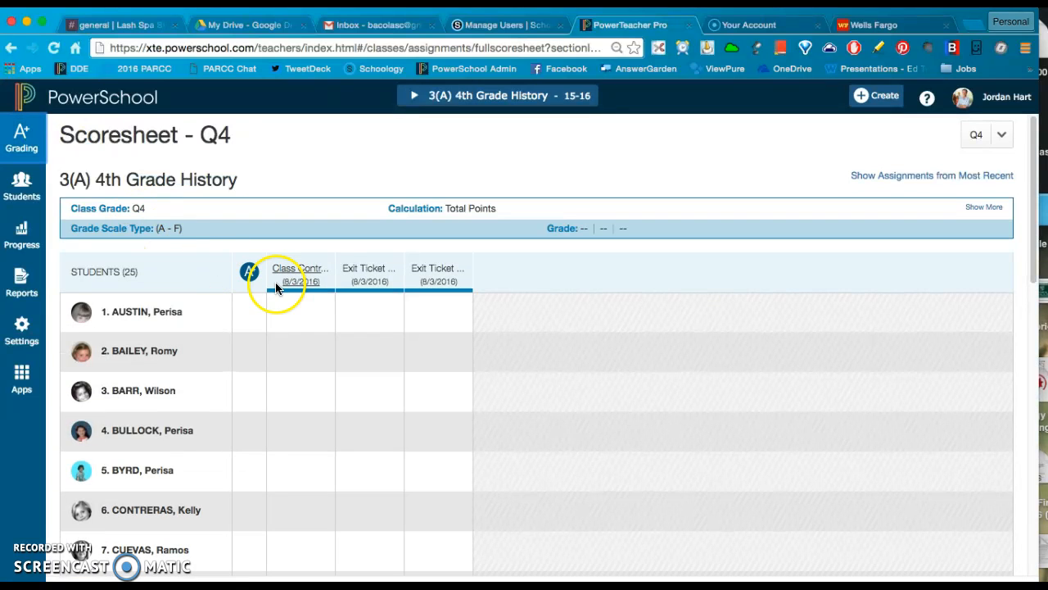
scroll(down, 3)
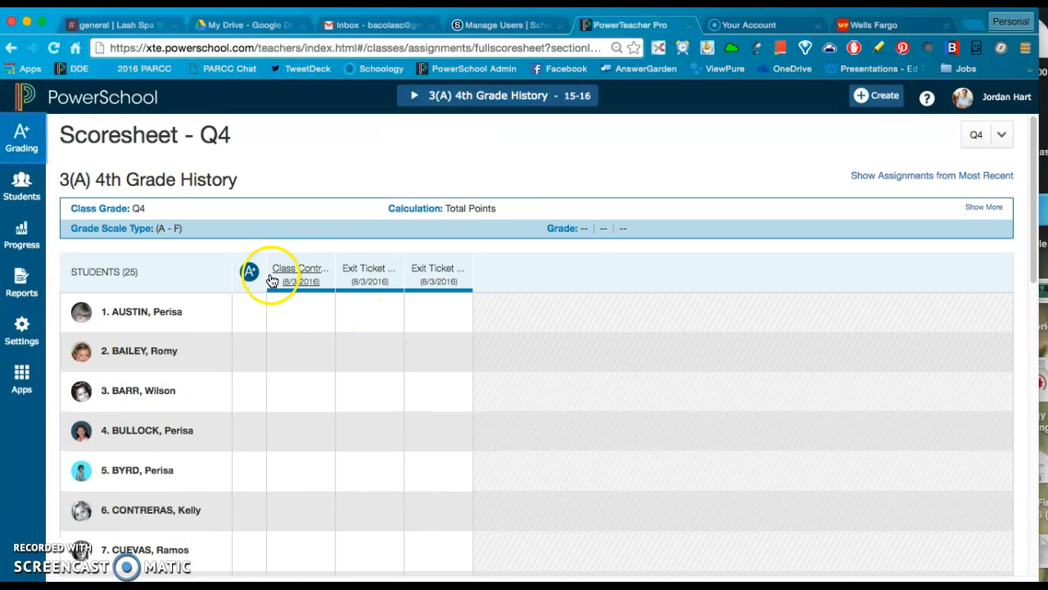
mouse_move(308, 282)
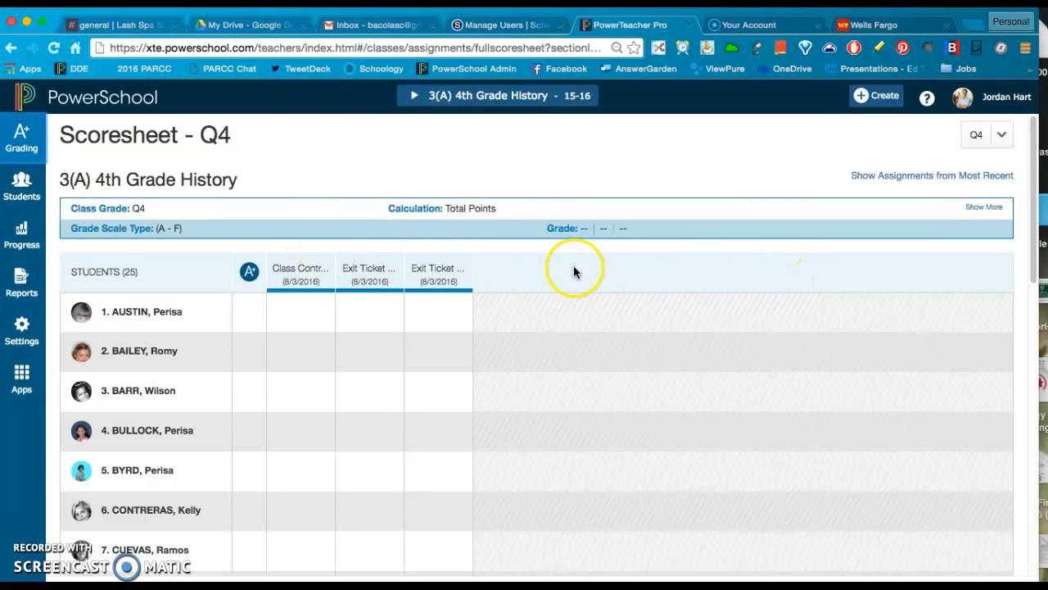
mouse_move(298, 272)
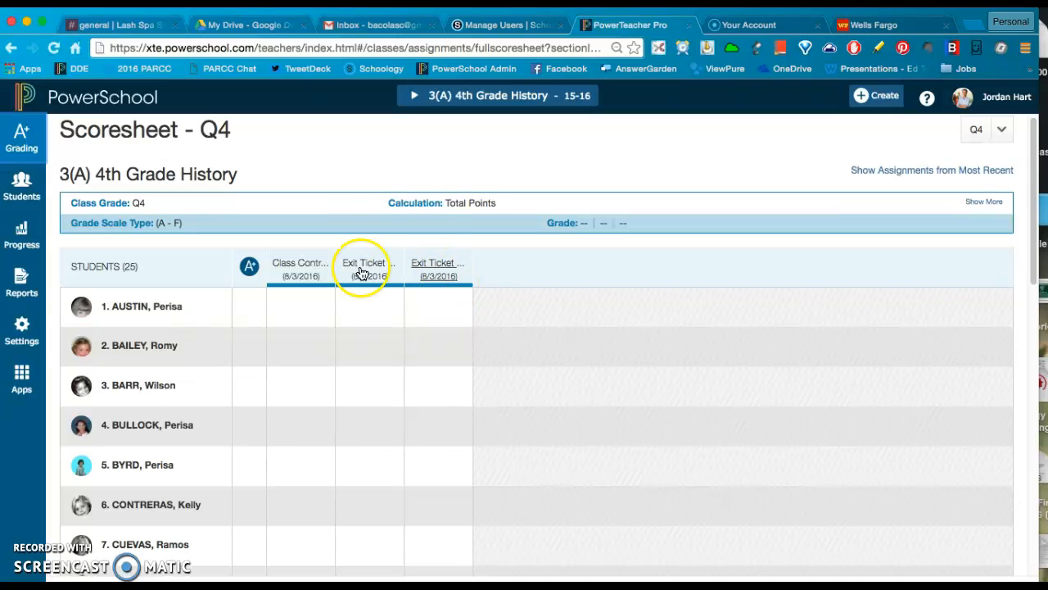
scroll(down, 3)
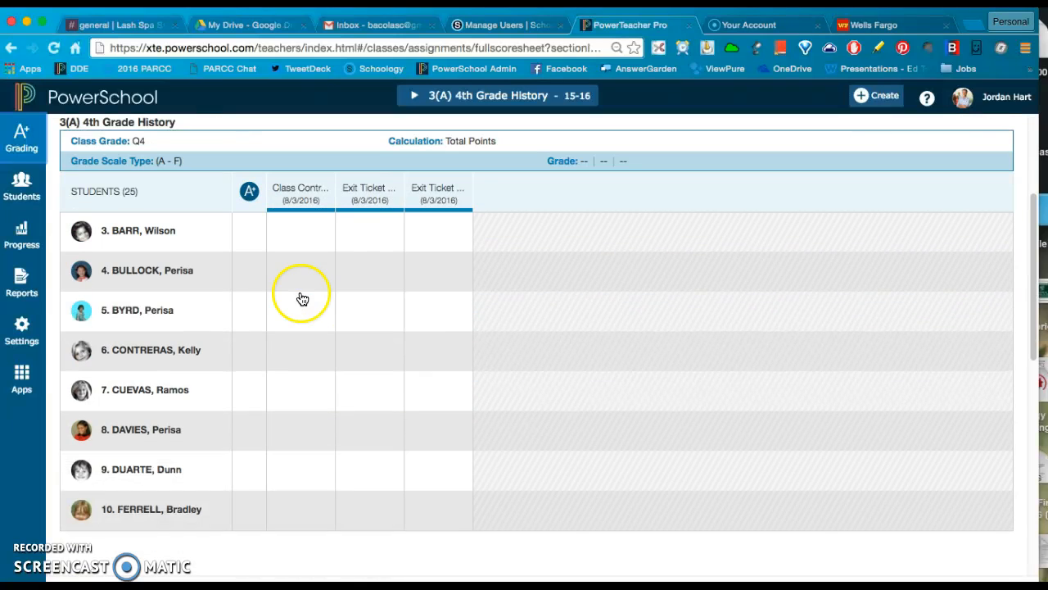
scroll(down, 3)
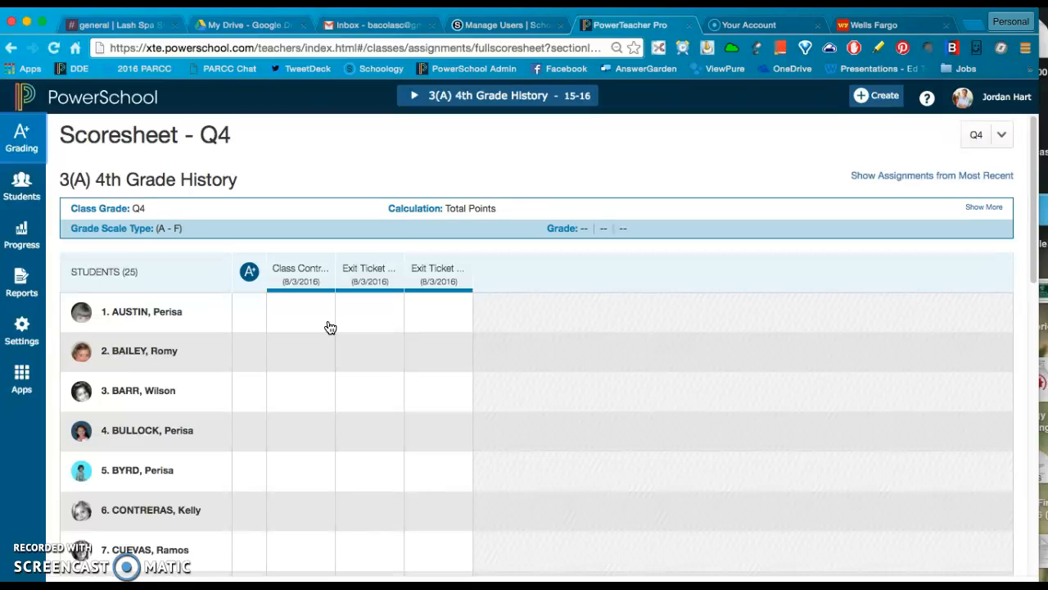
mouse_move(390, 261)
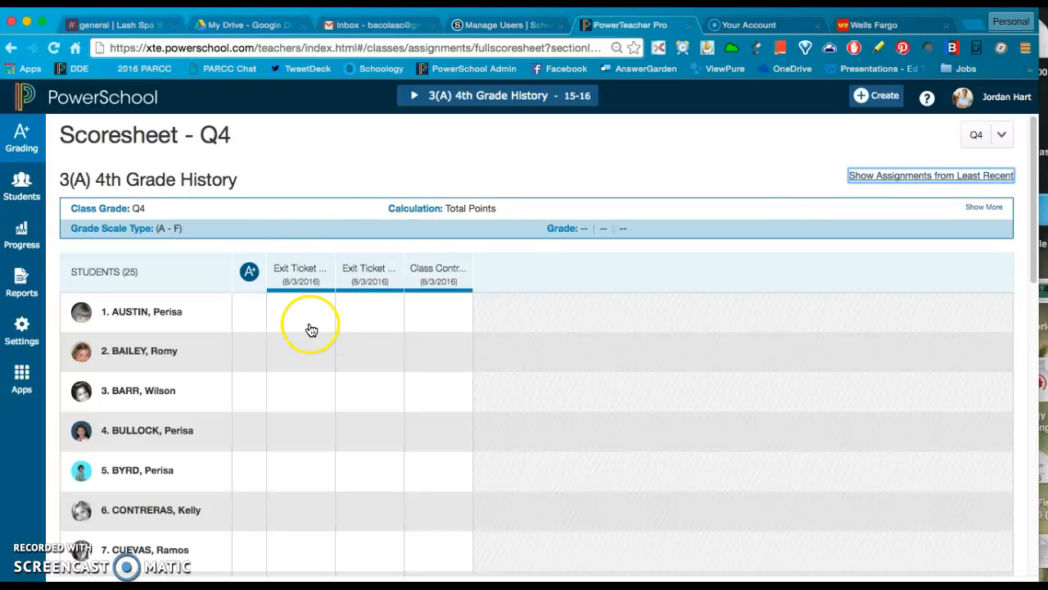
mouse_move(298, 239)
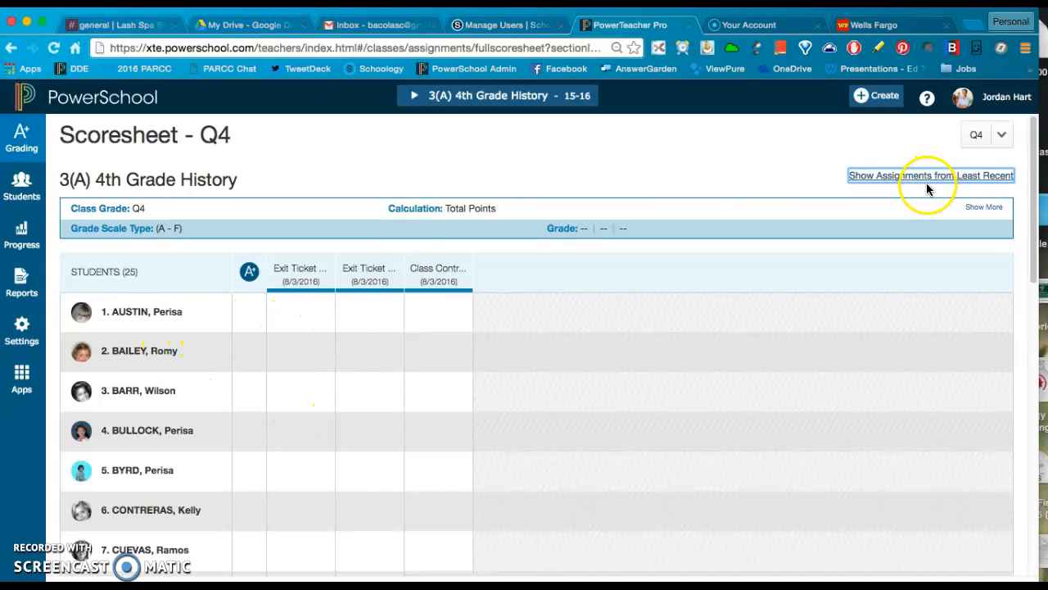
click(937, 176)
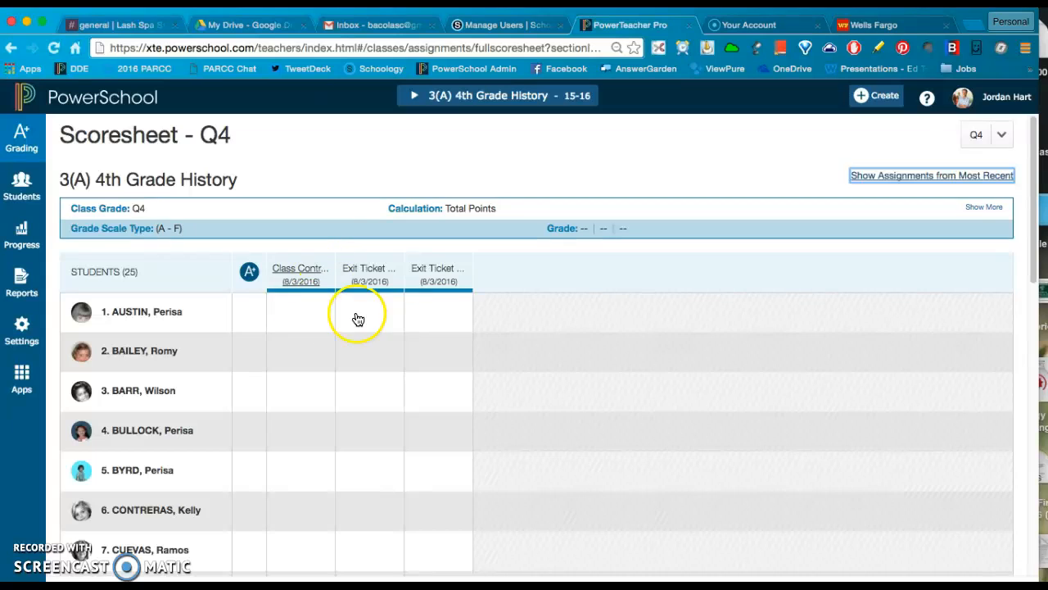
mouse_move(304, 270)
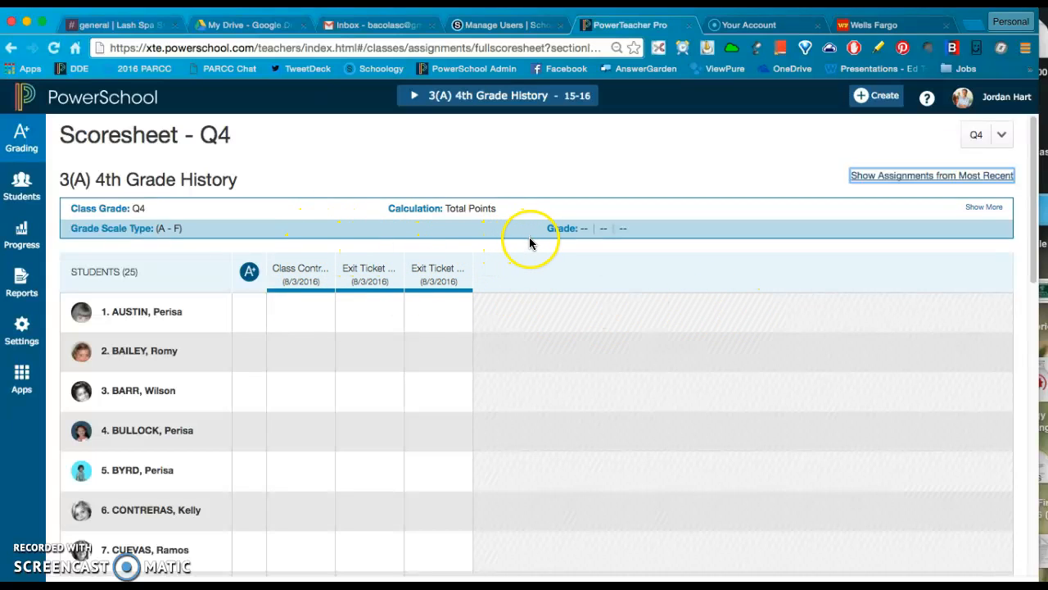
mouse_move(775, 228)
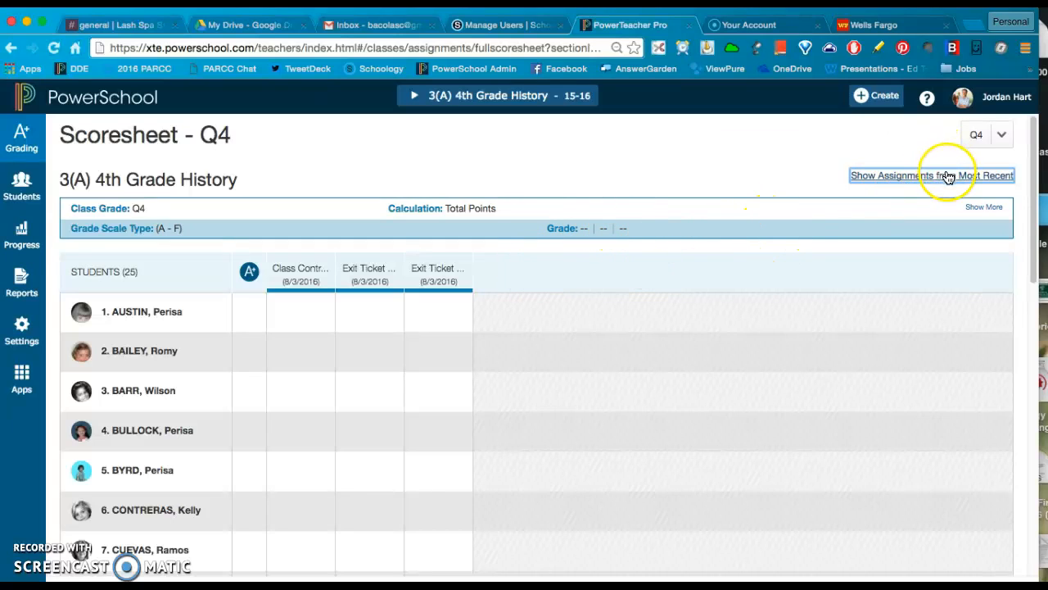
- Restore most-recent-first column order and select the Exit Ticket Civil War column
click(947, 176)
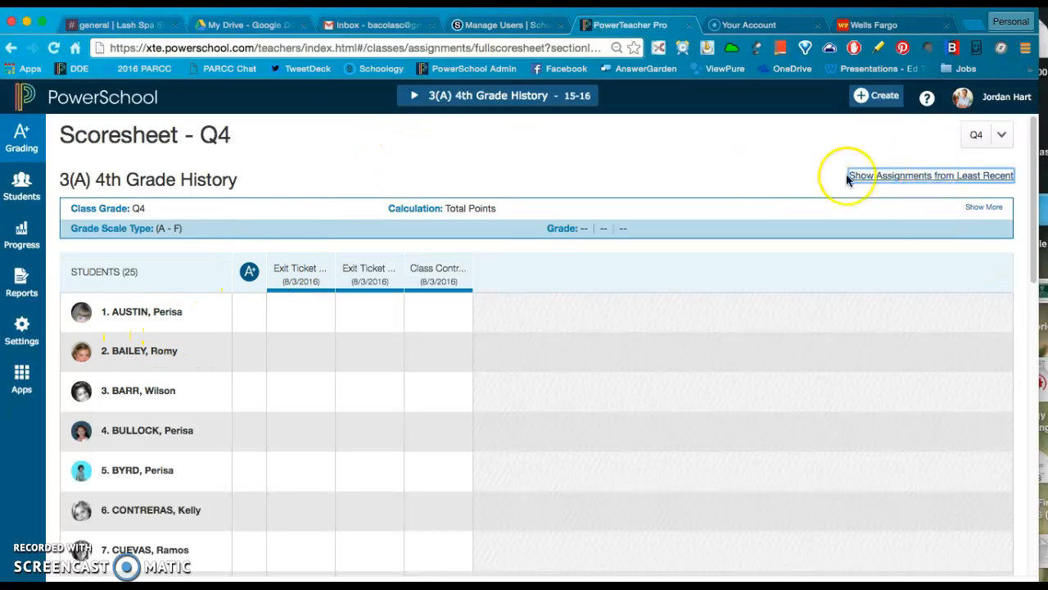
mouse_move(657, 177)
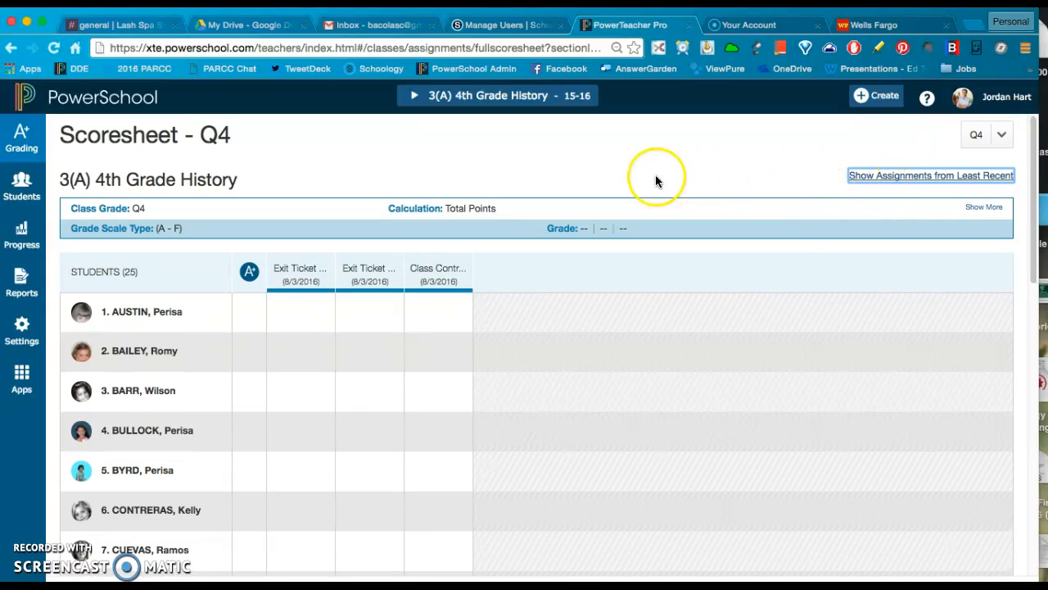
scroll(down, 3)
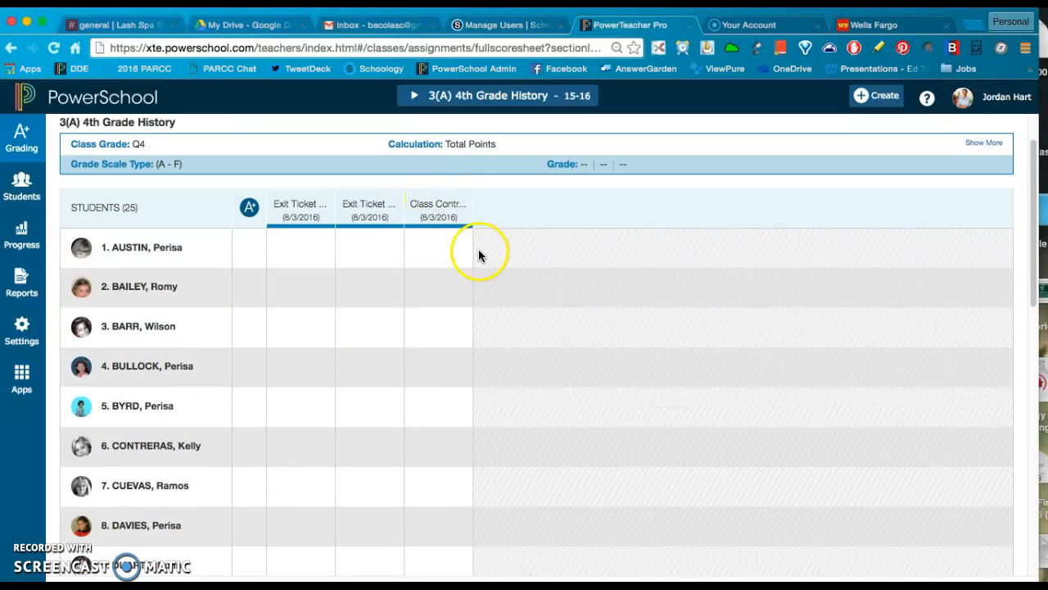
mouse_move(300, 328)
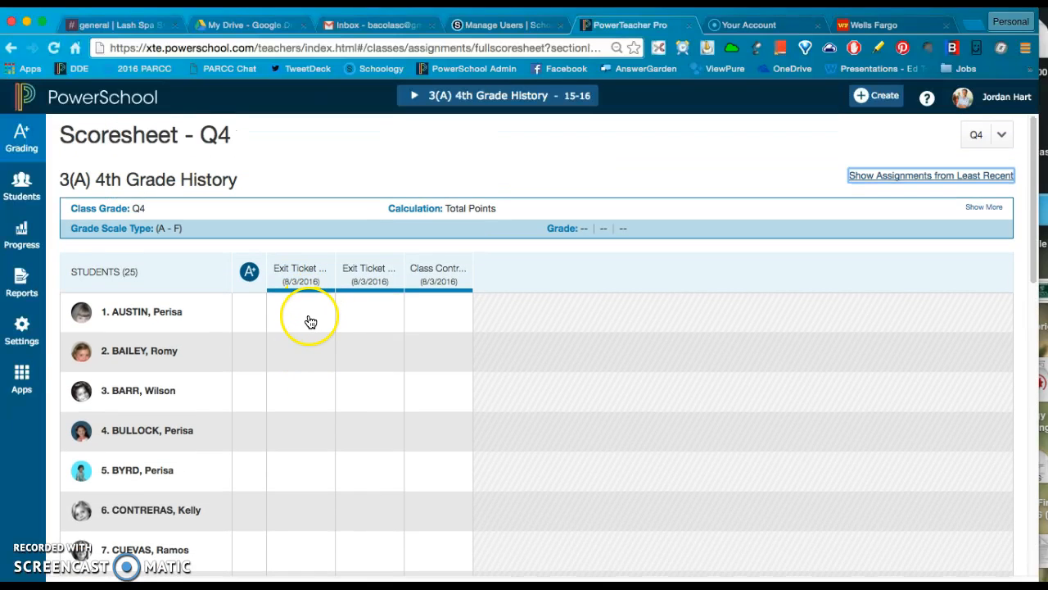
click(301, 311)
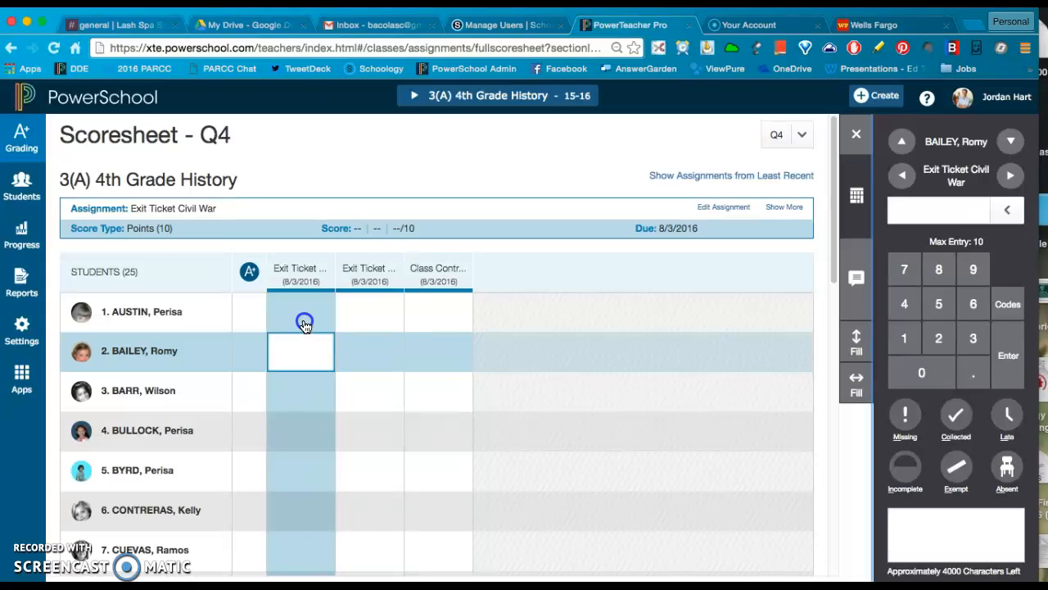
click(301, 320)
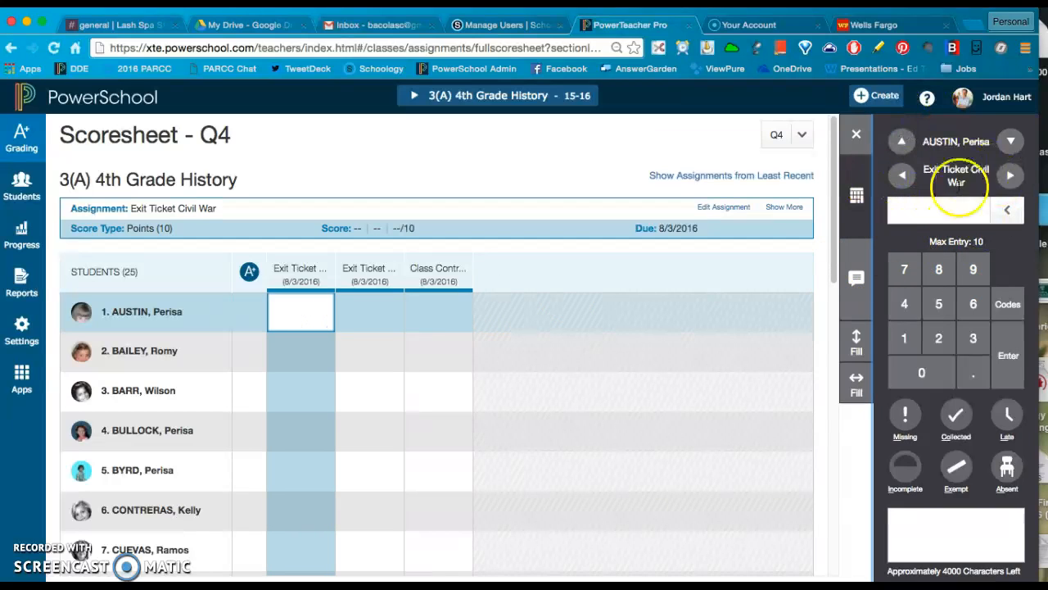
mouse_move(979, 285)
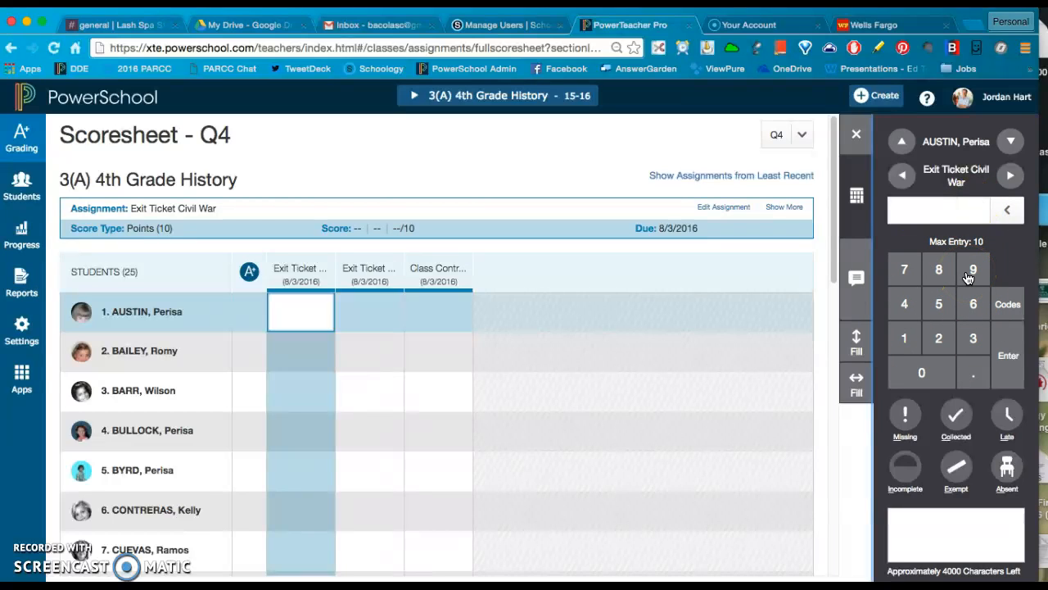
click(975, 268)
text(10)
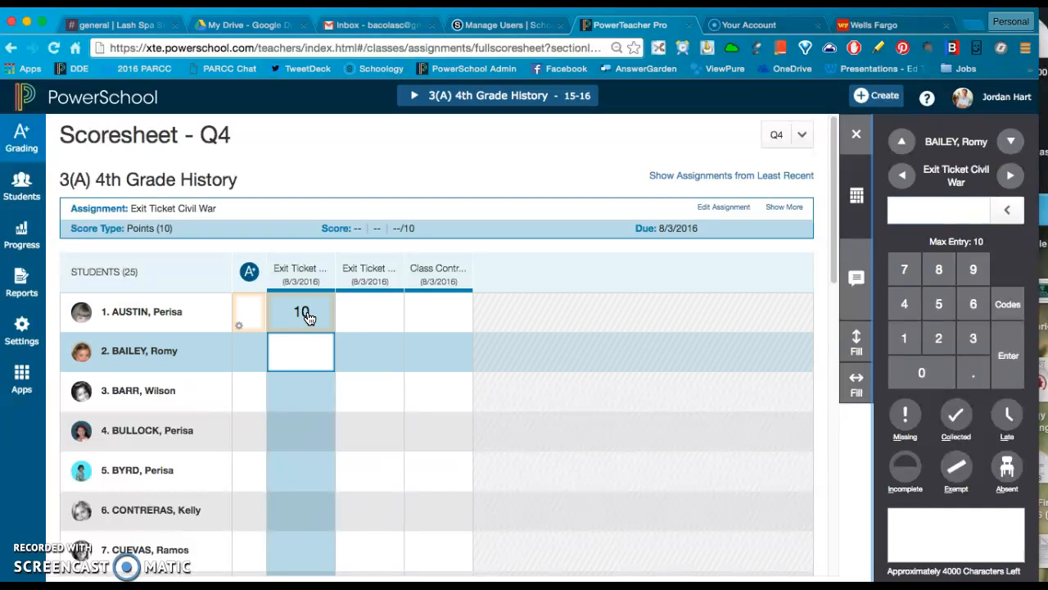
click(301, 351)
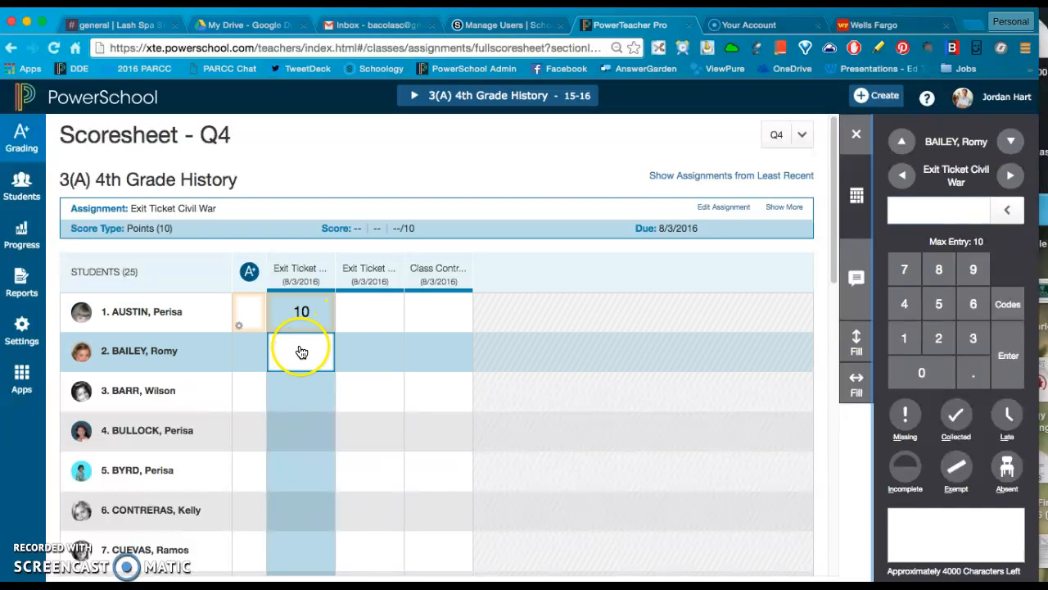
click(301, 311)
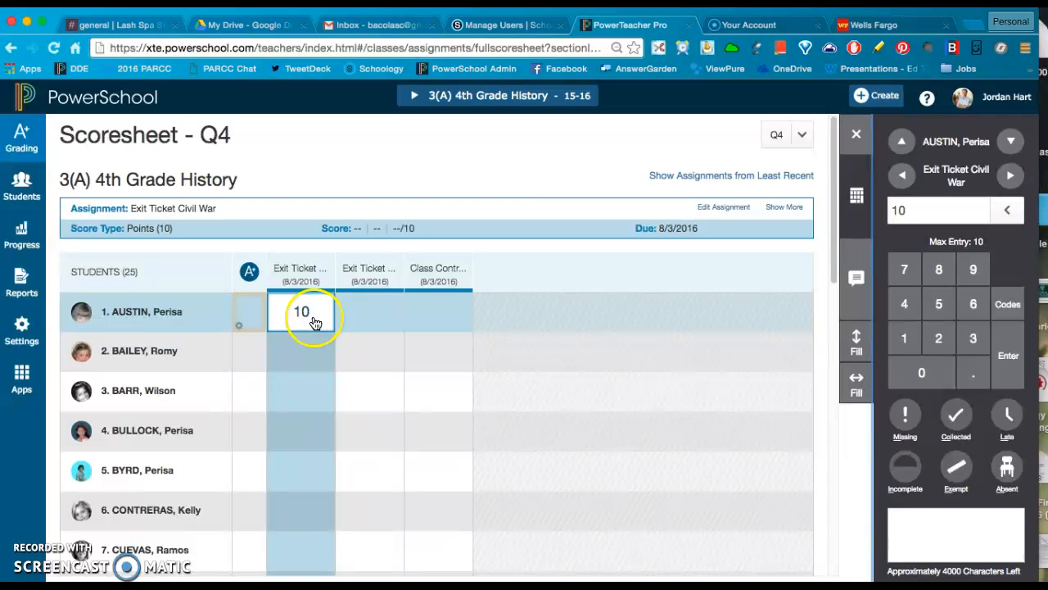
mouse_move(299, 326)
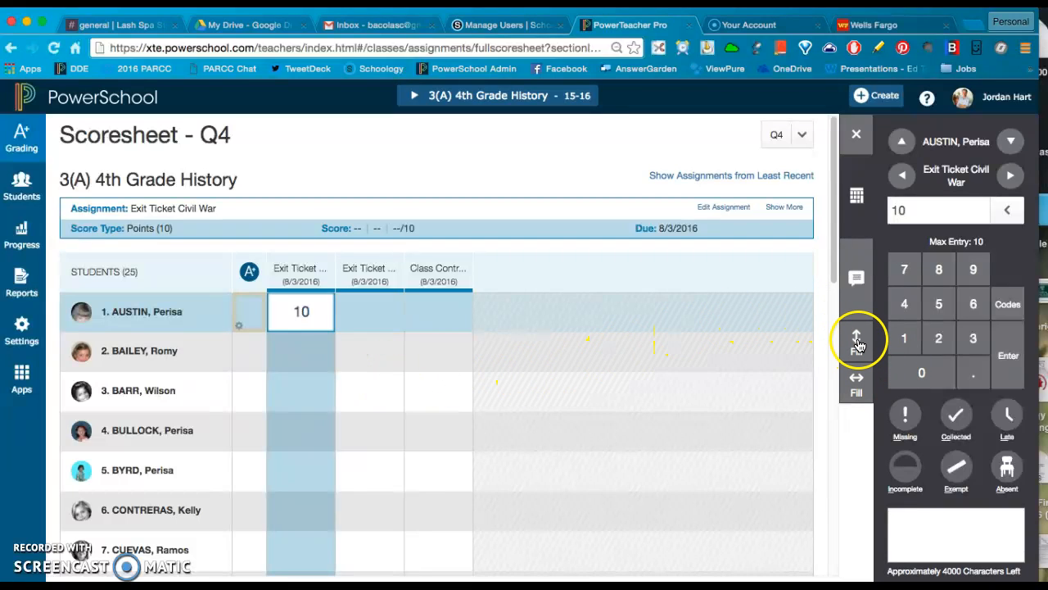
- Fill the 10 down to all 25 students and check the filled scores
click(855, 337)
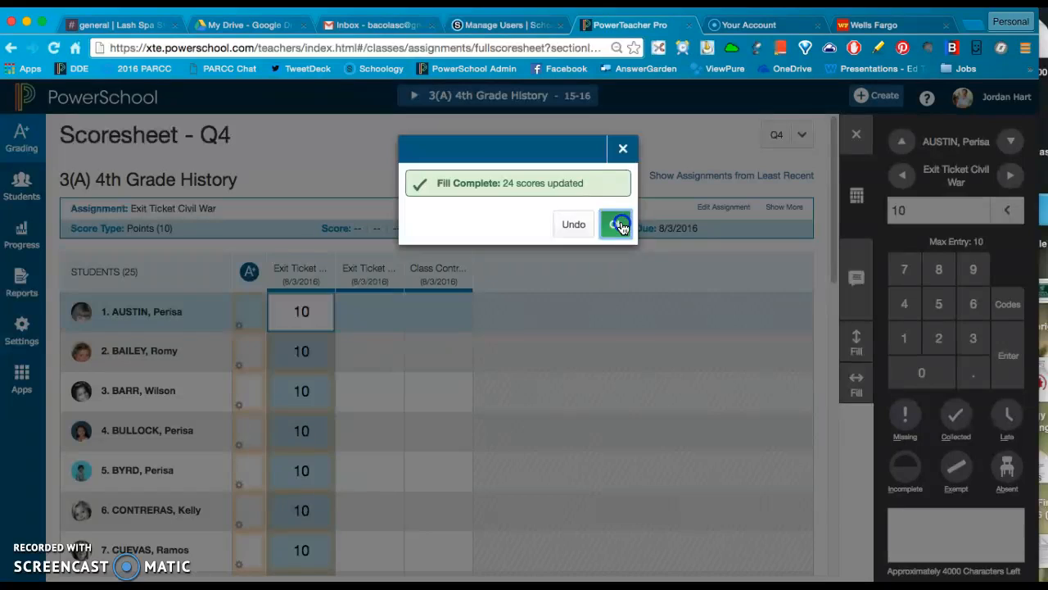
click(616, 223)
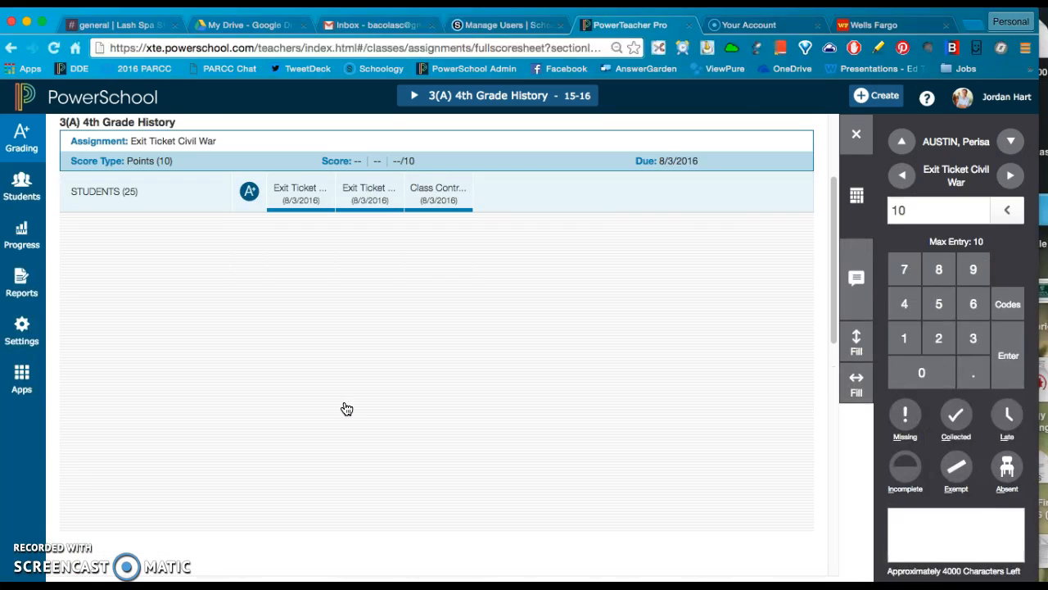
click(300, 311)
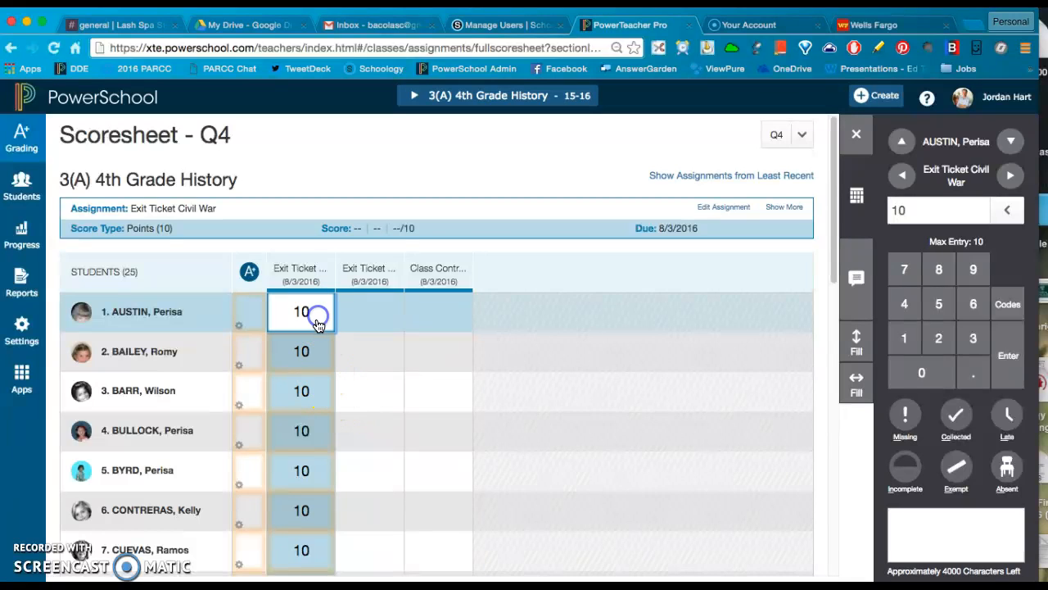
click(302, 350)
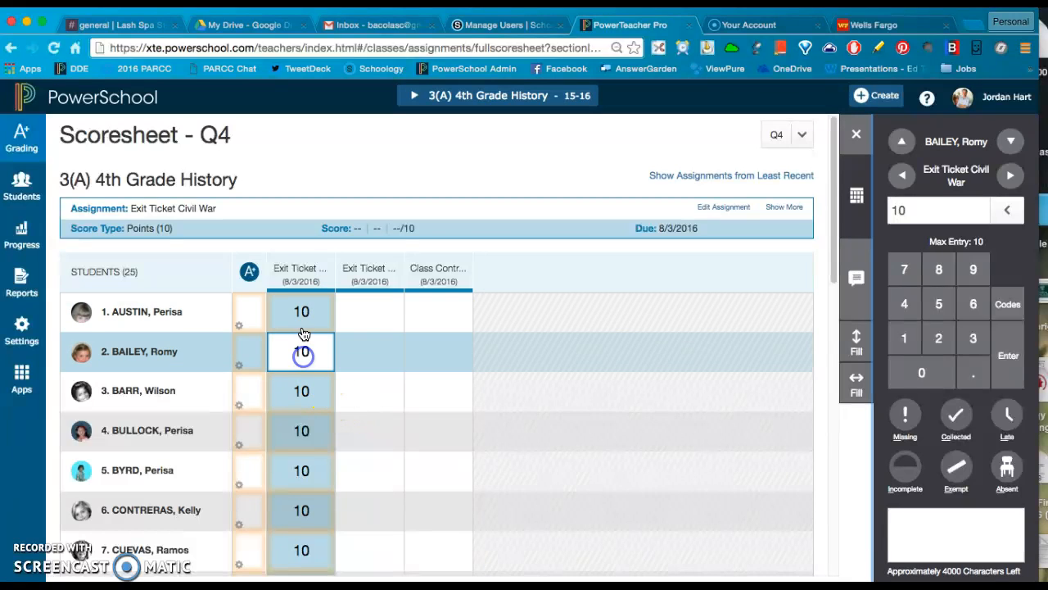
click(299, 312)
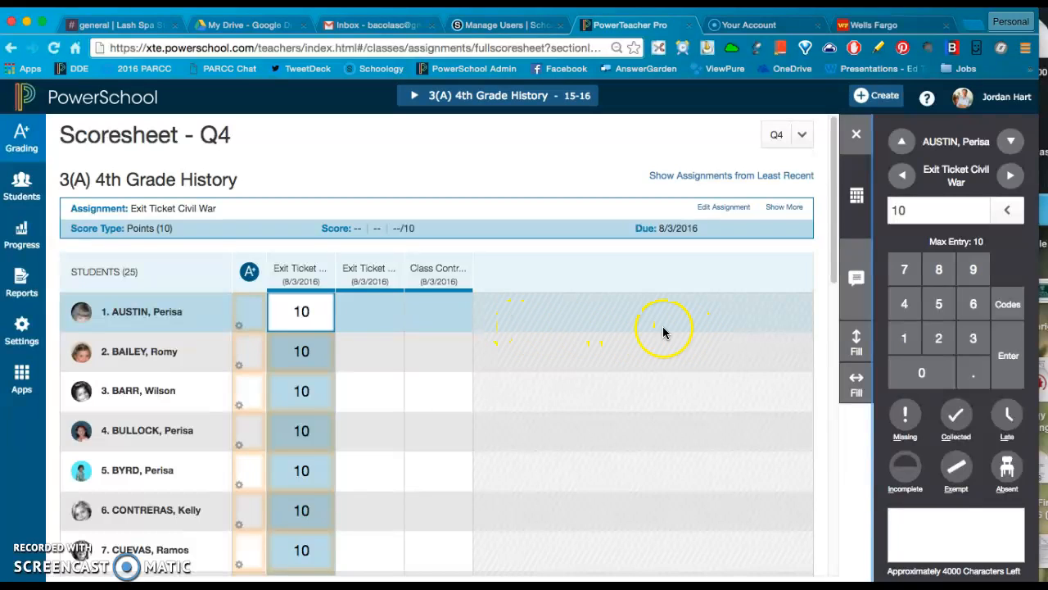
mouse_move(418, 314)
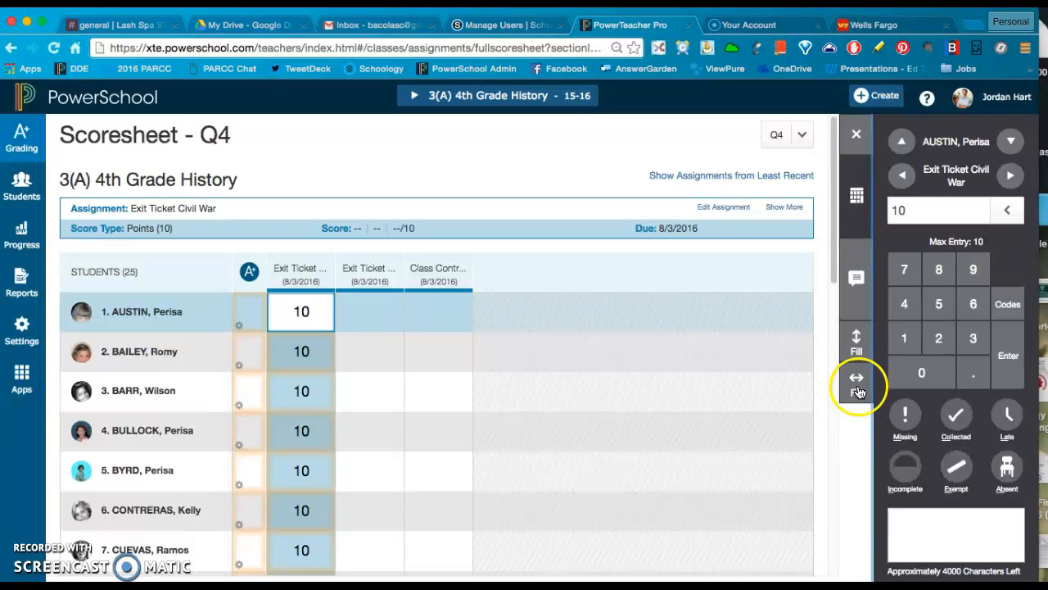
click(855, 380)
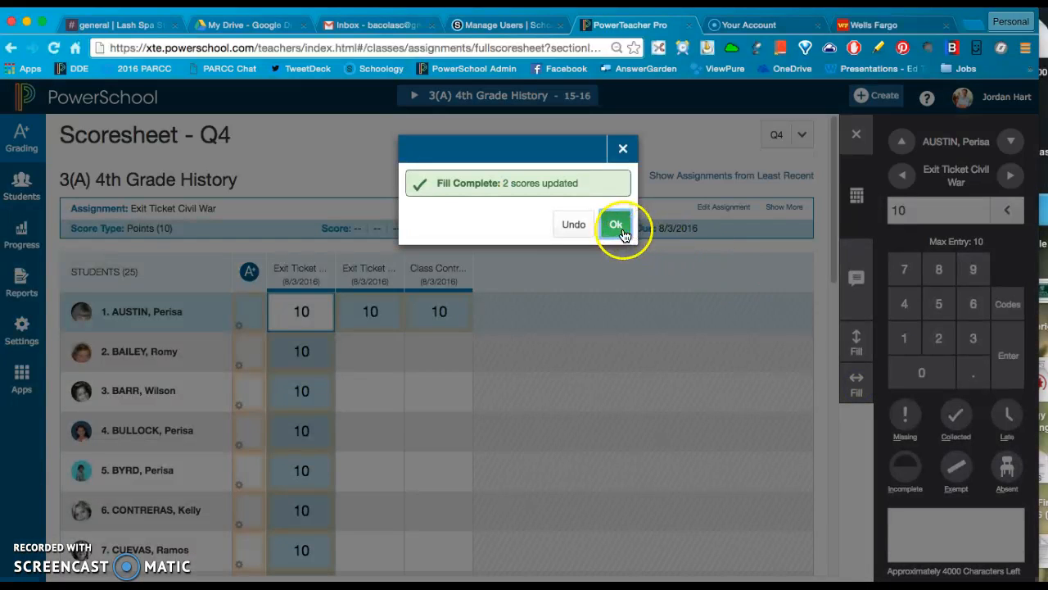
click(615, 222)
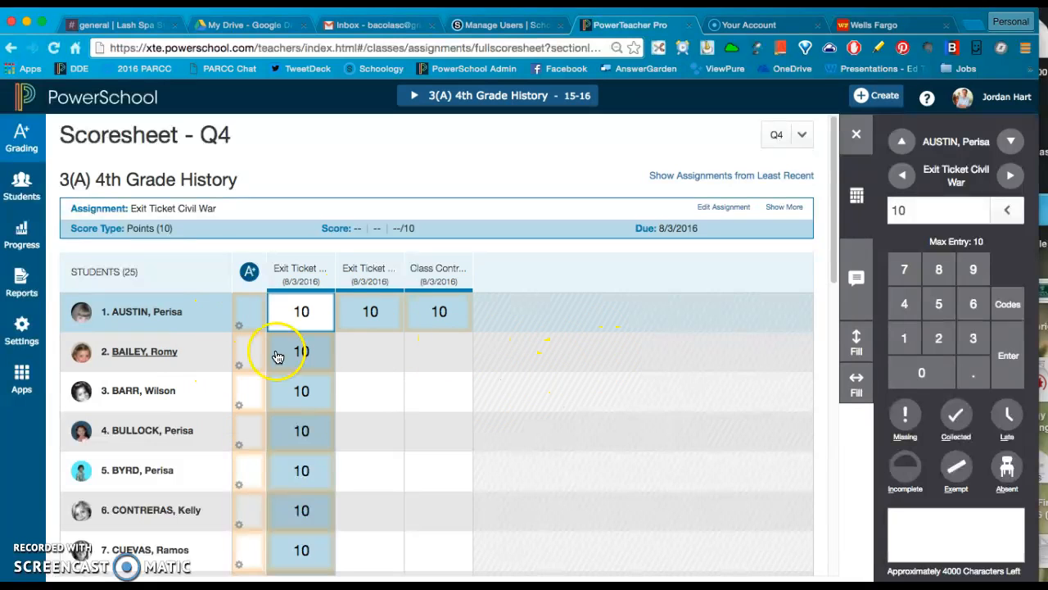
mouse_move(452, 382)
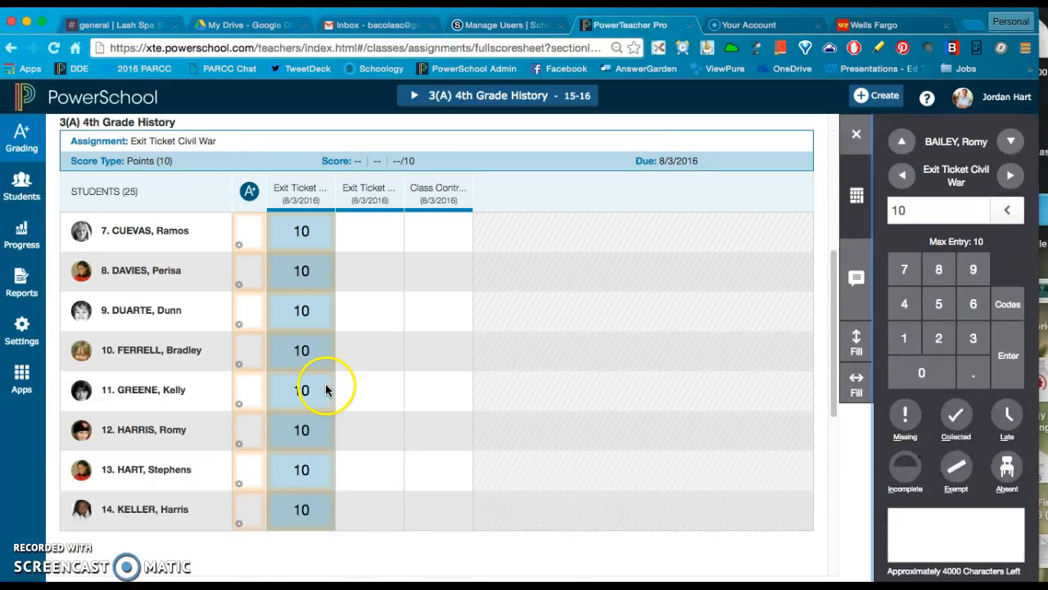
- Give student 10 a zero on Exit Ticket Civil War, mark student 11 absent, and select student 16's cell
click(302, 351)
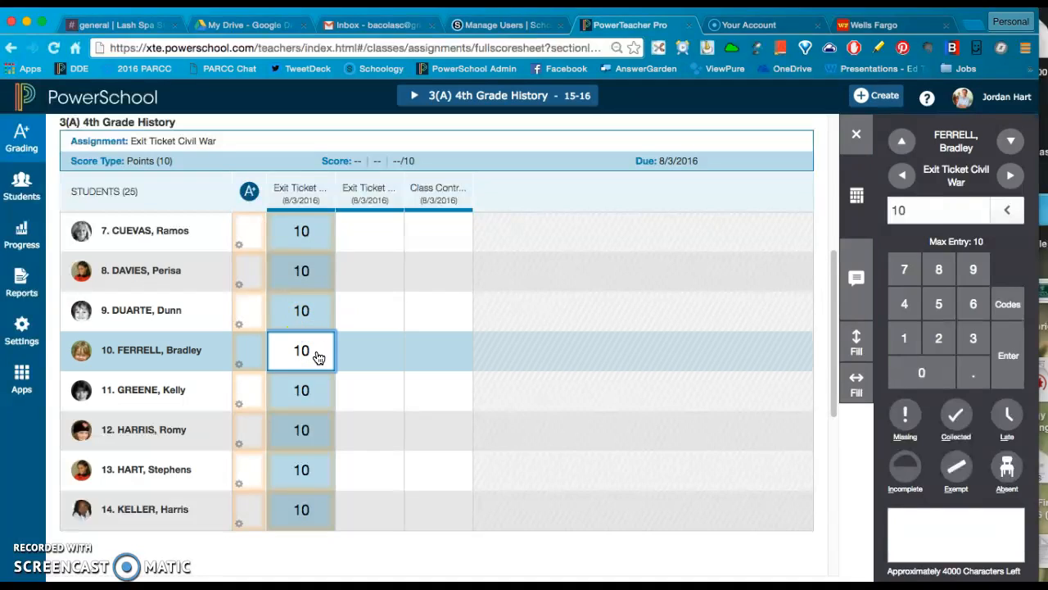
click(923, 371)
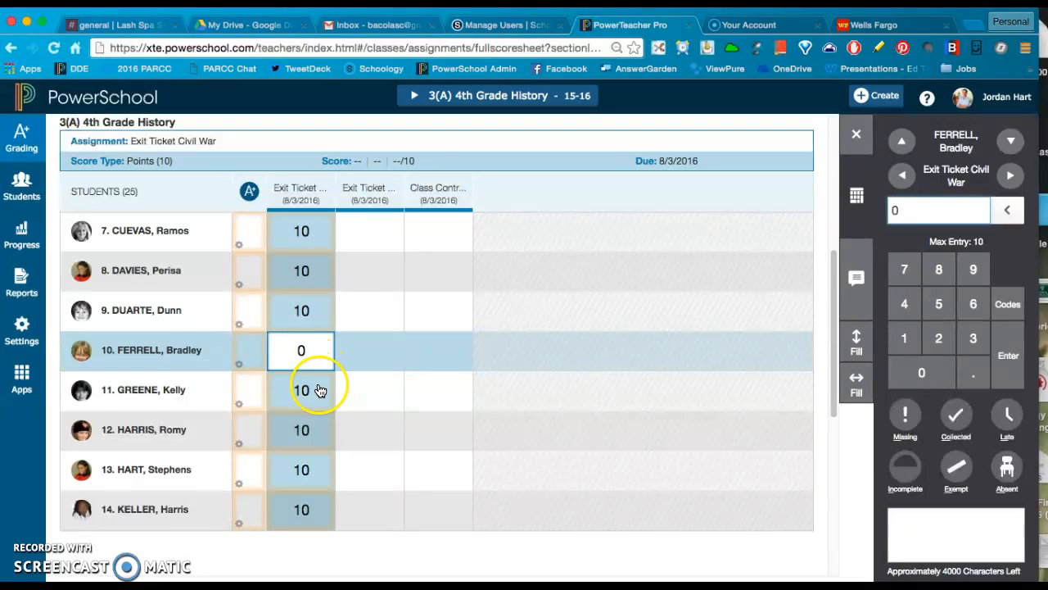
click(302, 390)
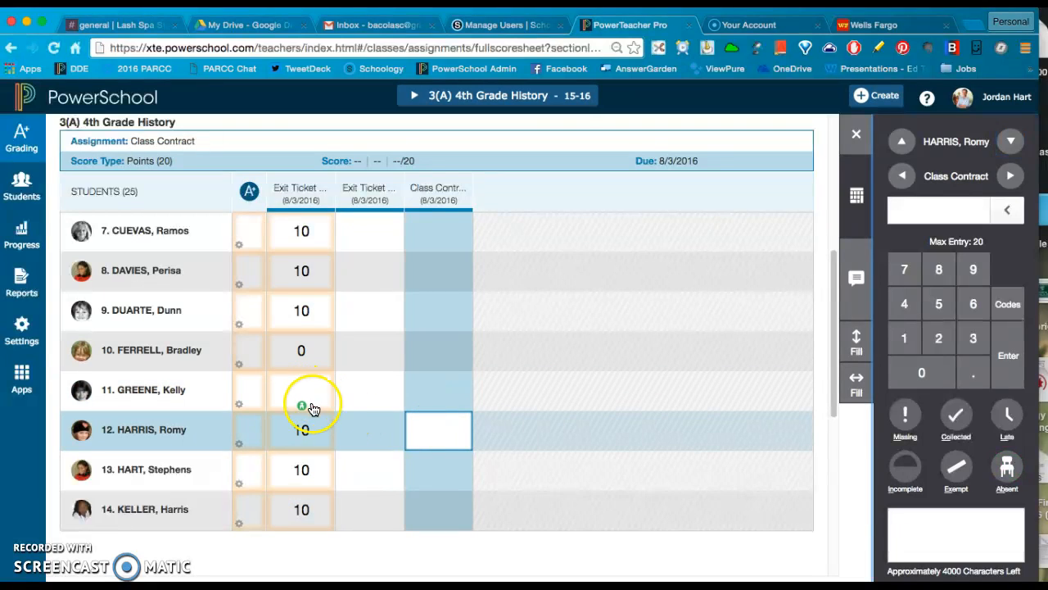
mouse_move(301, 420)
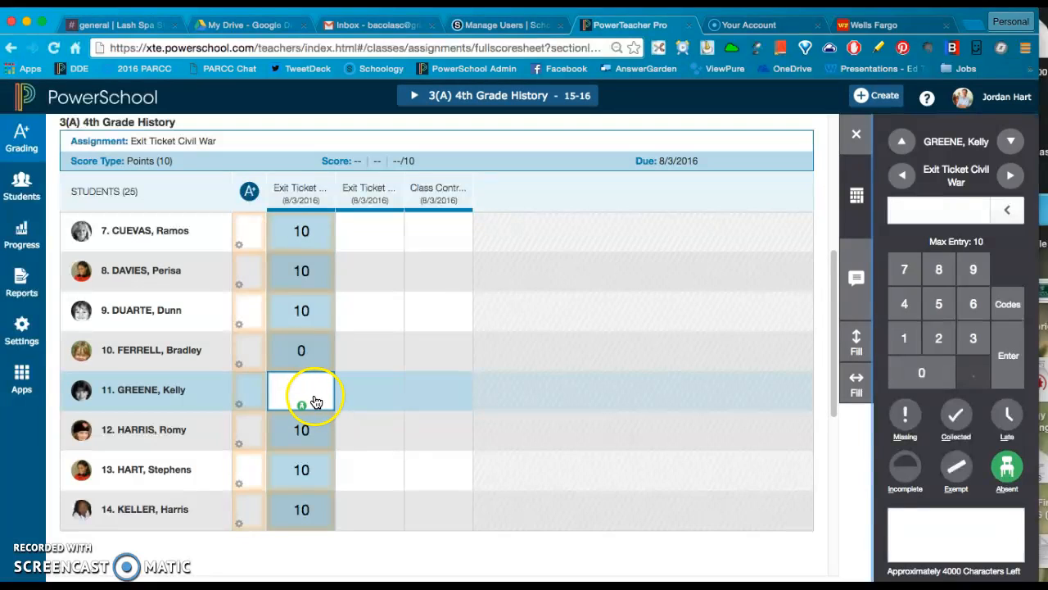
scroll(down, 3)
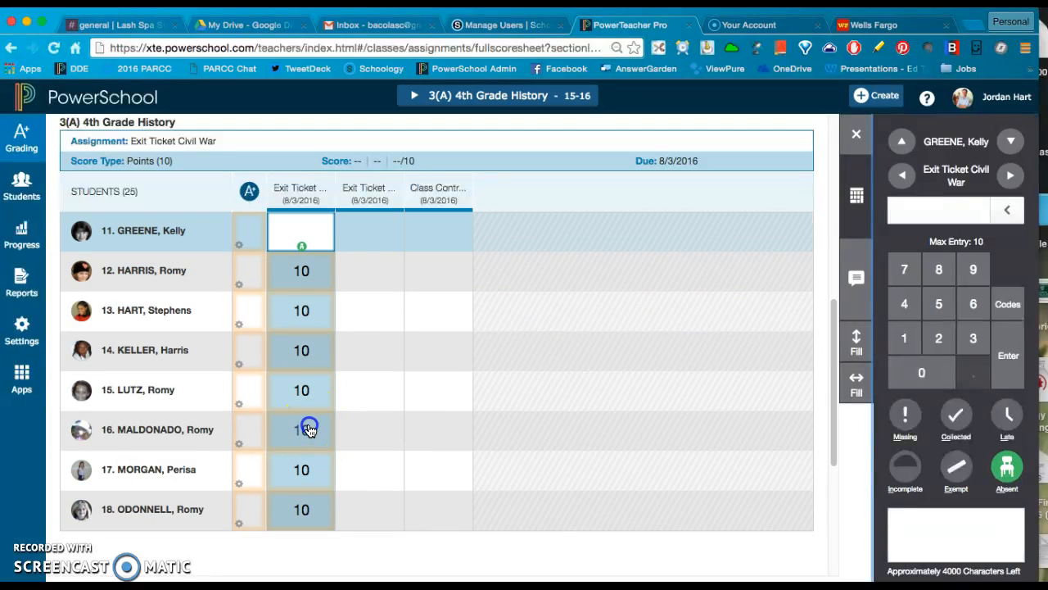
click(302, 430)
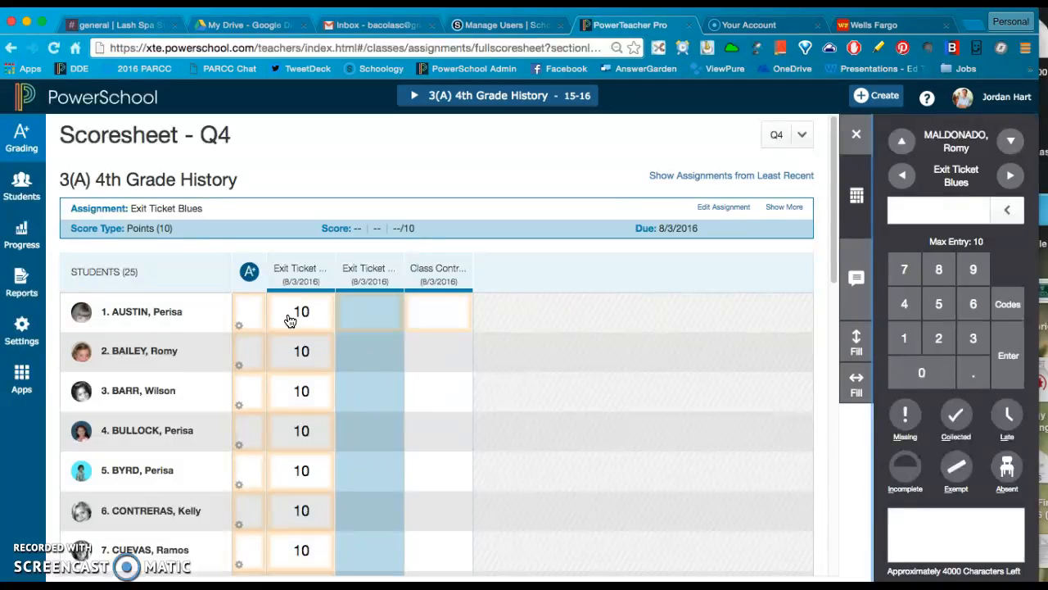
- Give student 16 a late 5 with the comment 'Didn't get his binder in class'
scroll(down, 3)
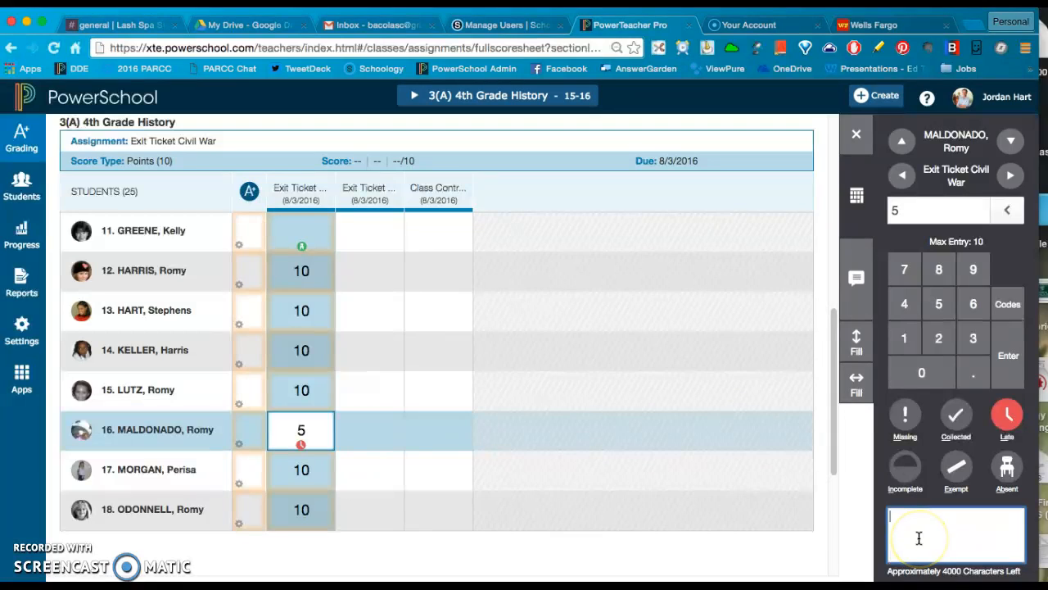
text(Didn't)
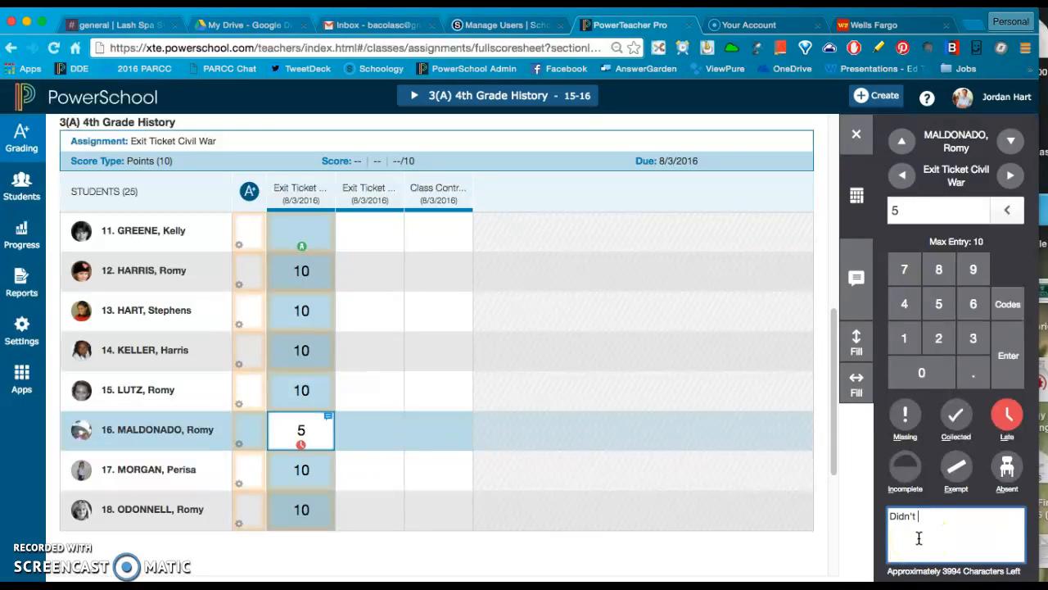
text(get his binder in class)
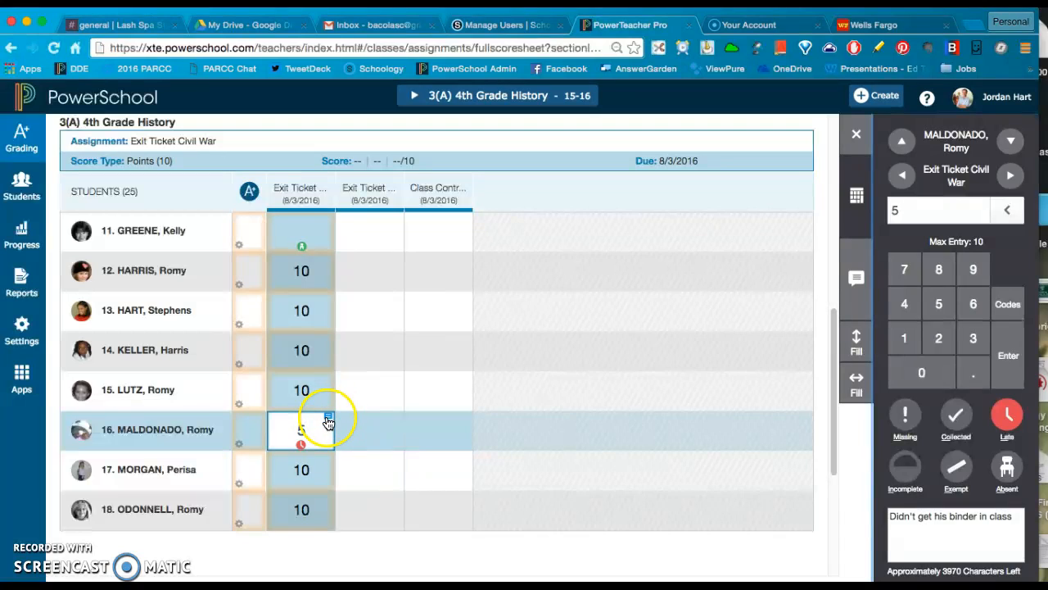
click(301, 429)
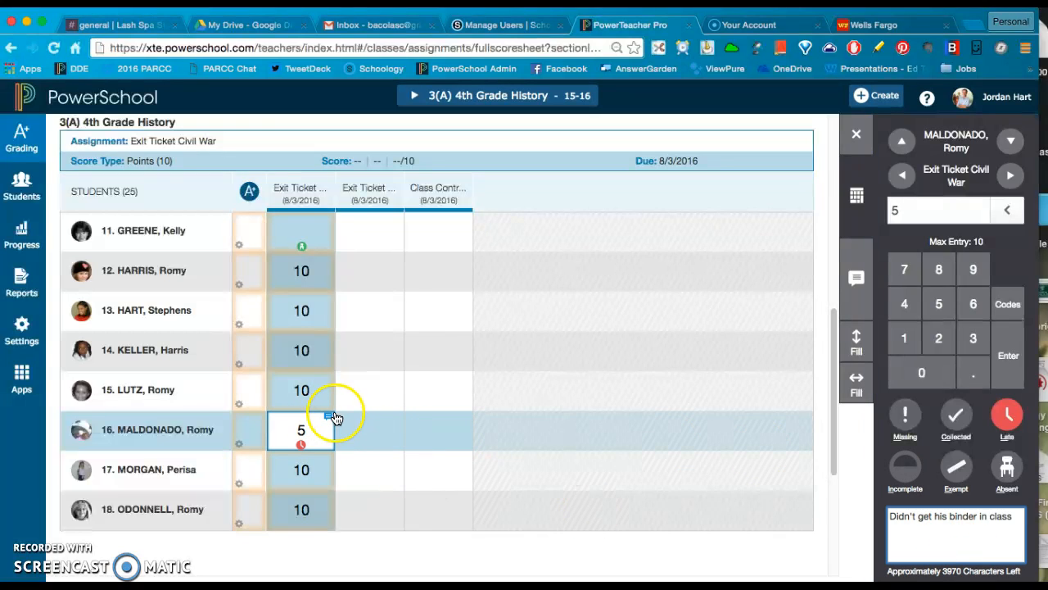
click(302, 311)
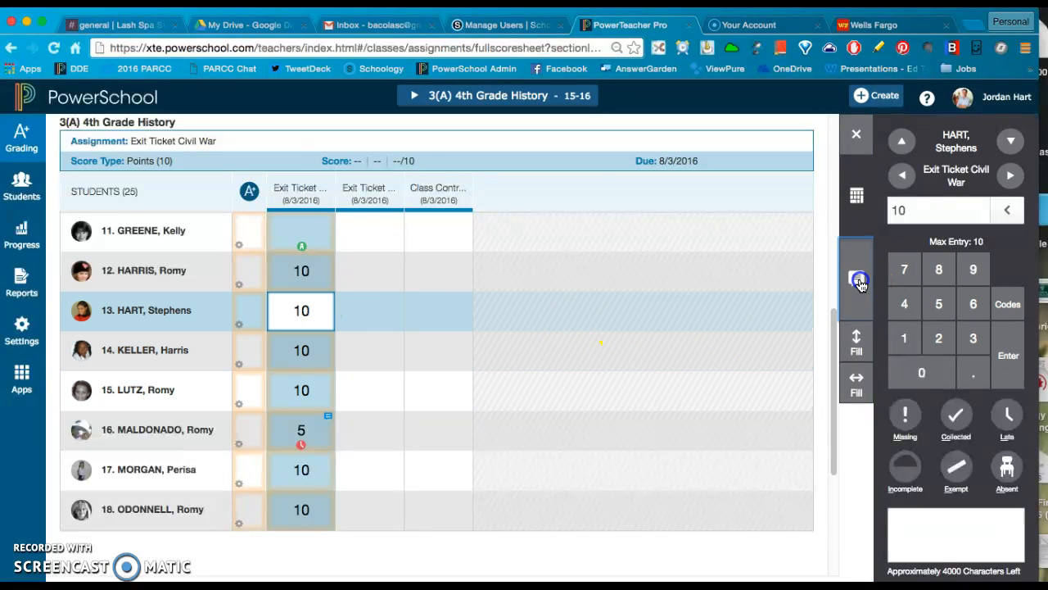
click(649, 279)
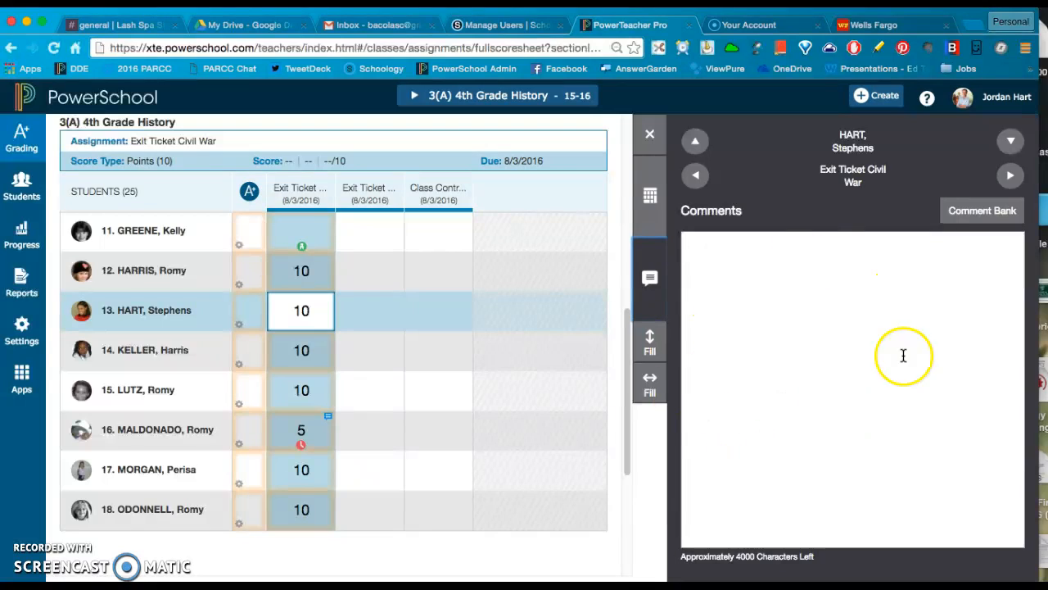
mouse_move(901, 383)
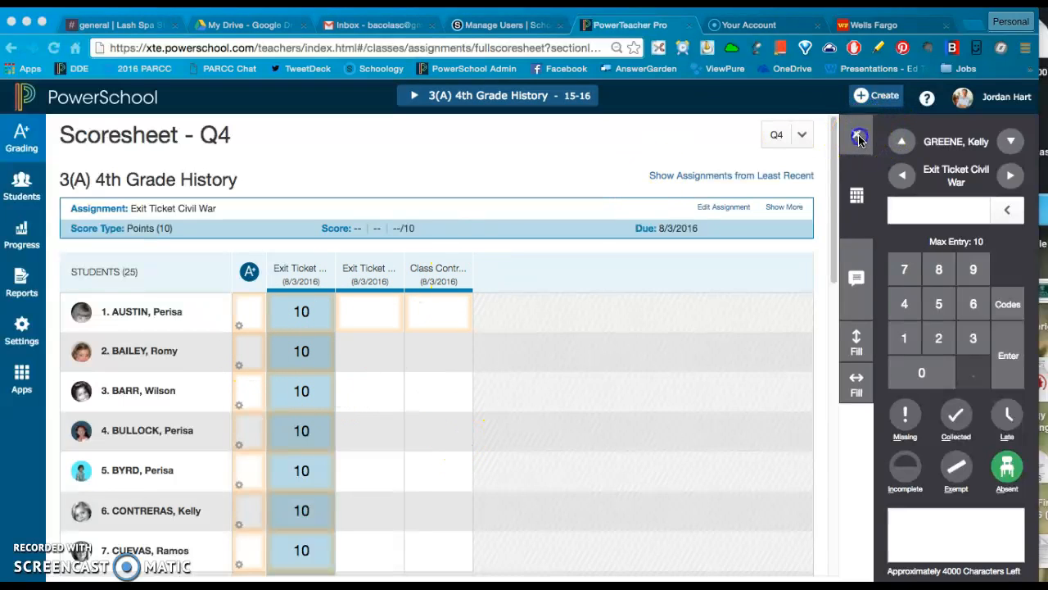
- Close the score panel and select the Exit Ticket Civil War assignment column
click(858, 141)
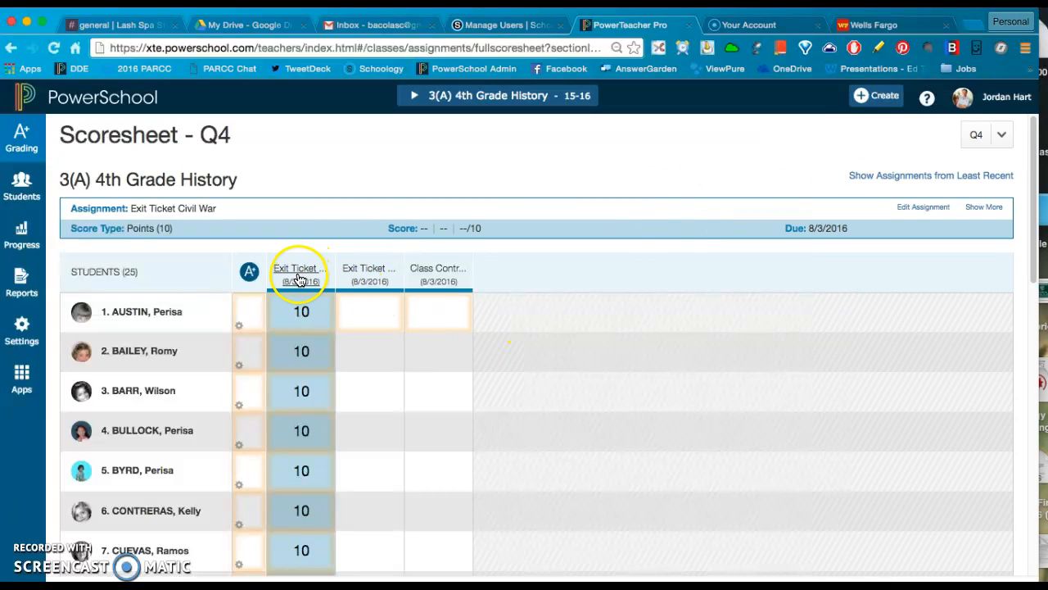
click(308, 260)
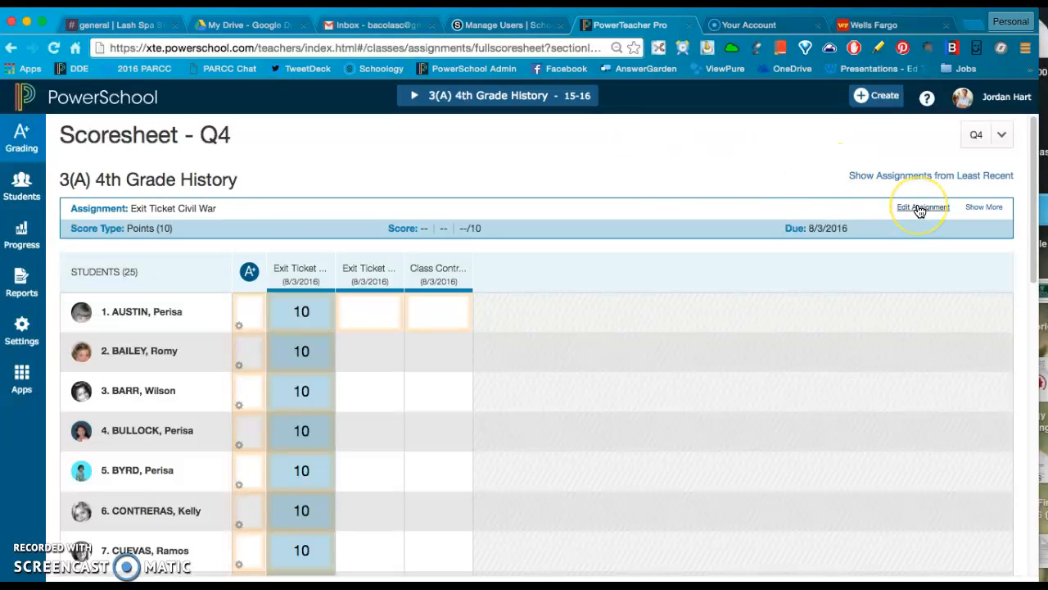
click(921, 207)
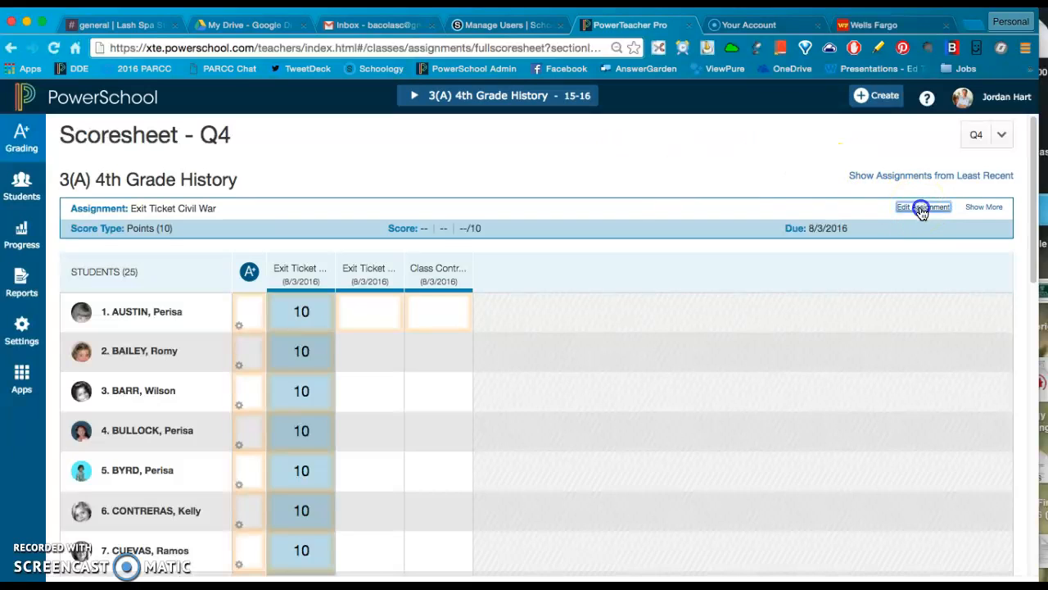
- Save the unsaved scores via Save and Continue, review the assignment settings, and close them unchanged
click(924, 206)
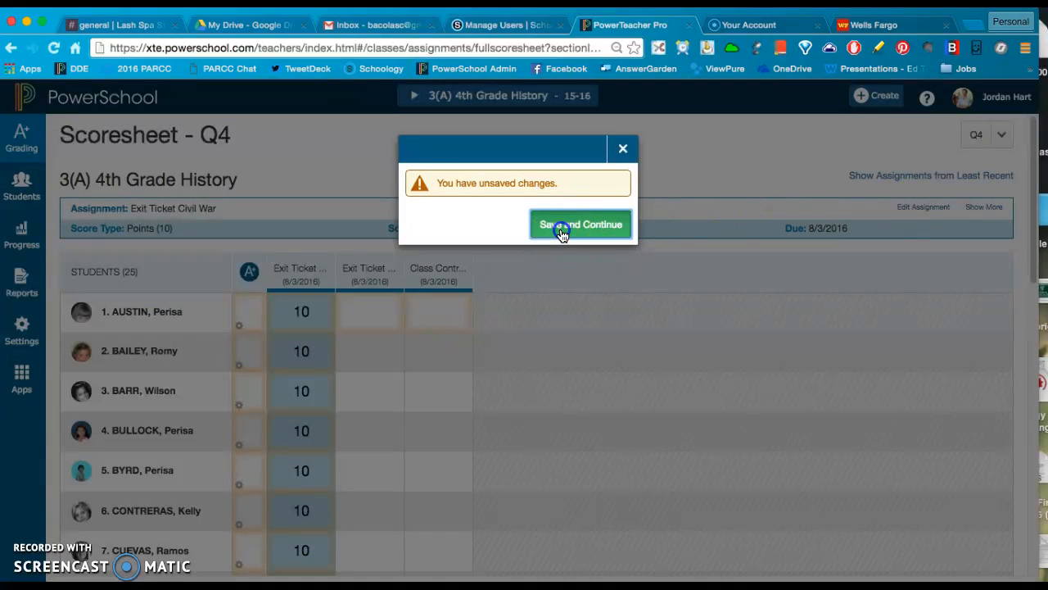
click(579, 223)
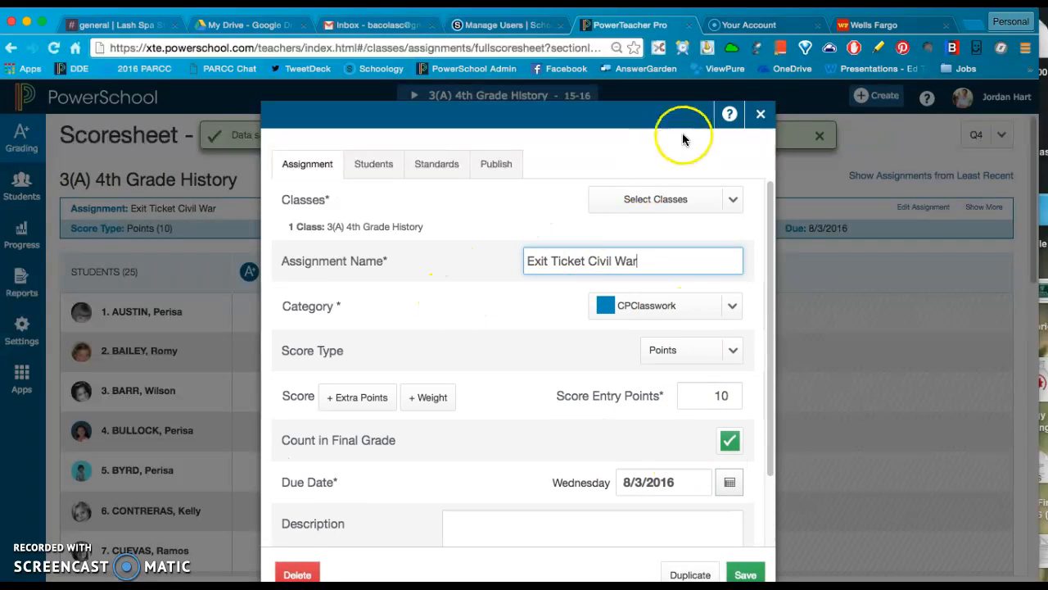
click(746, 575)
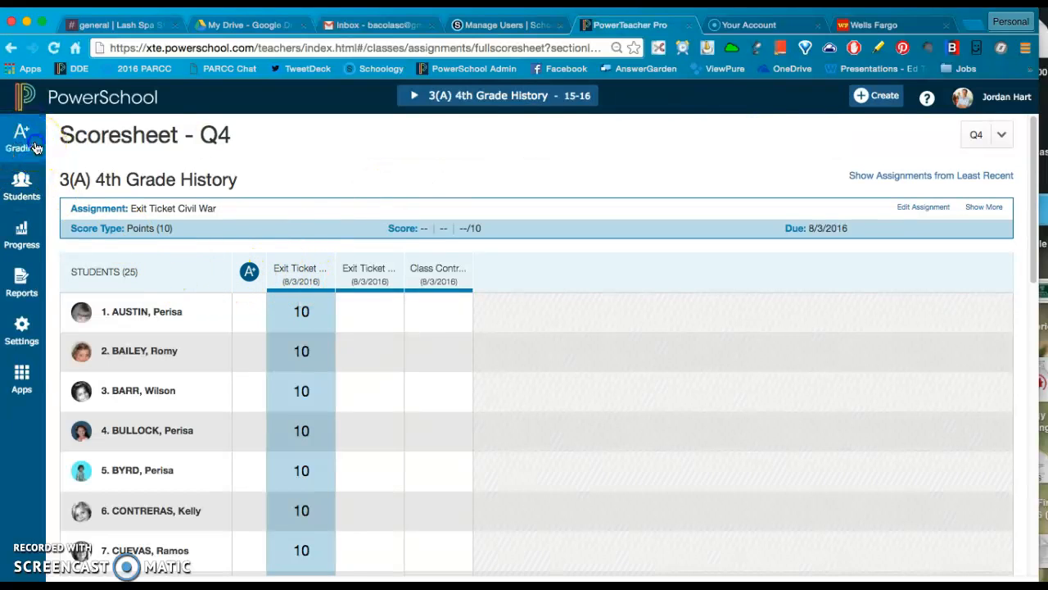
- Switch to the Q4 Assignment List via Grading and review the Class Contract settings without changes
click(23, 138)
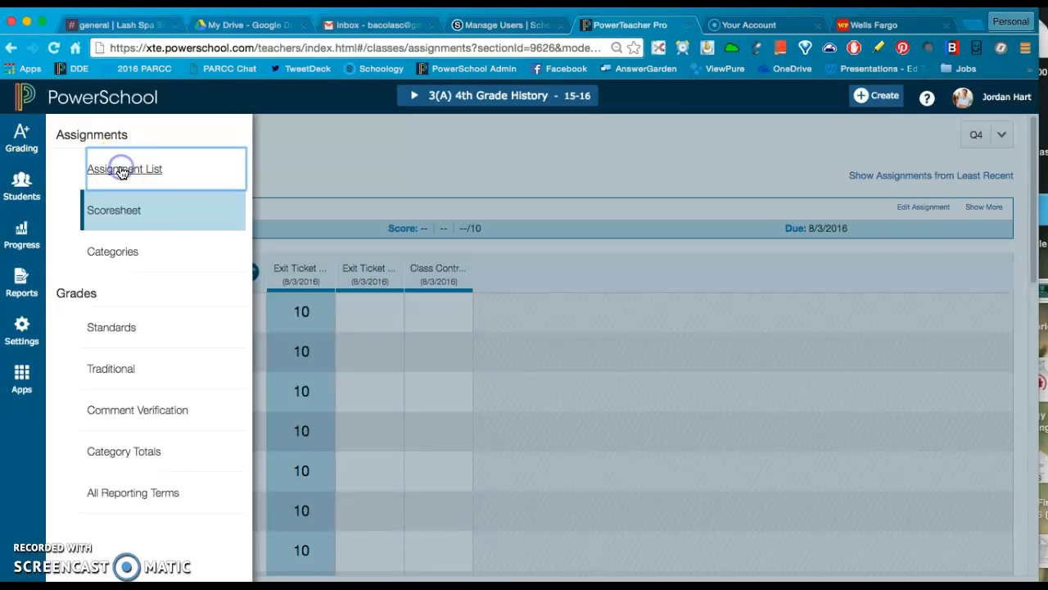
click(123, 169)
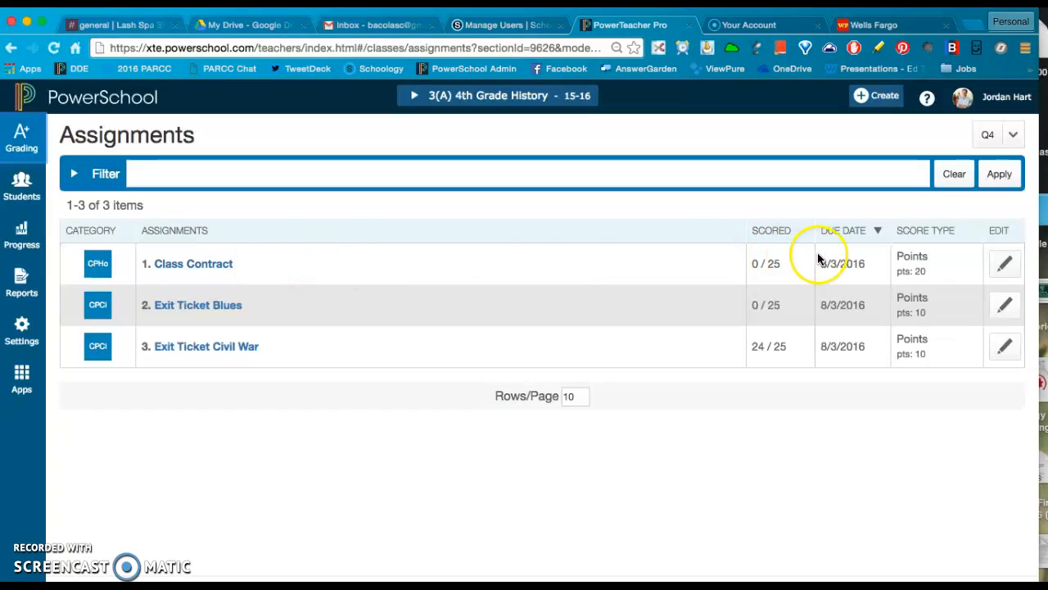
mouse_move(1008, 263)
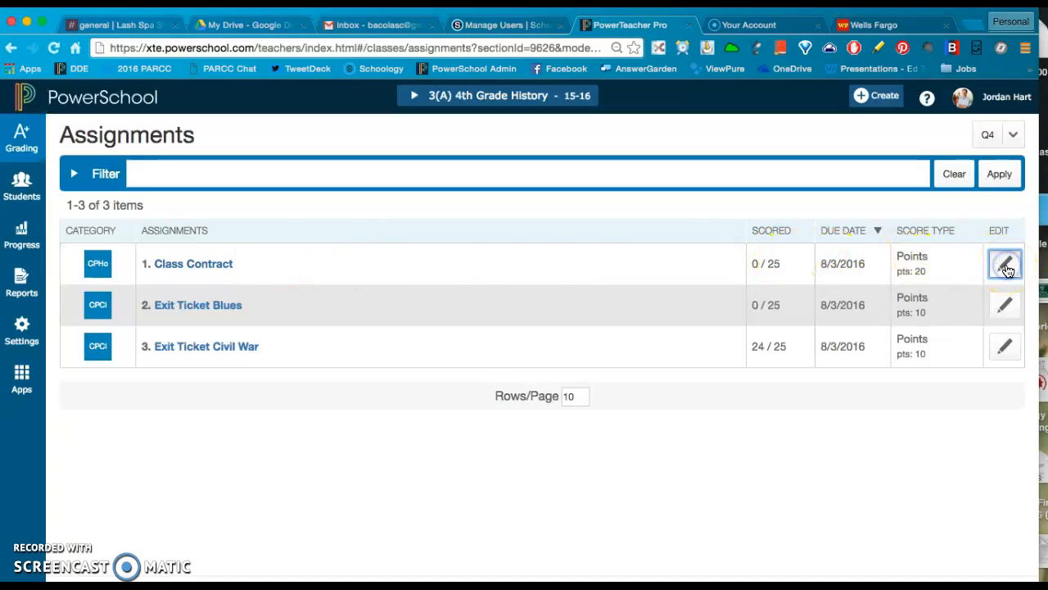
click(1011, 262)
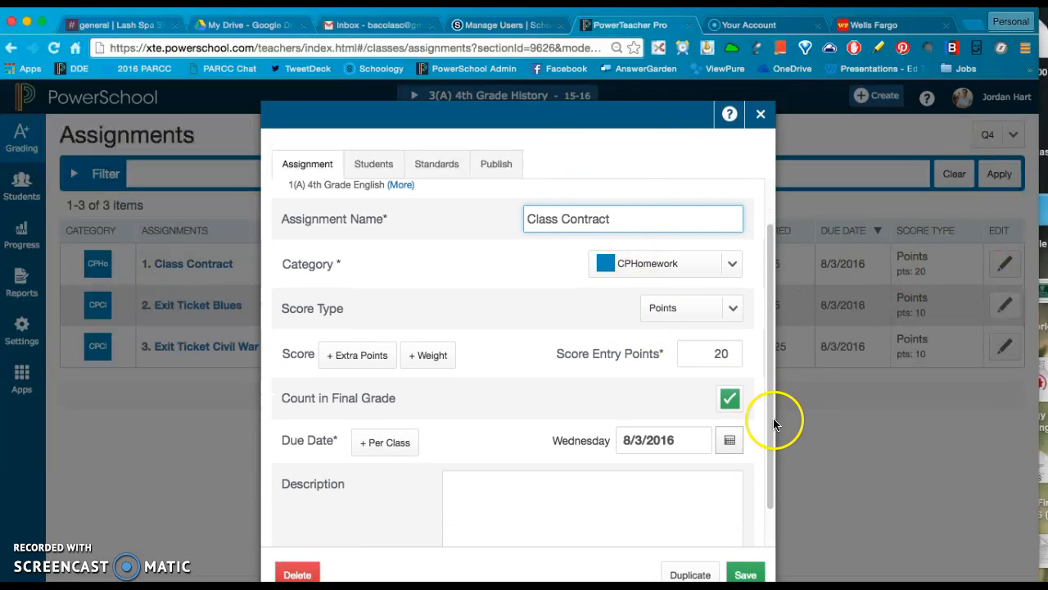
mouse_move(692, 574)
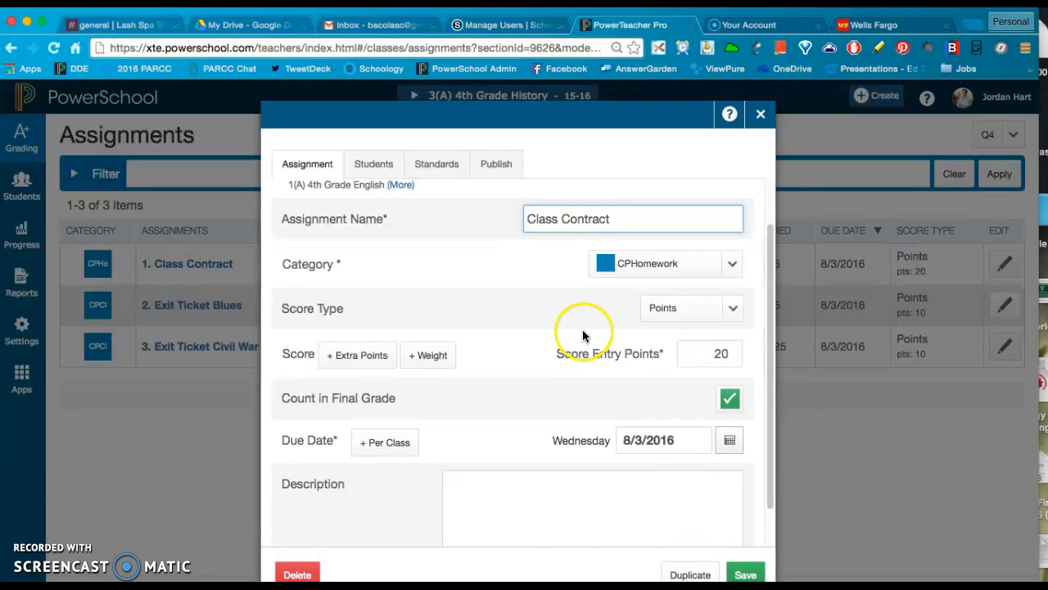
mouse_move(531, 259)
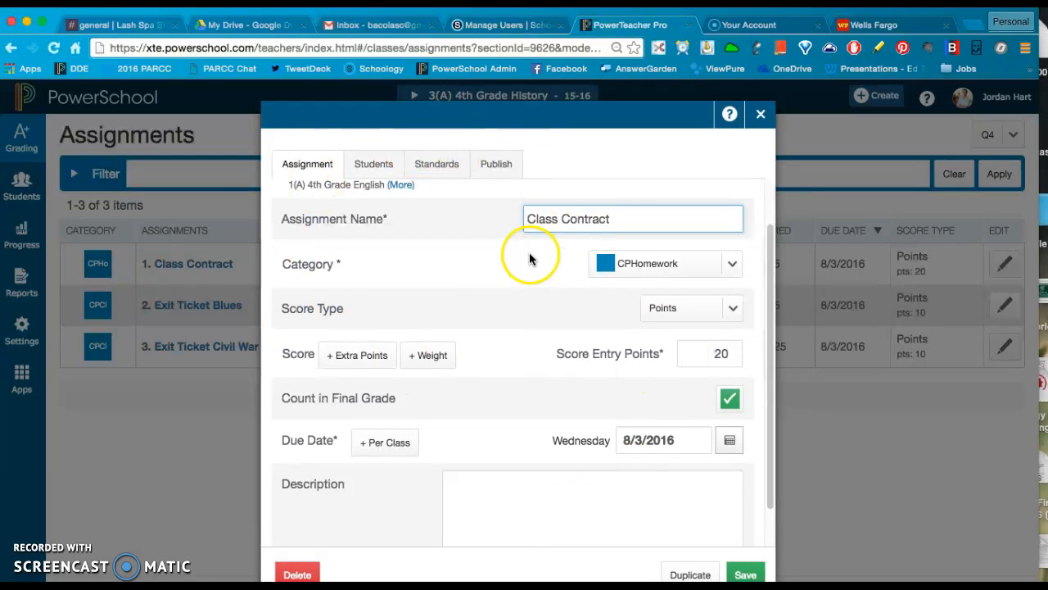
mouse_move(557, 281)
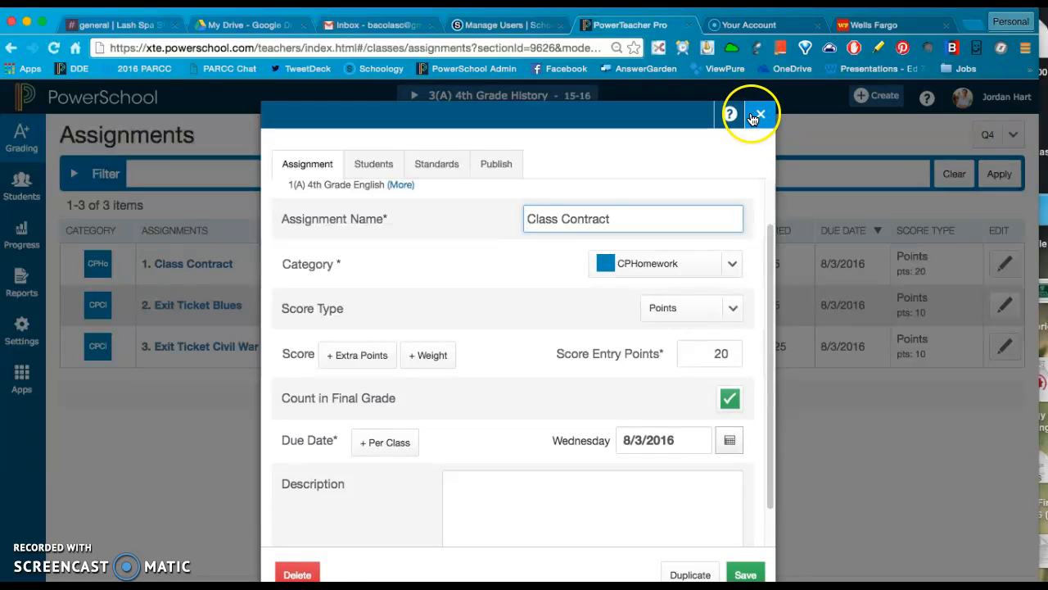
click(759, 113)
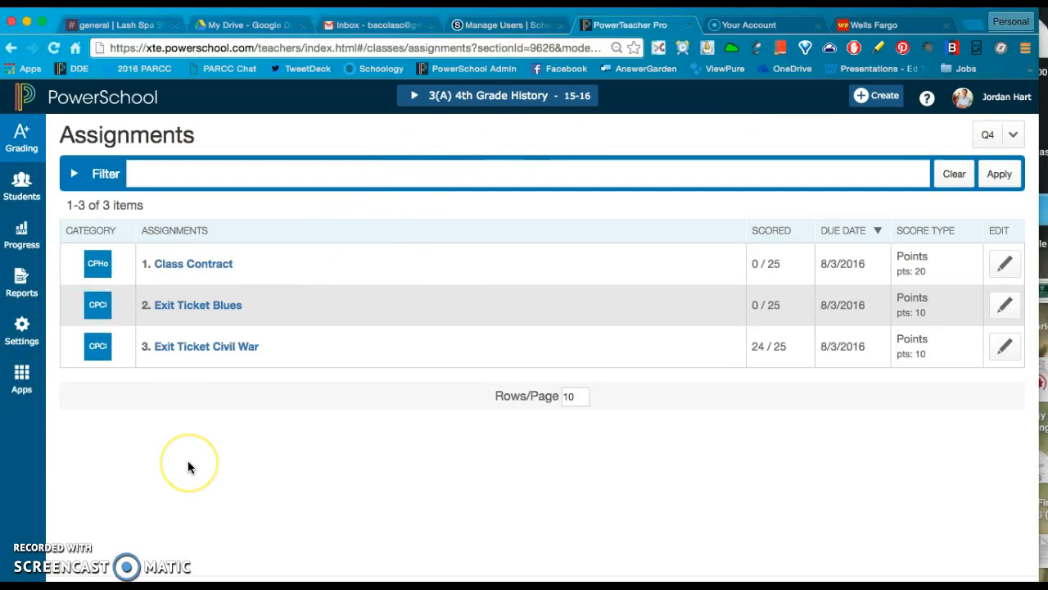
mouse_move(190, 467)
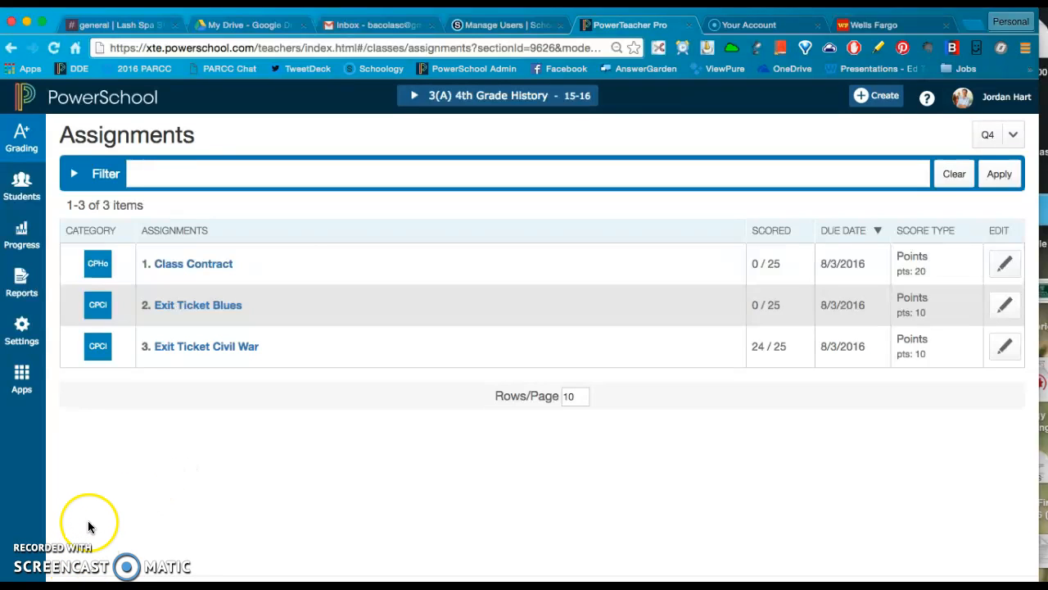
mouse_move(58, 214)
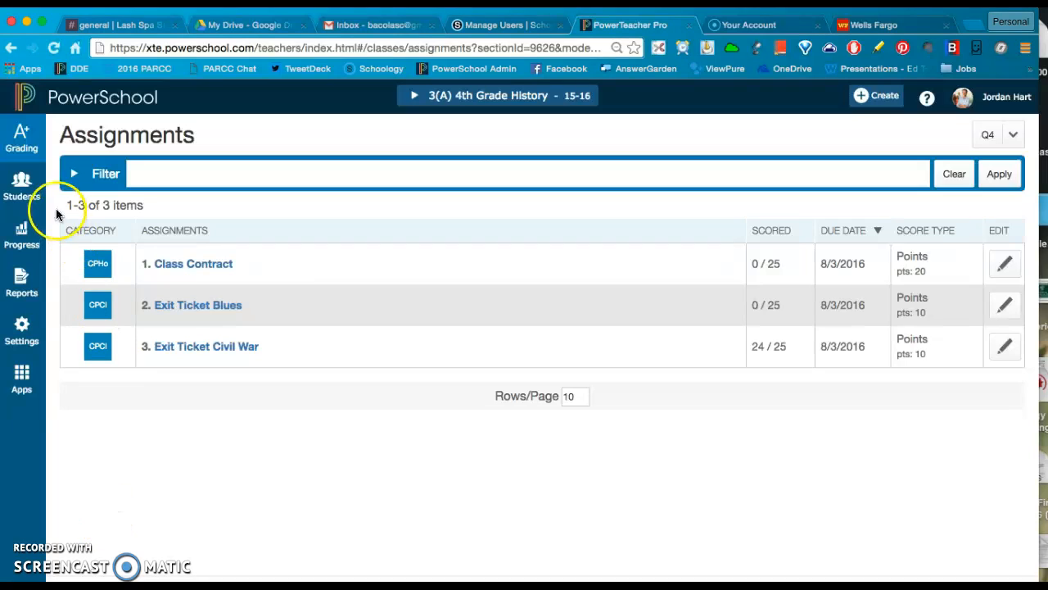
mouse_move(301, 398)
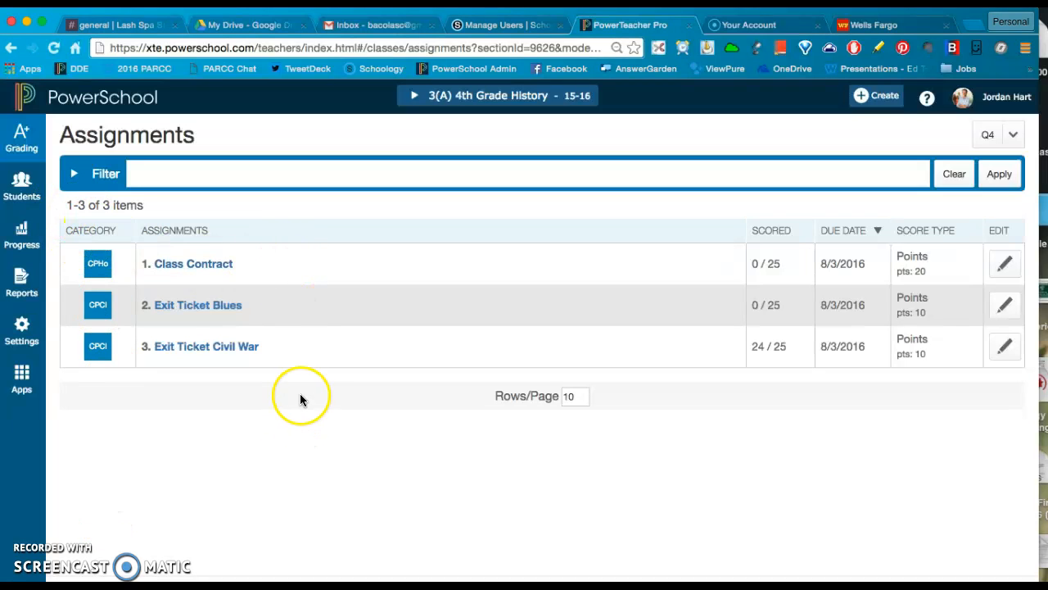
mouse_move(127, 504)
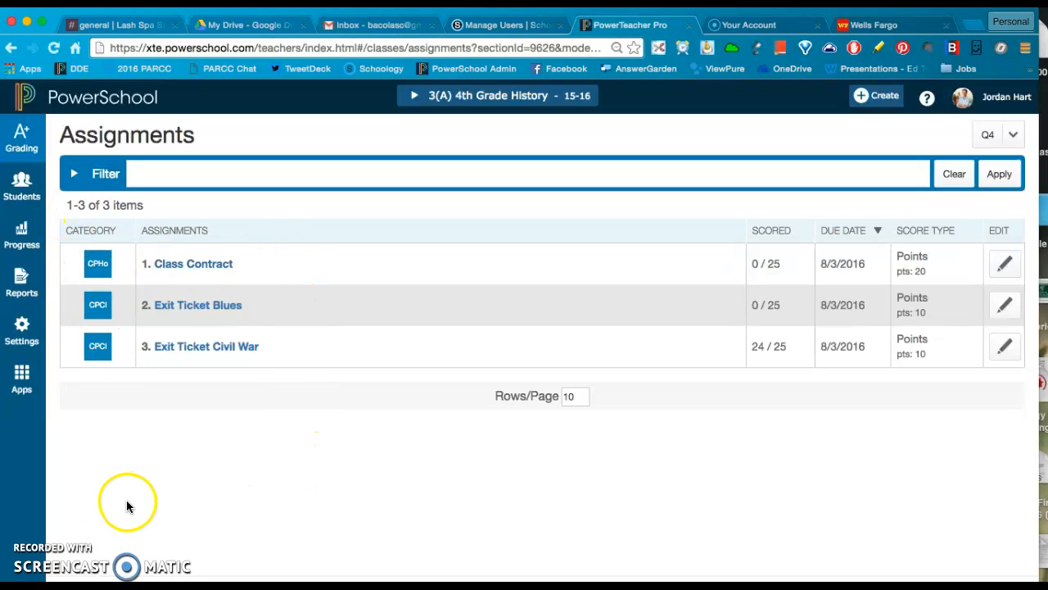